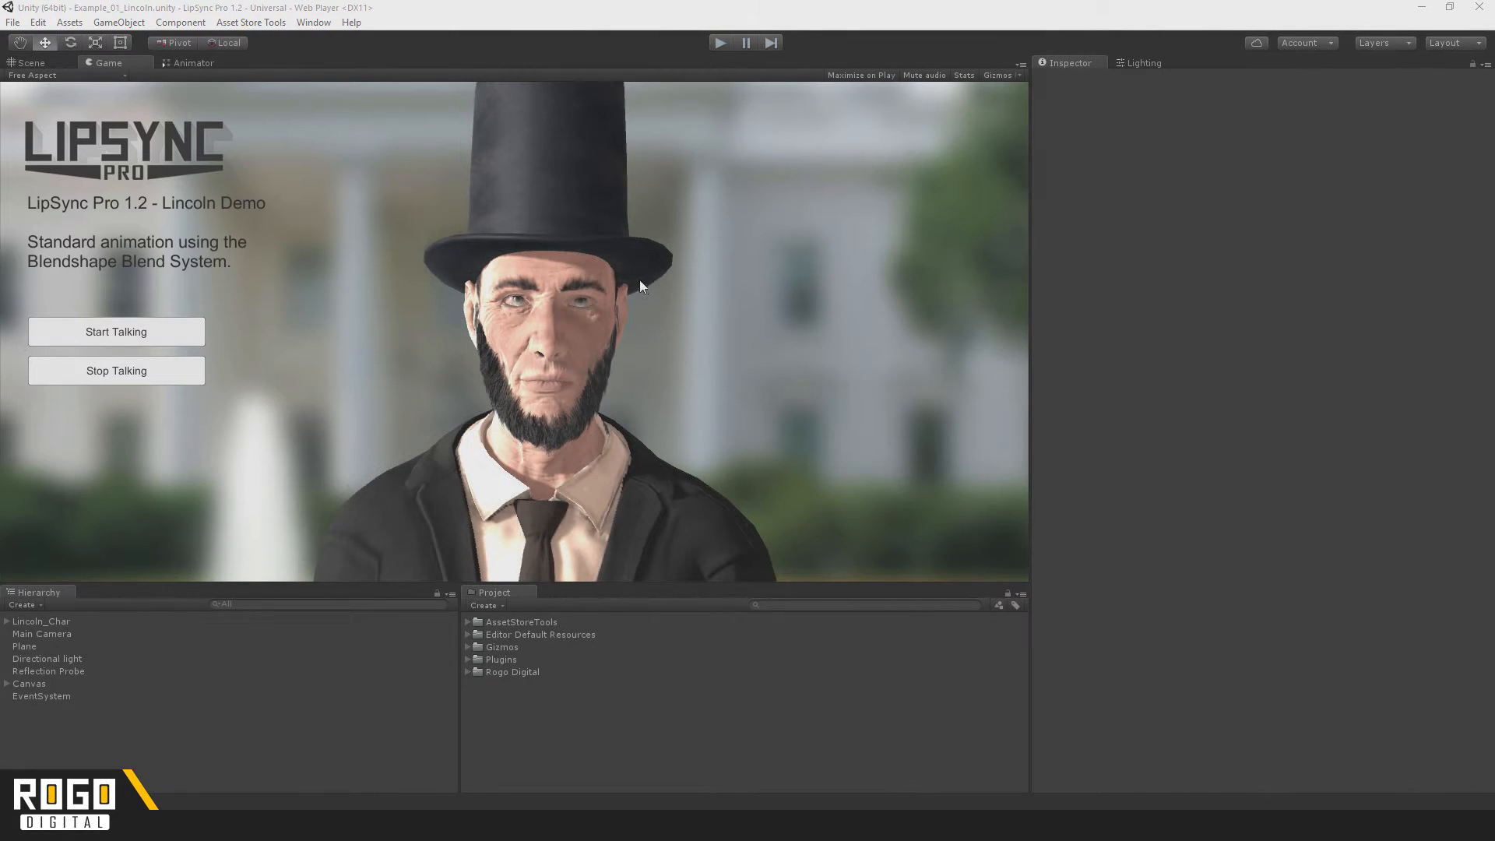
{"action": "mouse_move", "coordinate": [295, 32]}
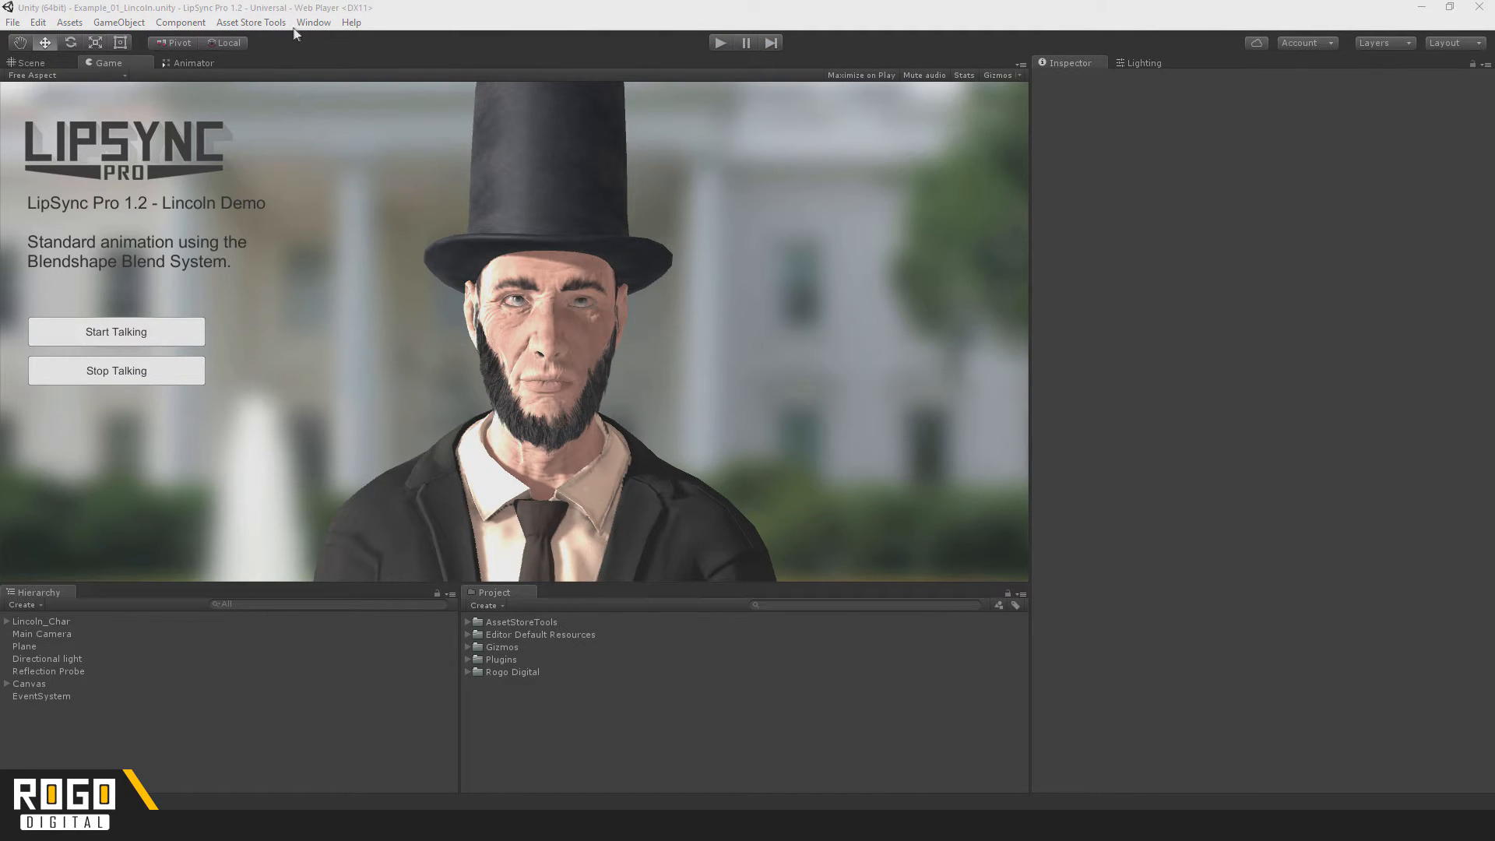
{"action": "mouse_move", "coordinate": [315, 64]}
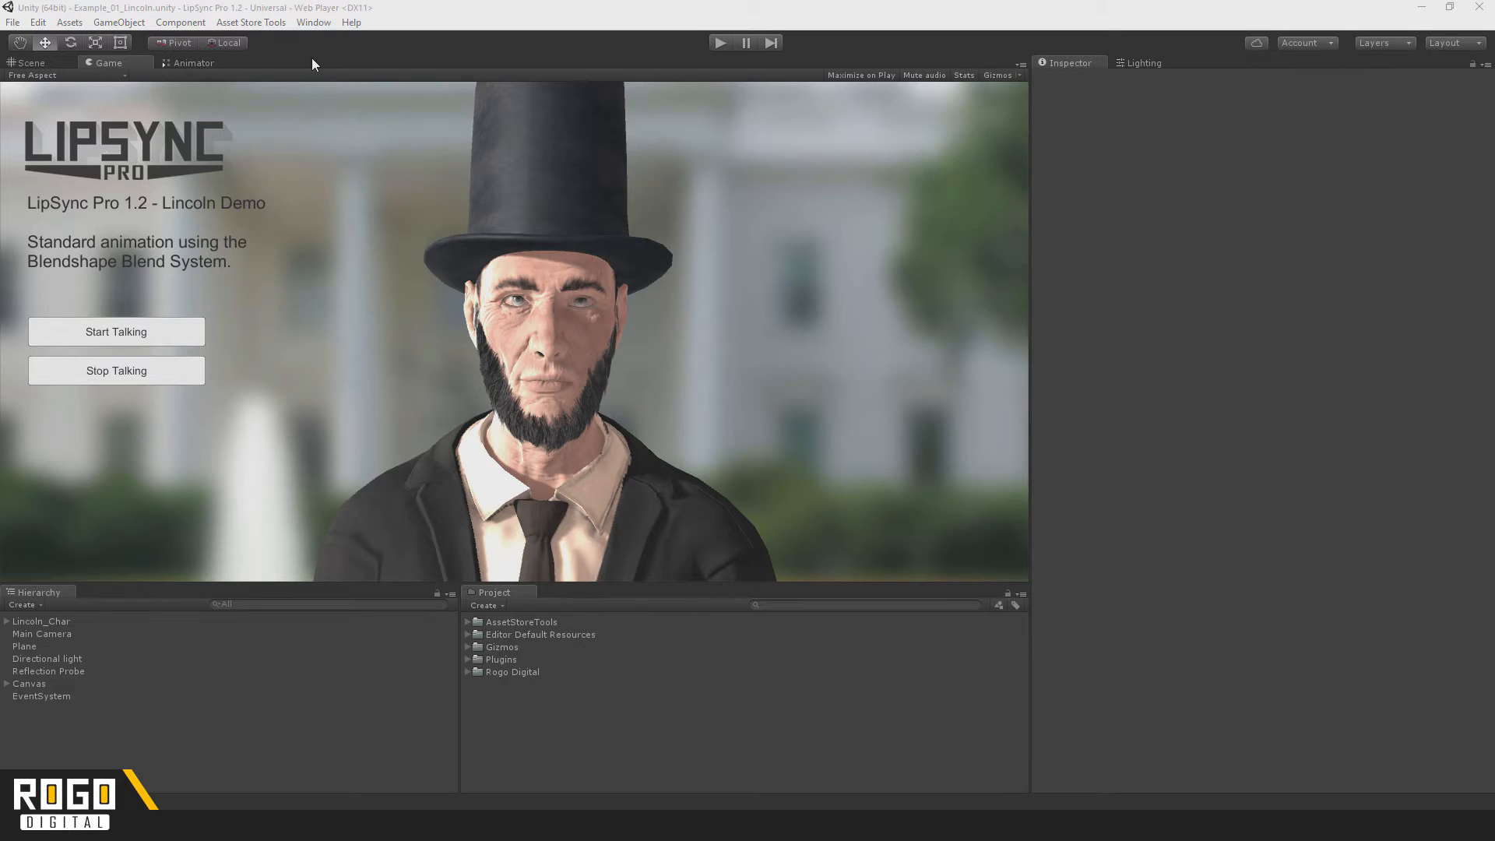
{"action": "mouse_move", "coordinate": [173, 8]}
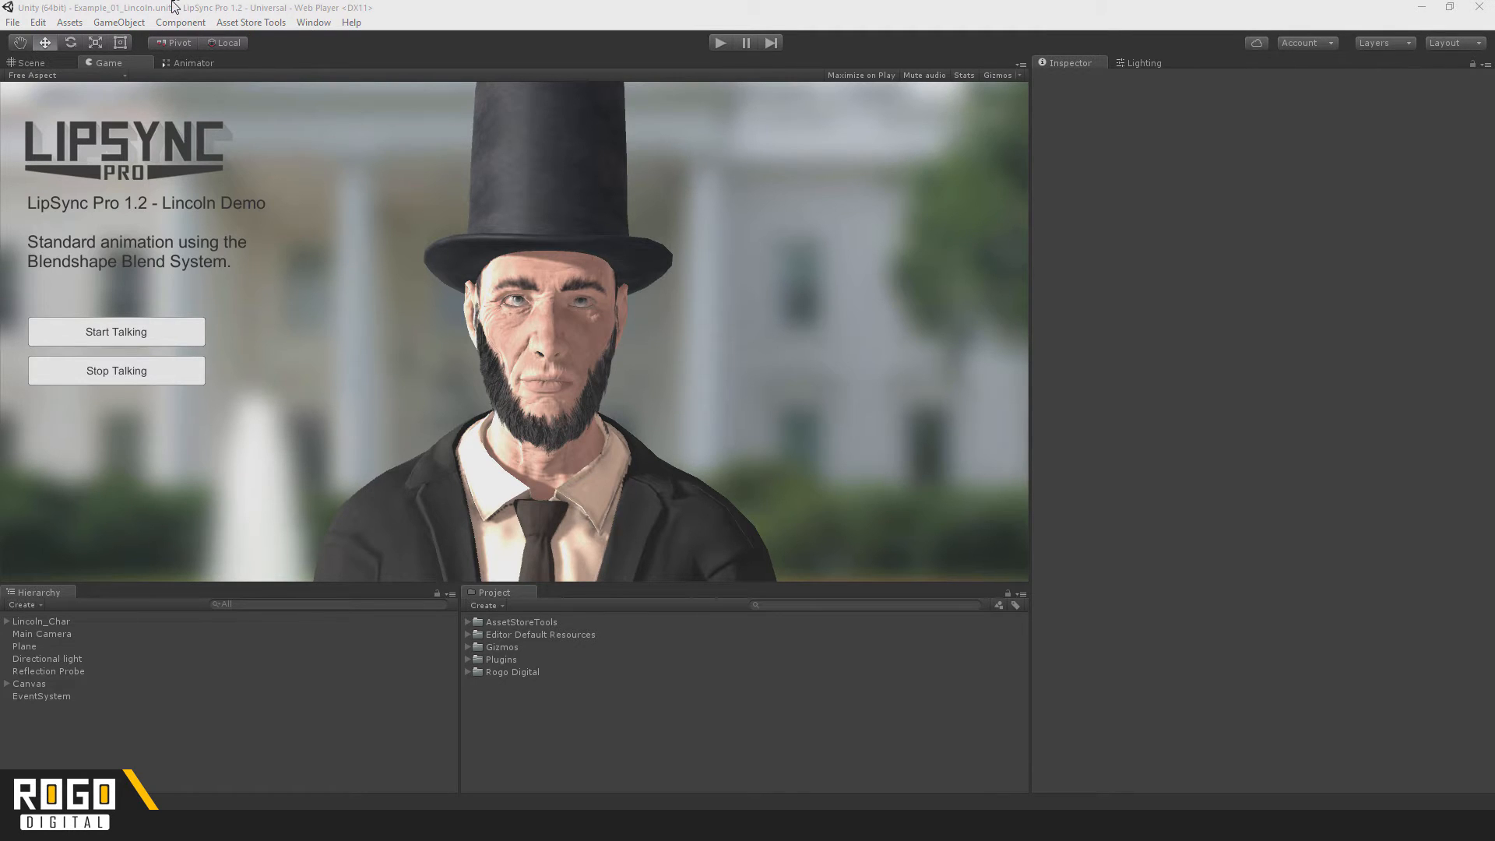
{"action": "mouse_move", "coordinate": [301, 32]}
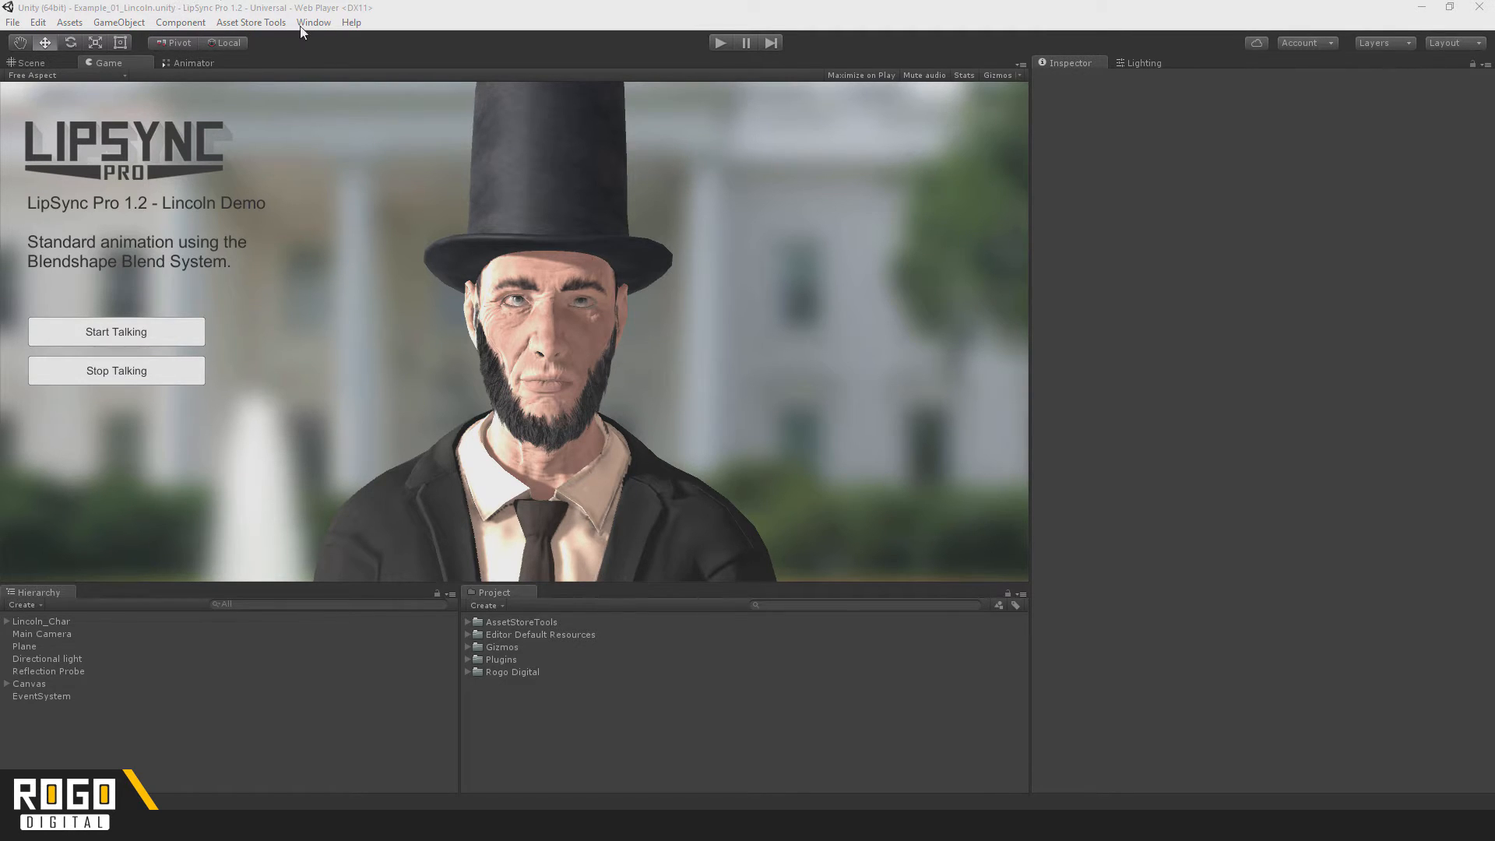
Bring up the LipSync Pro clip editor with a new untitled clip and position its window
{"action": "left_click", "coordinate": [313, 22]}
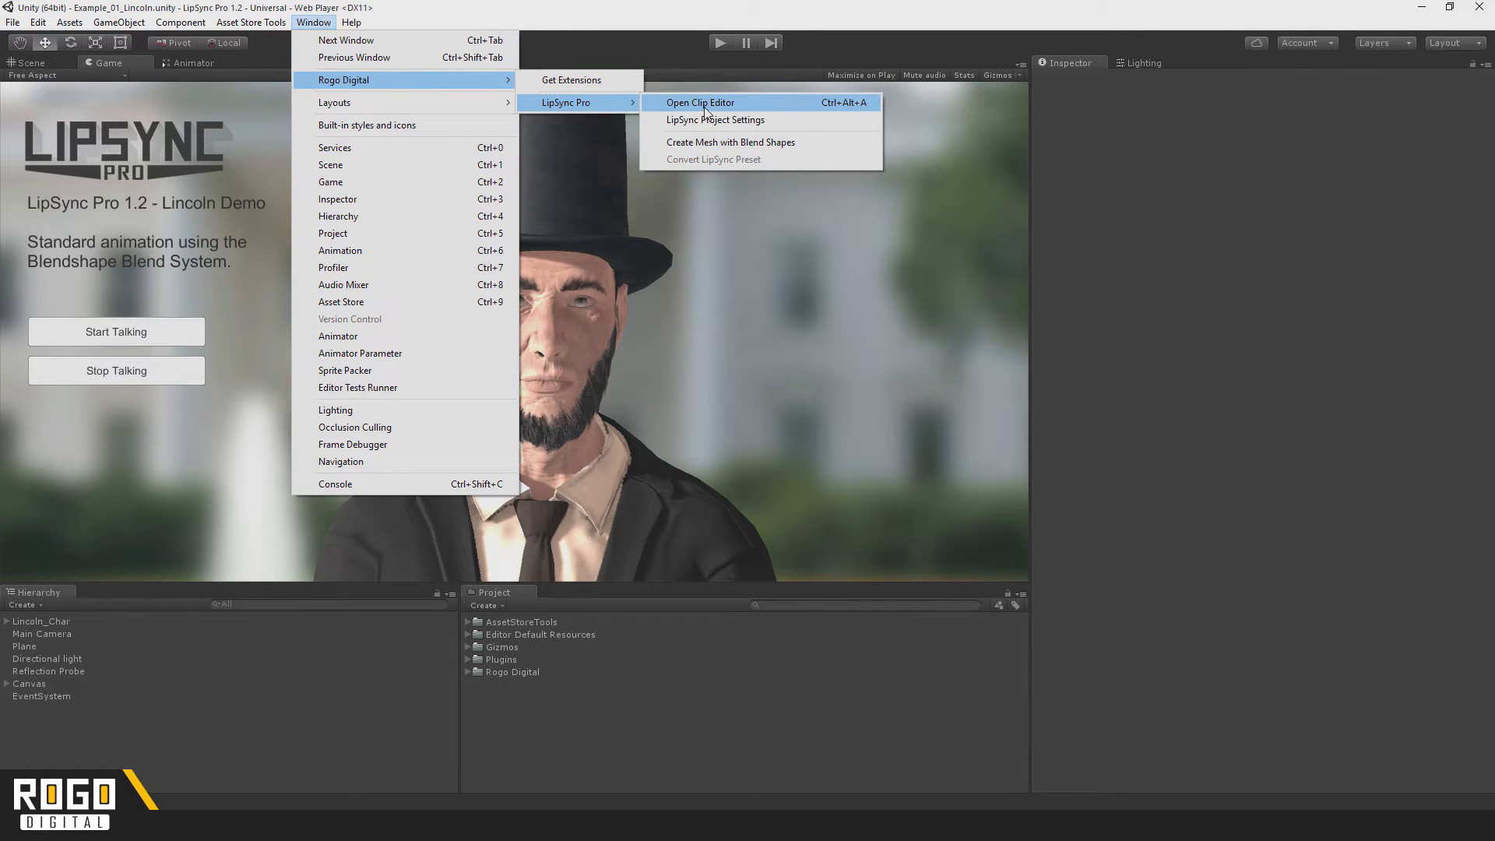
{"action": "left_click", "coordinate": [699, 103]}
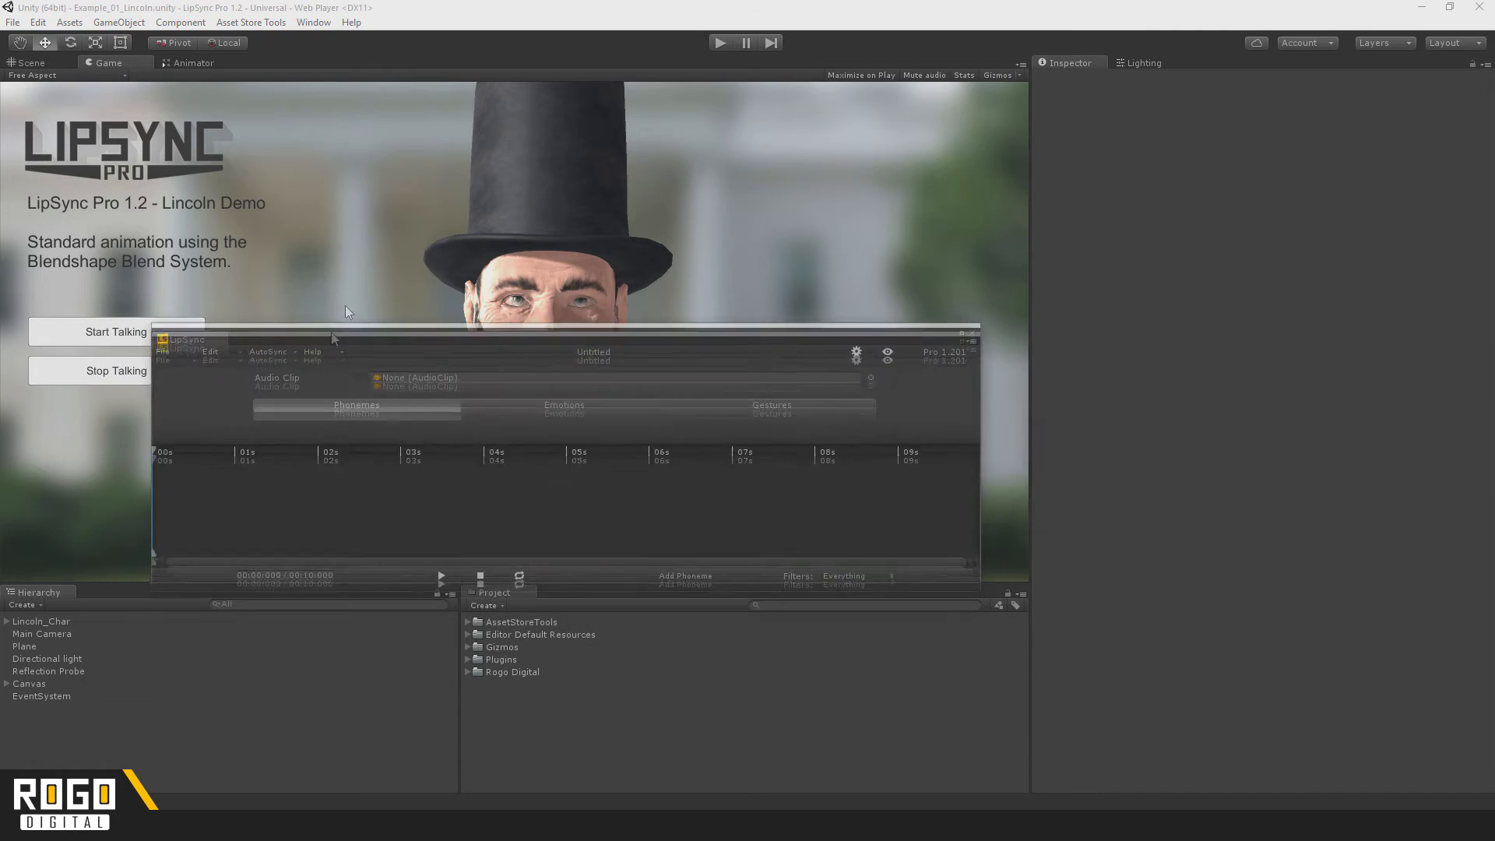
{"action": "left_click_drag", "start_coordinate": [333, 333], "coordinate": [458, 299]}
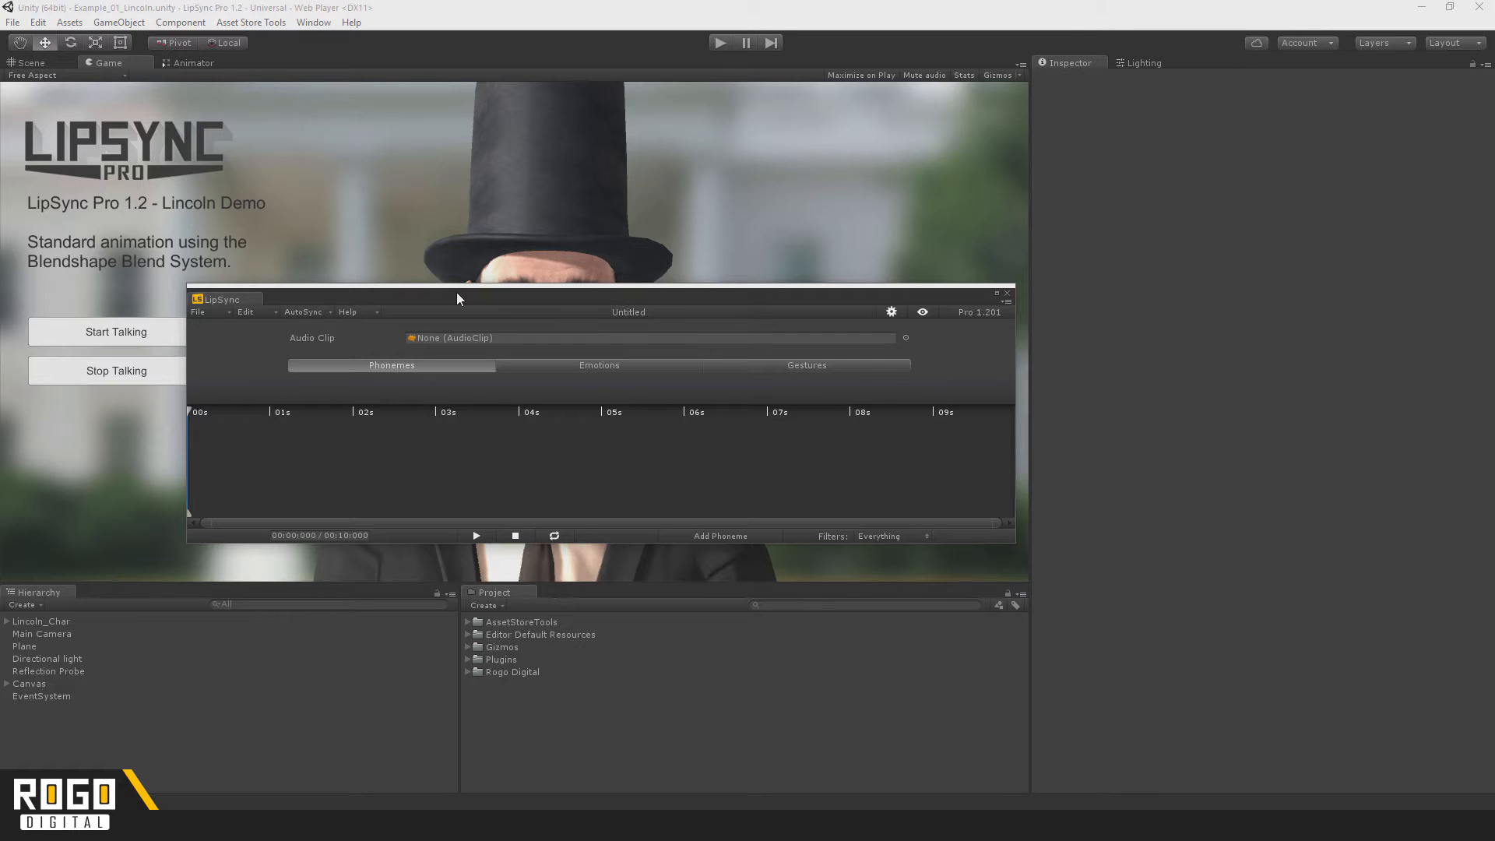
{"action": "mouse_move", "coordinate": [508, 347]}
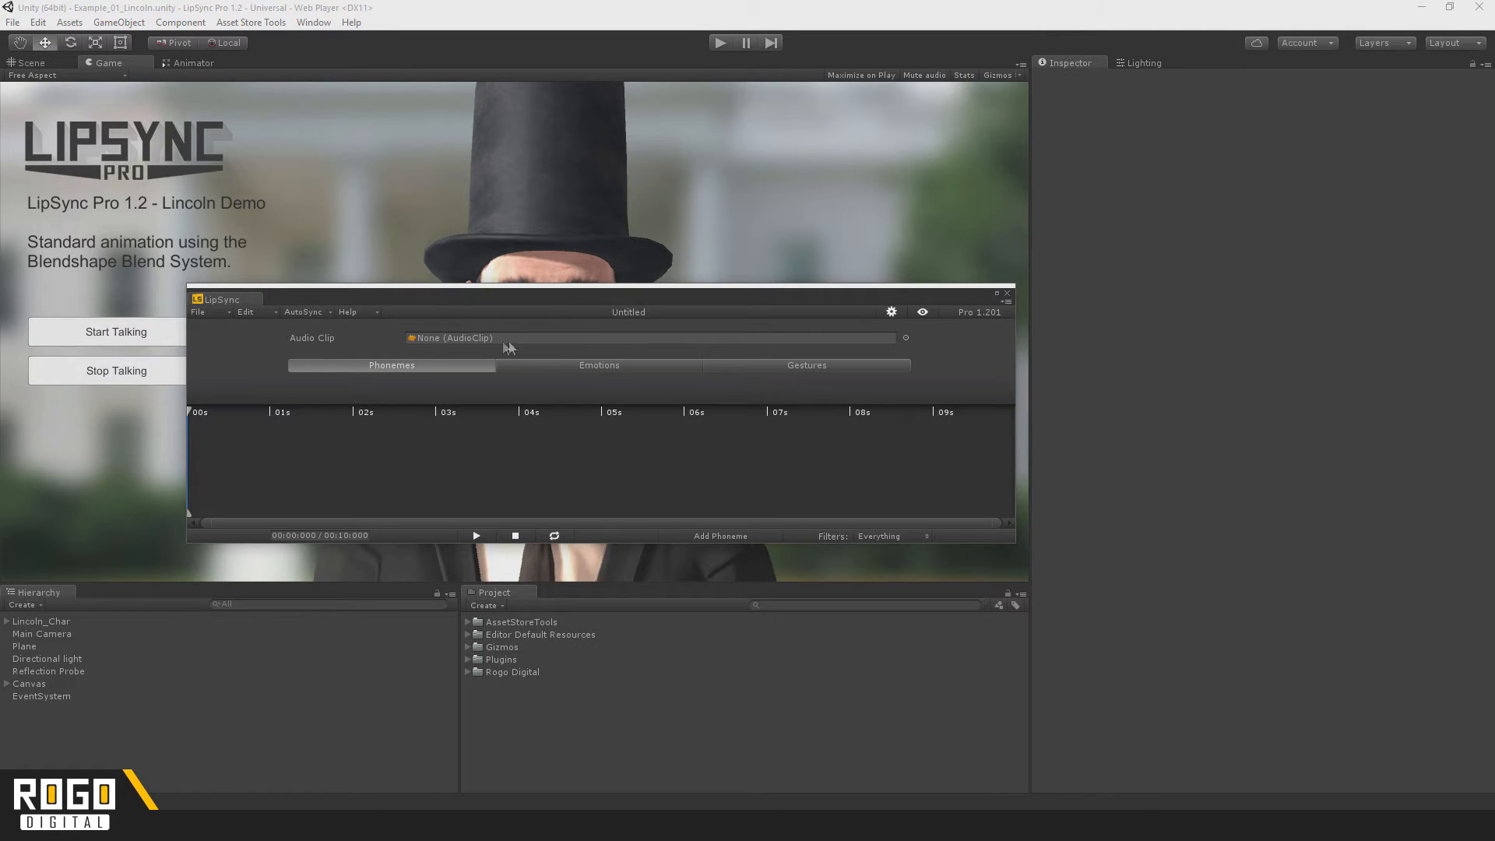
{"action": "mouse_move", "coordinate": [917, 355]}
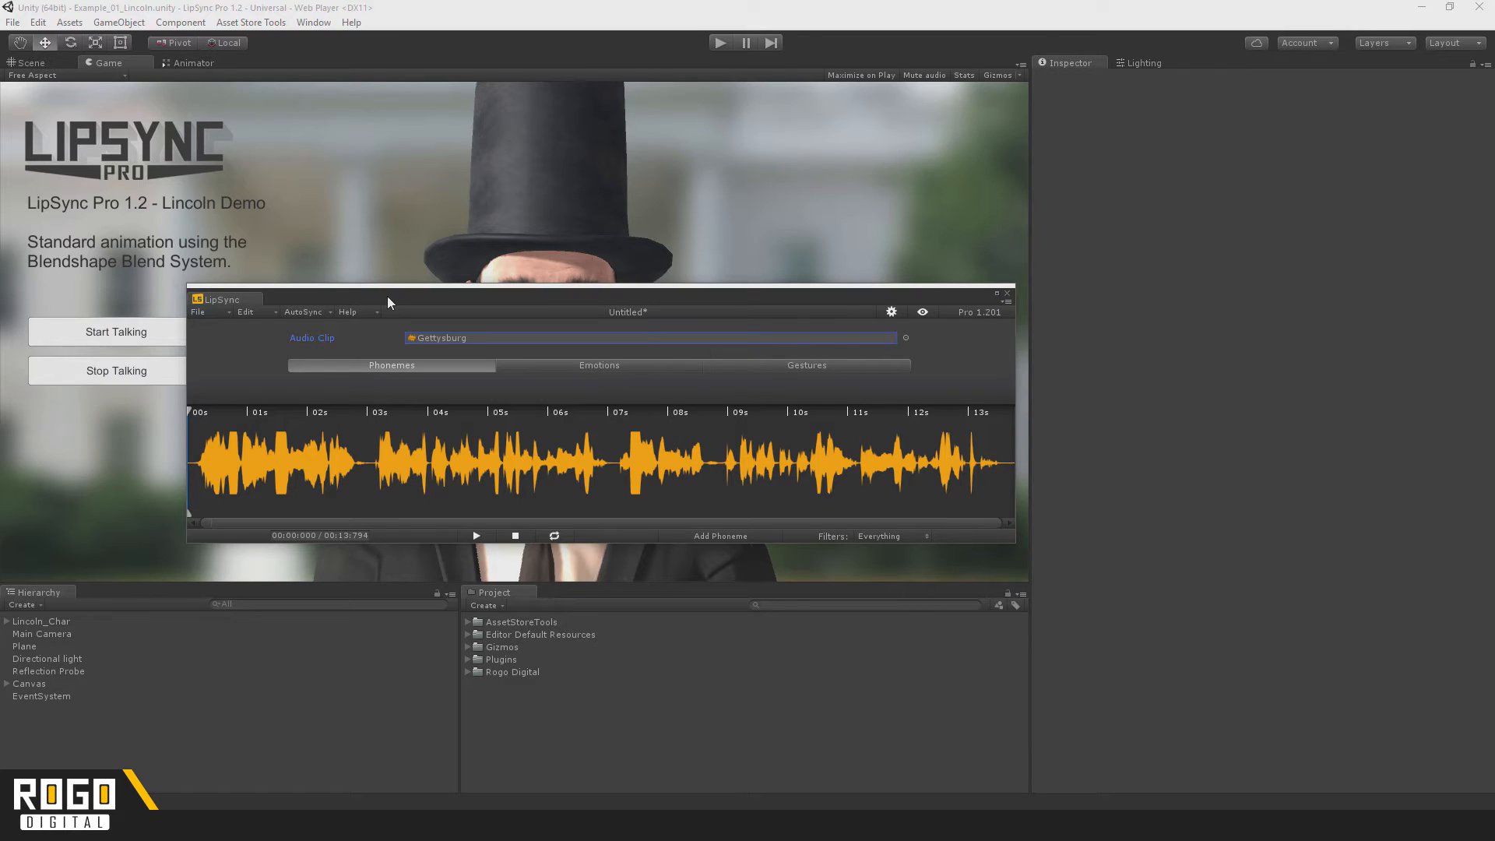
{"action": "mouse_move", "coordinate": [315, 321]}
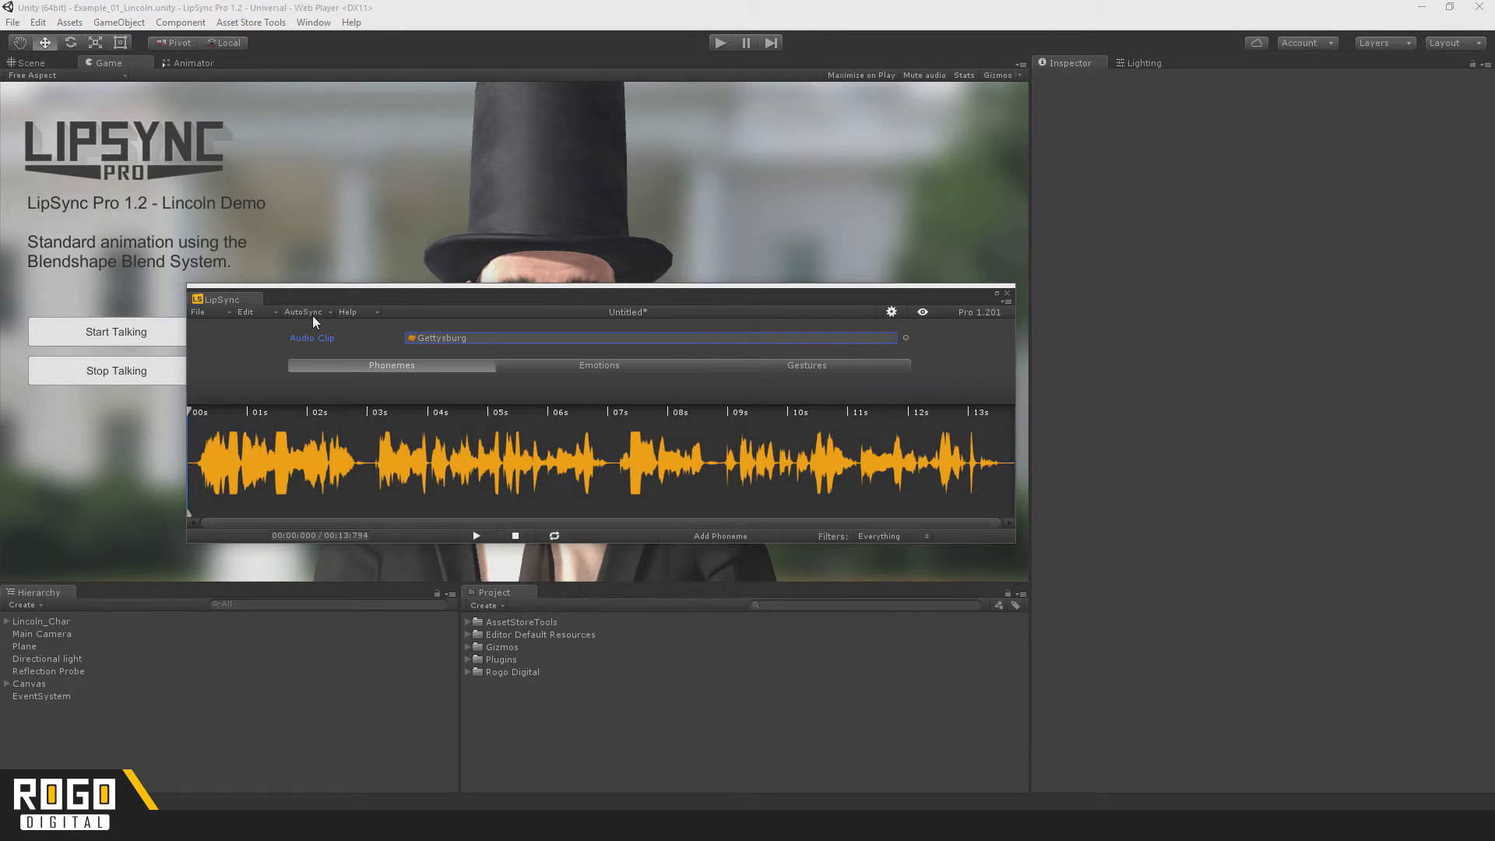
{"action": "mouse_move", "coordinate": [308, 316]}
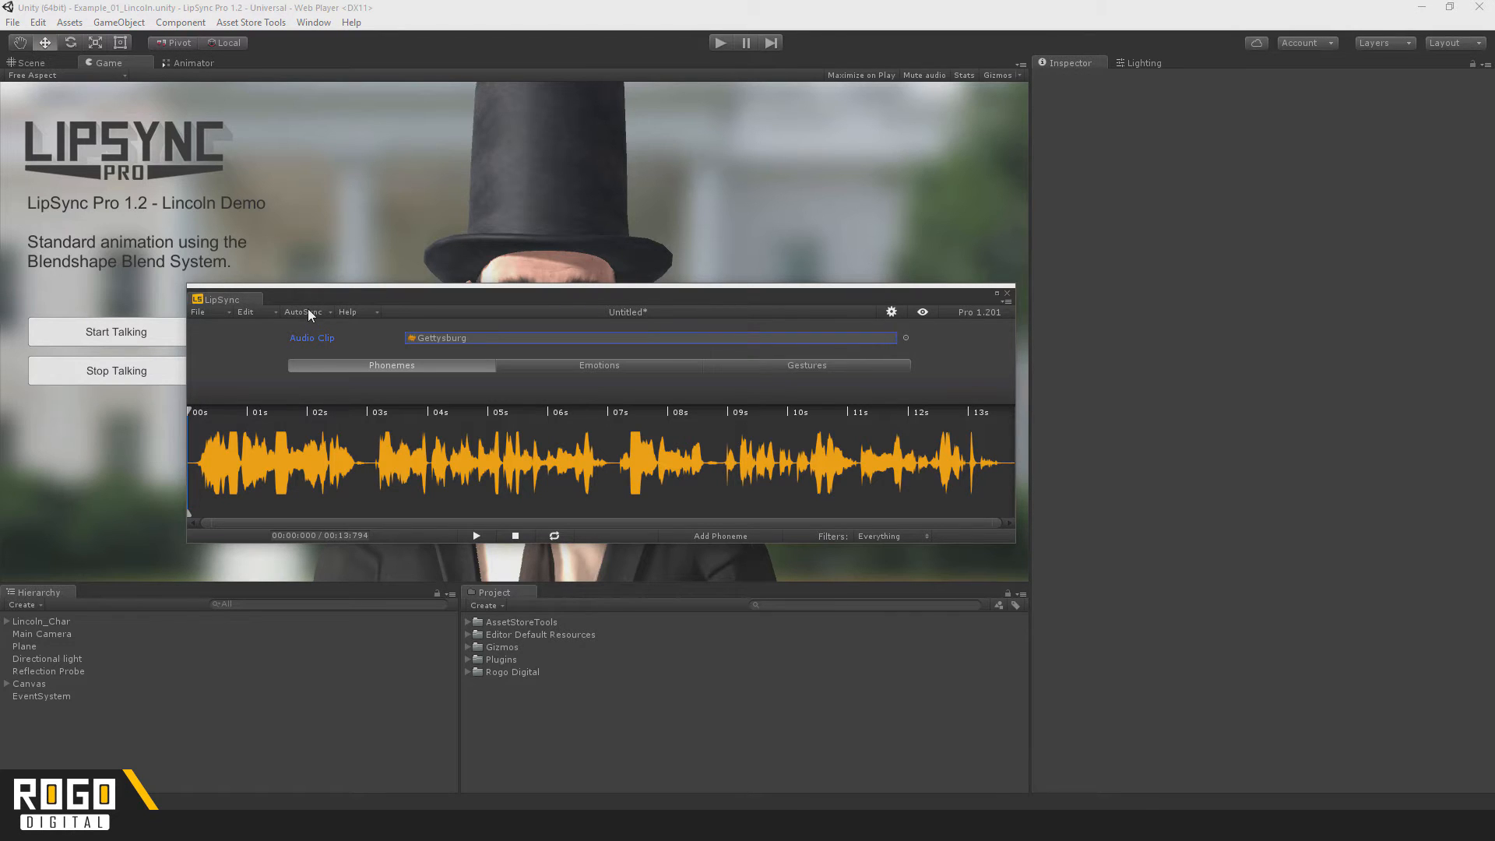
{"action": "mouse_move", "coordinate": [305, 324]}
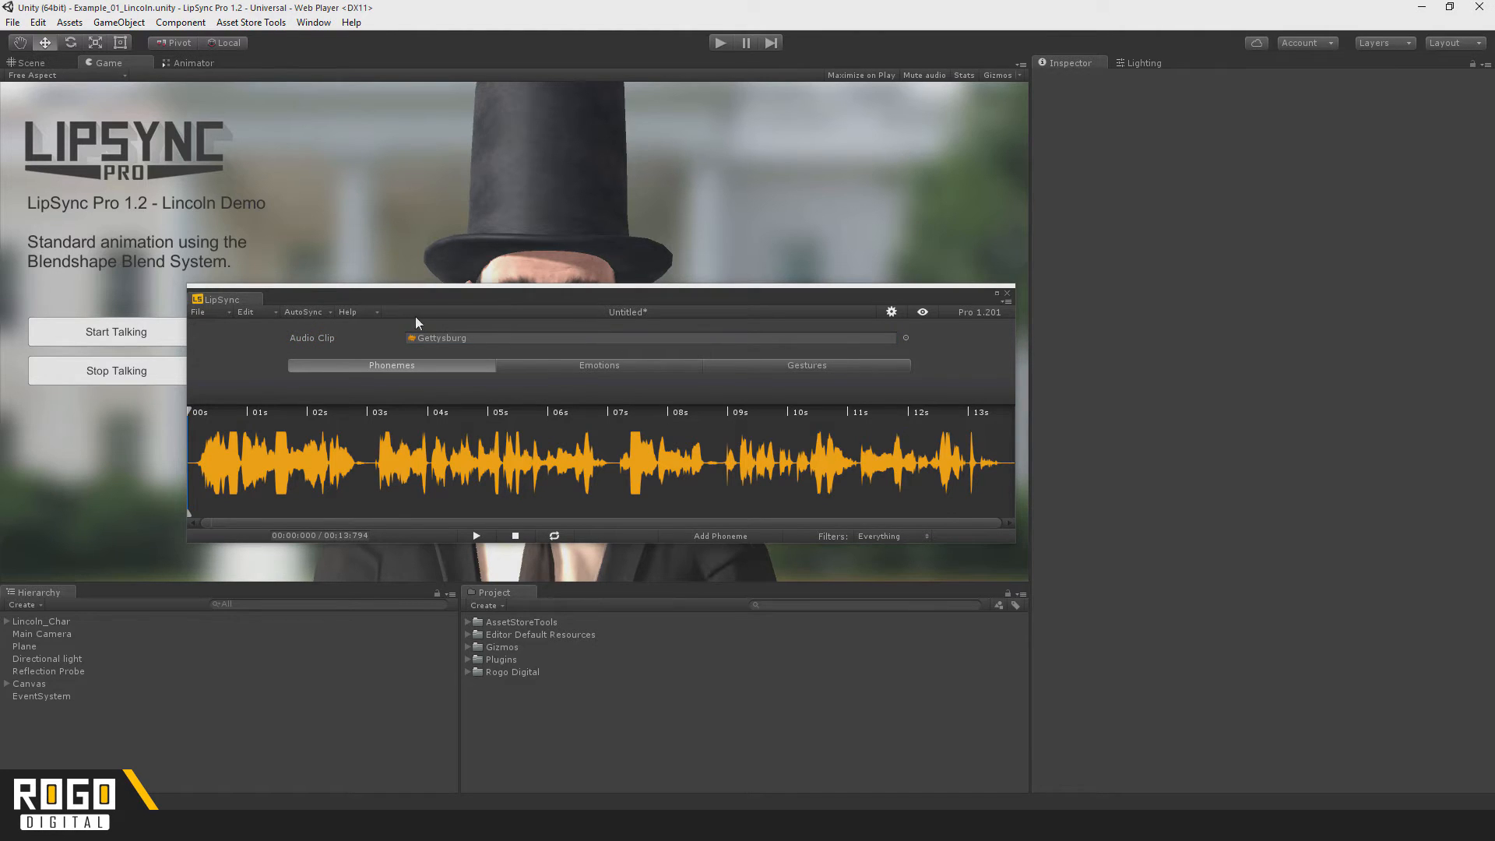
{"action": "mouse_move", "coordinate": [308, 317]}
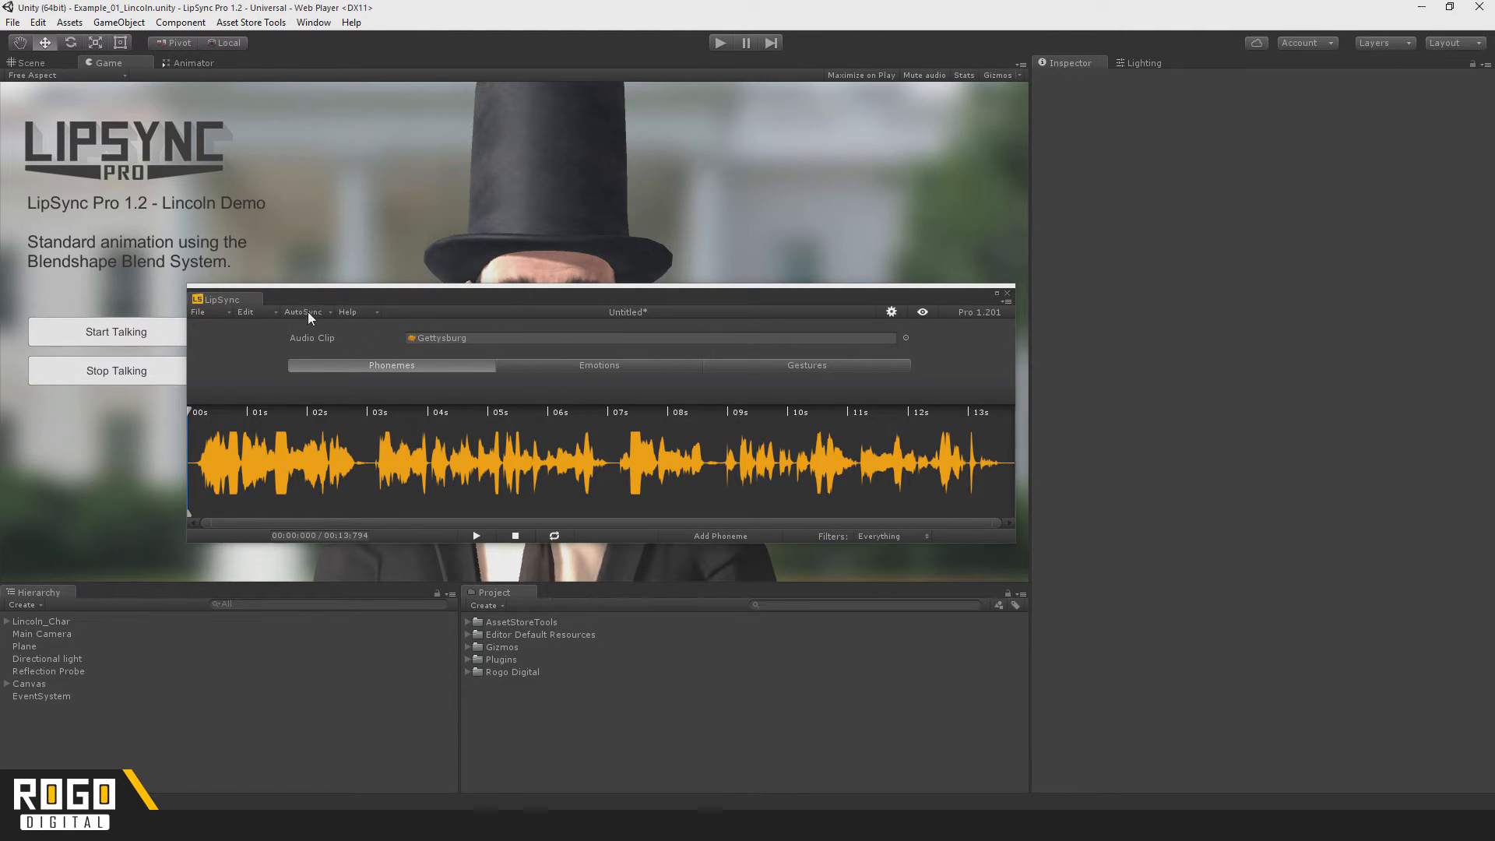
Run AutoSync with default settings to place phoneme markers across the Gettysburg clip
{"action": "left_click", "coordinate": [303, 311]}
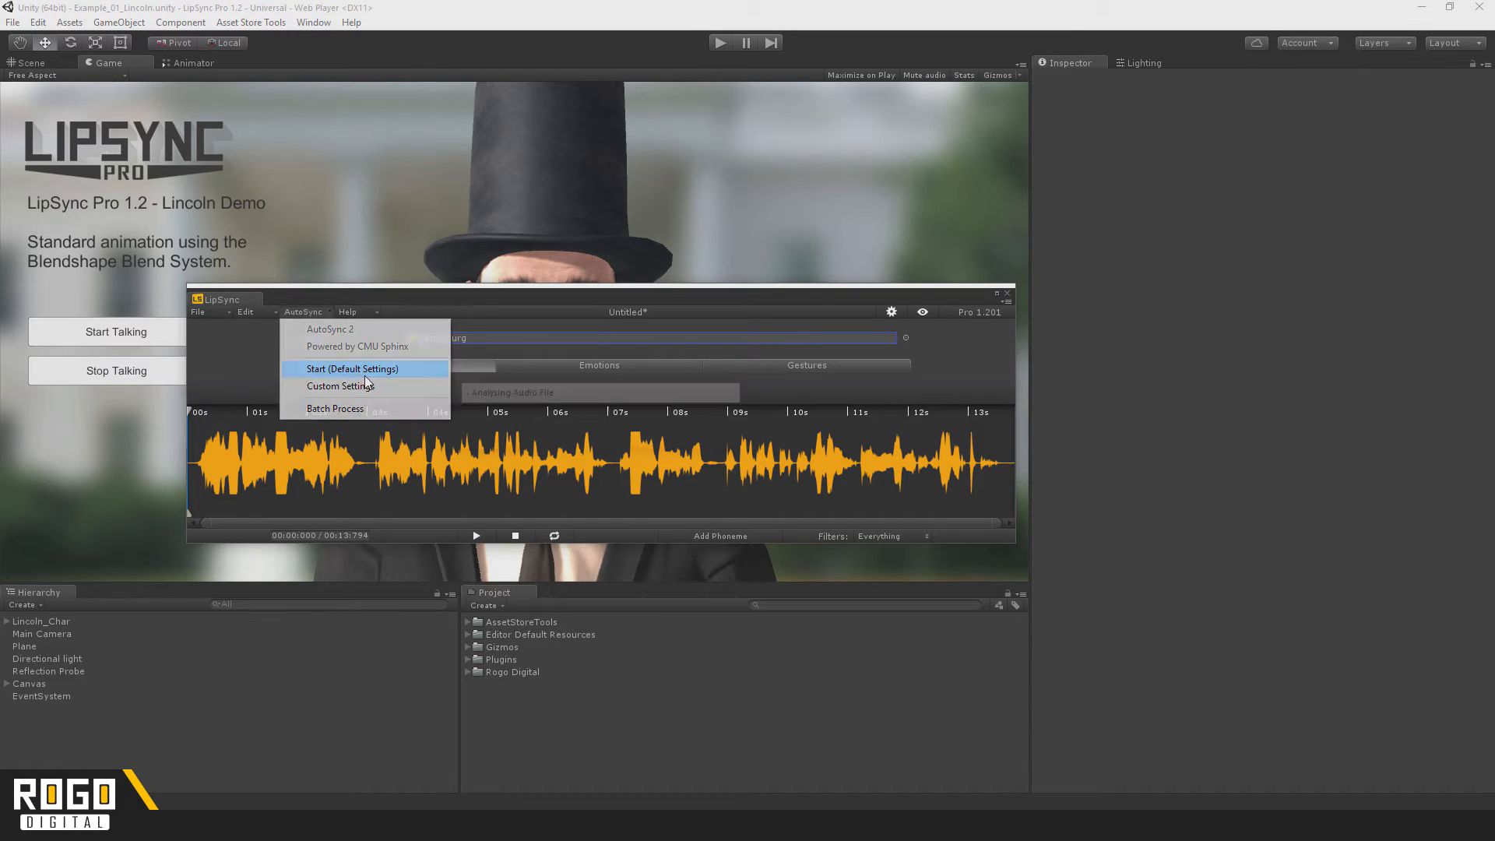
{"action": "left_click", "coordinate": [350, 369]}
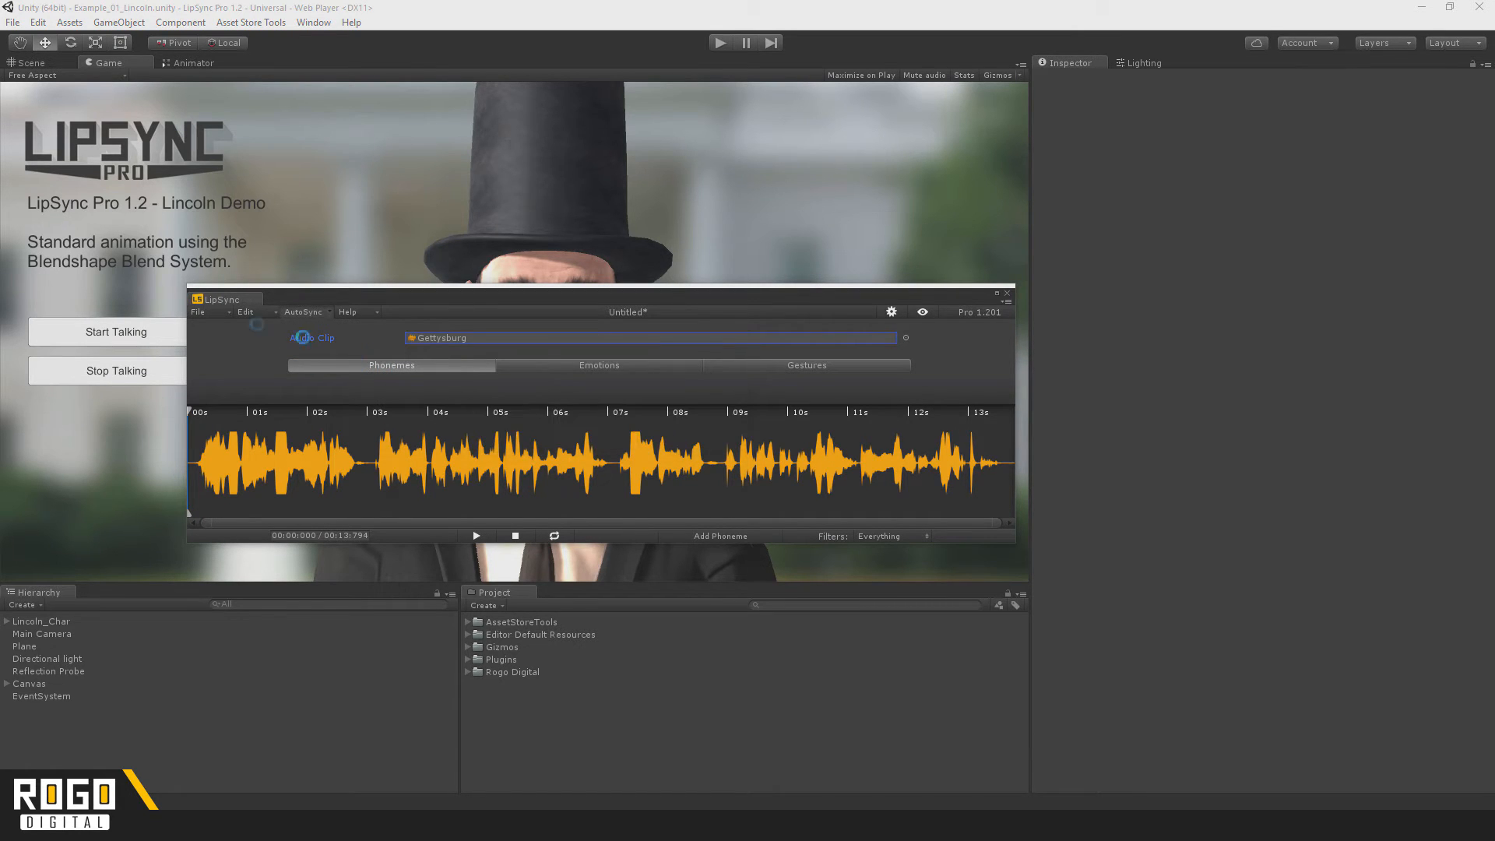
{"action": "left_click", "coordinate": [391, 364]}
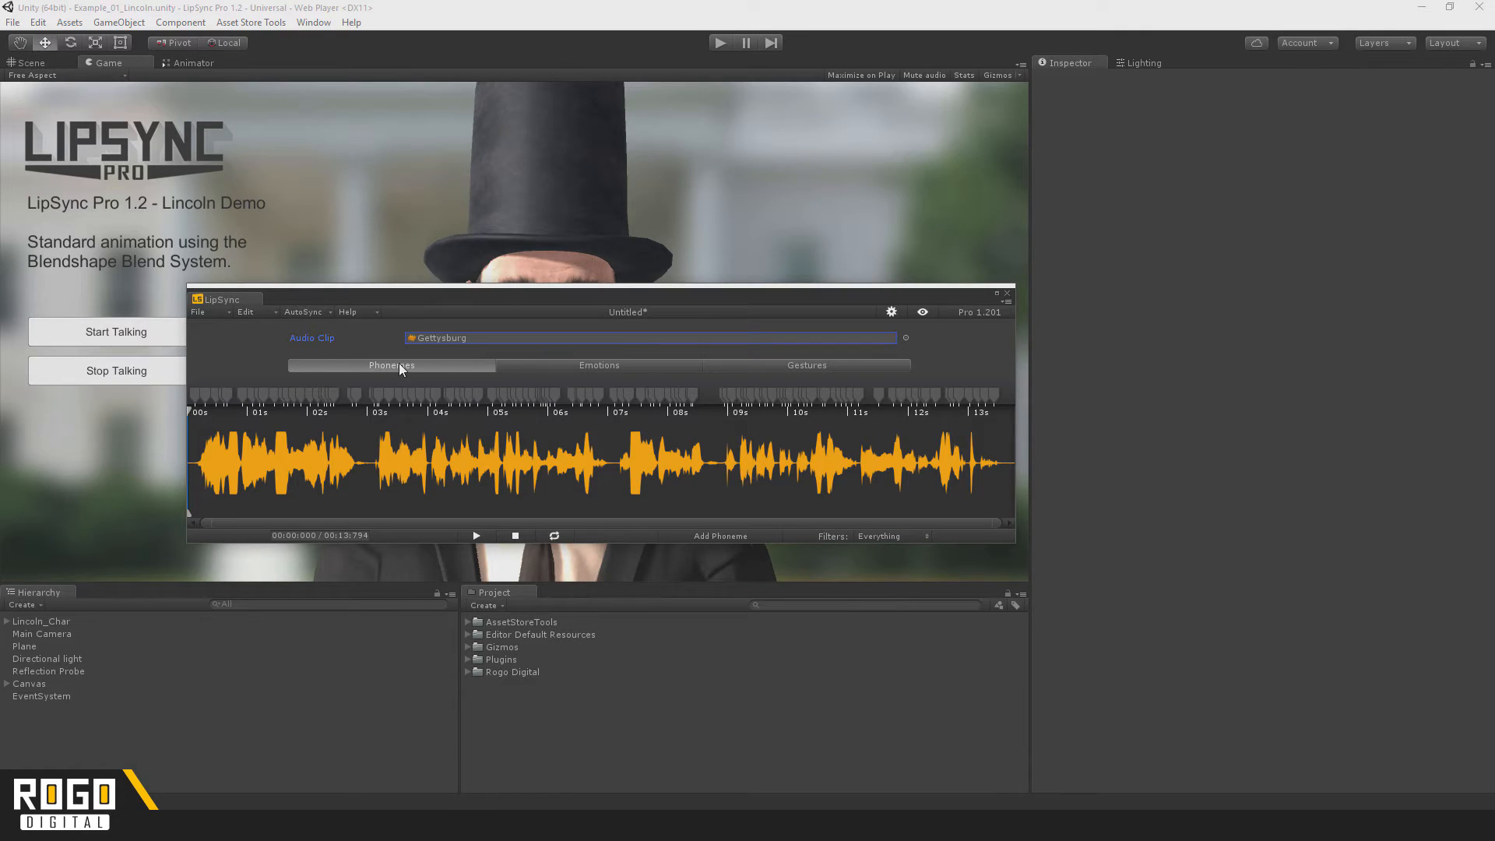
{"action": "mouse_move", "coordinate": [509, 302]}
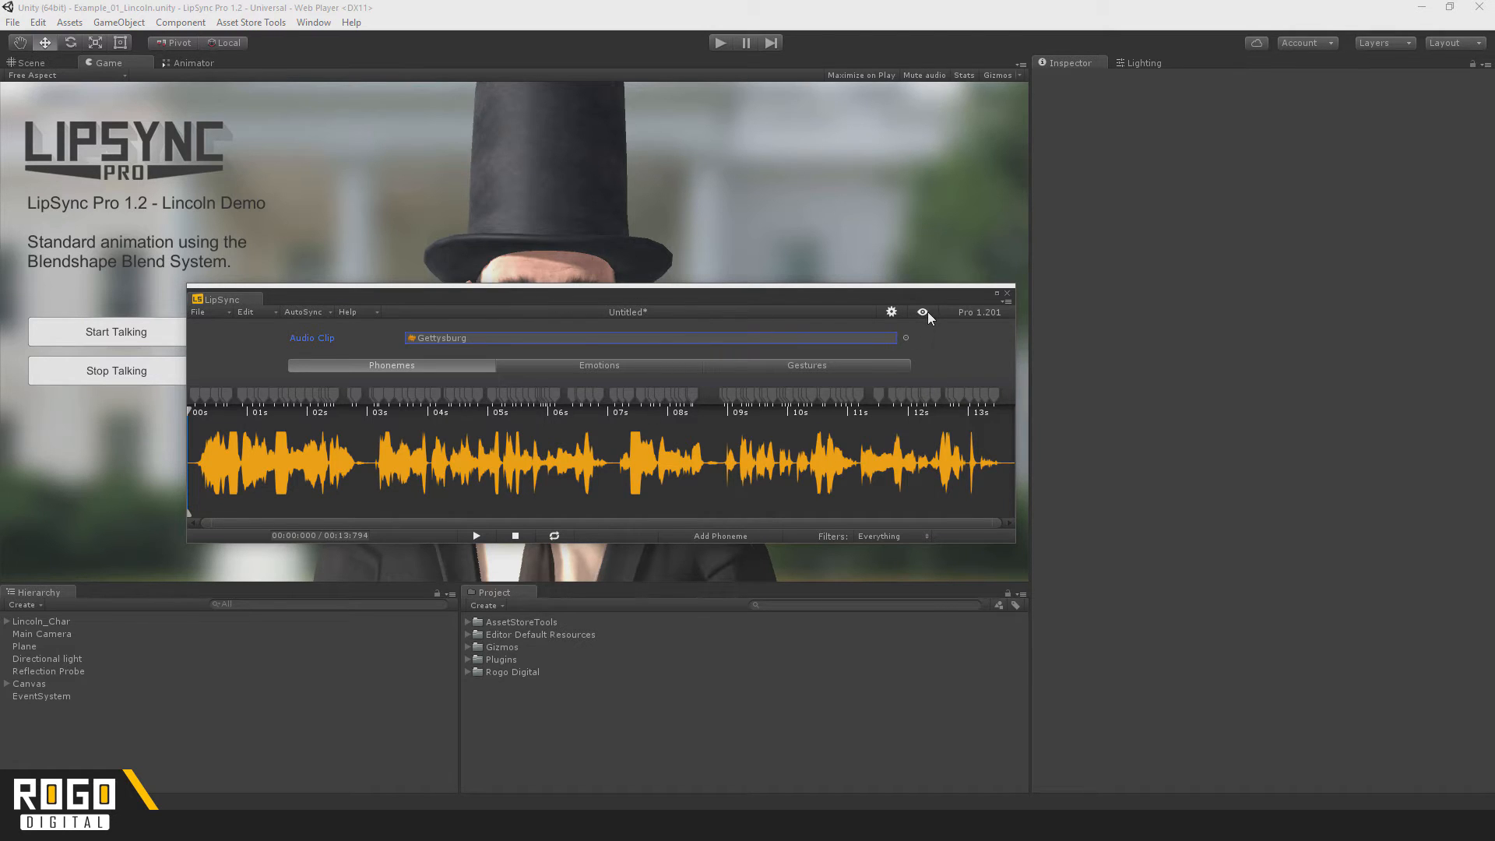
Set Lincoln_Char as the preview target for the lip sync animation
{"action": "left_click", "coordinate": [922, 312]}
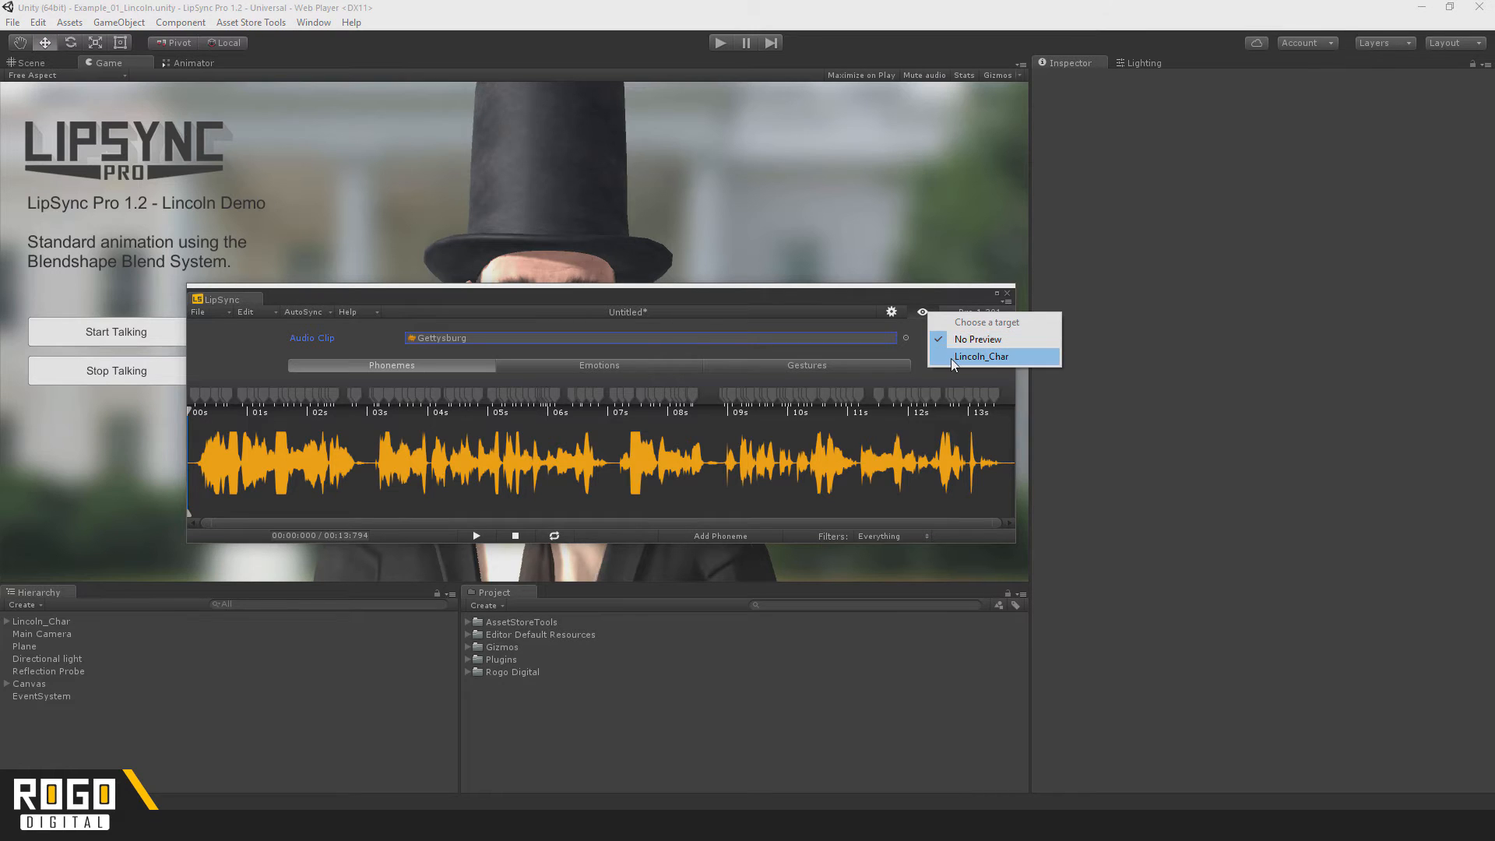
{"action": "left_click", "coordinate": [979, 355]}
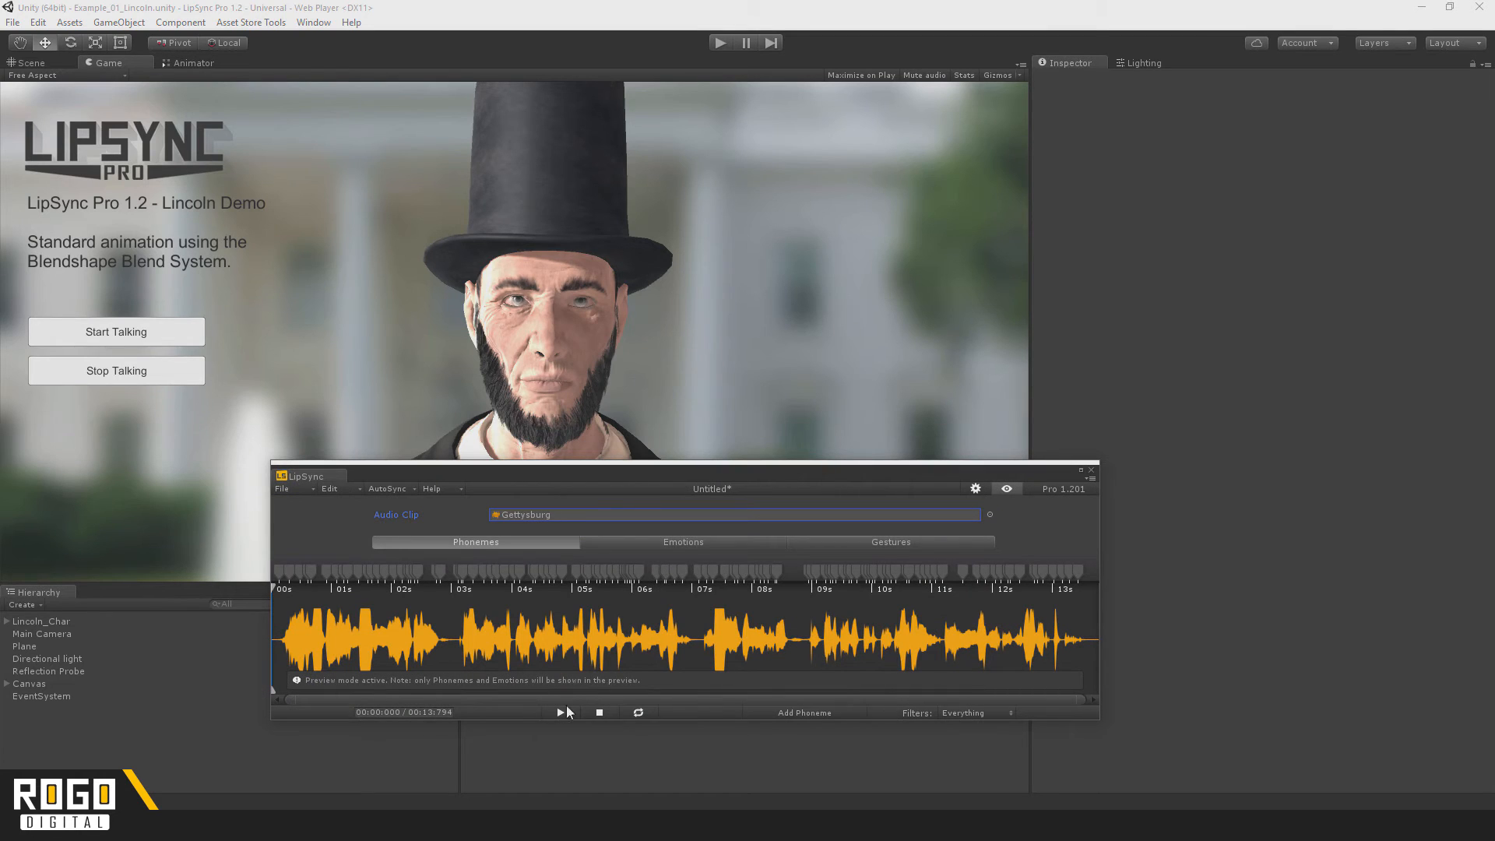
{"action": "mouse_move", "coordinate": [853, 604]}
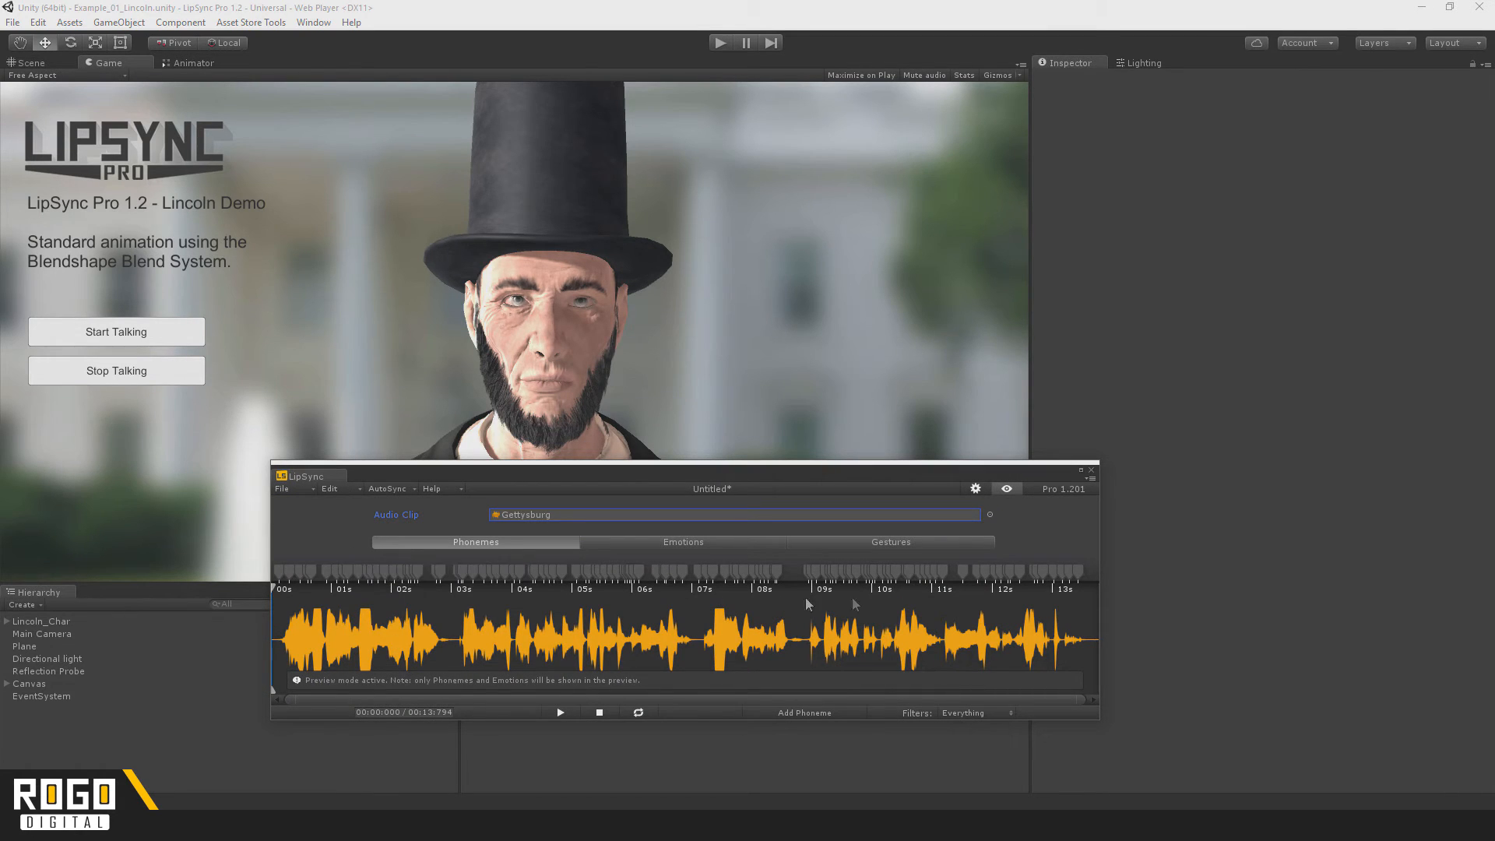
{"action": "mouse_move", "coordinate": [579, 715]}
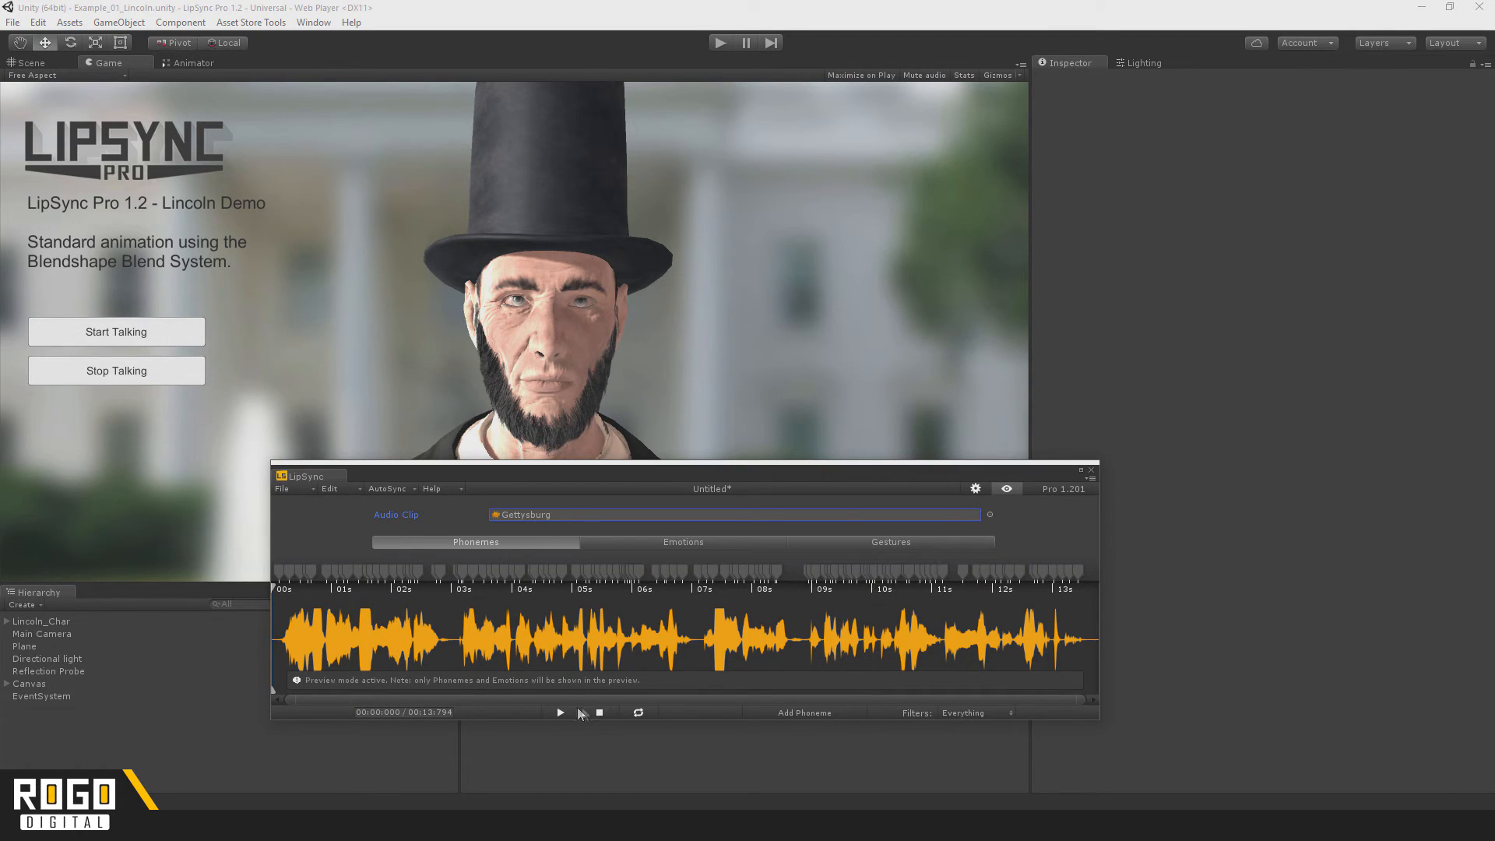
Play the auto-synced Gettysburg clip on Lincoln and pause near its end
{"action": "left_click", "coordinate": [559, 711]}
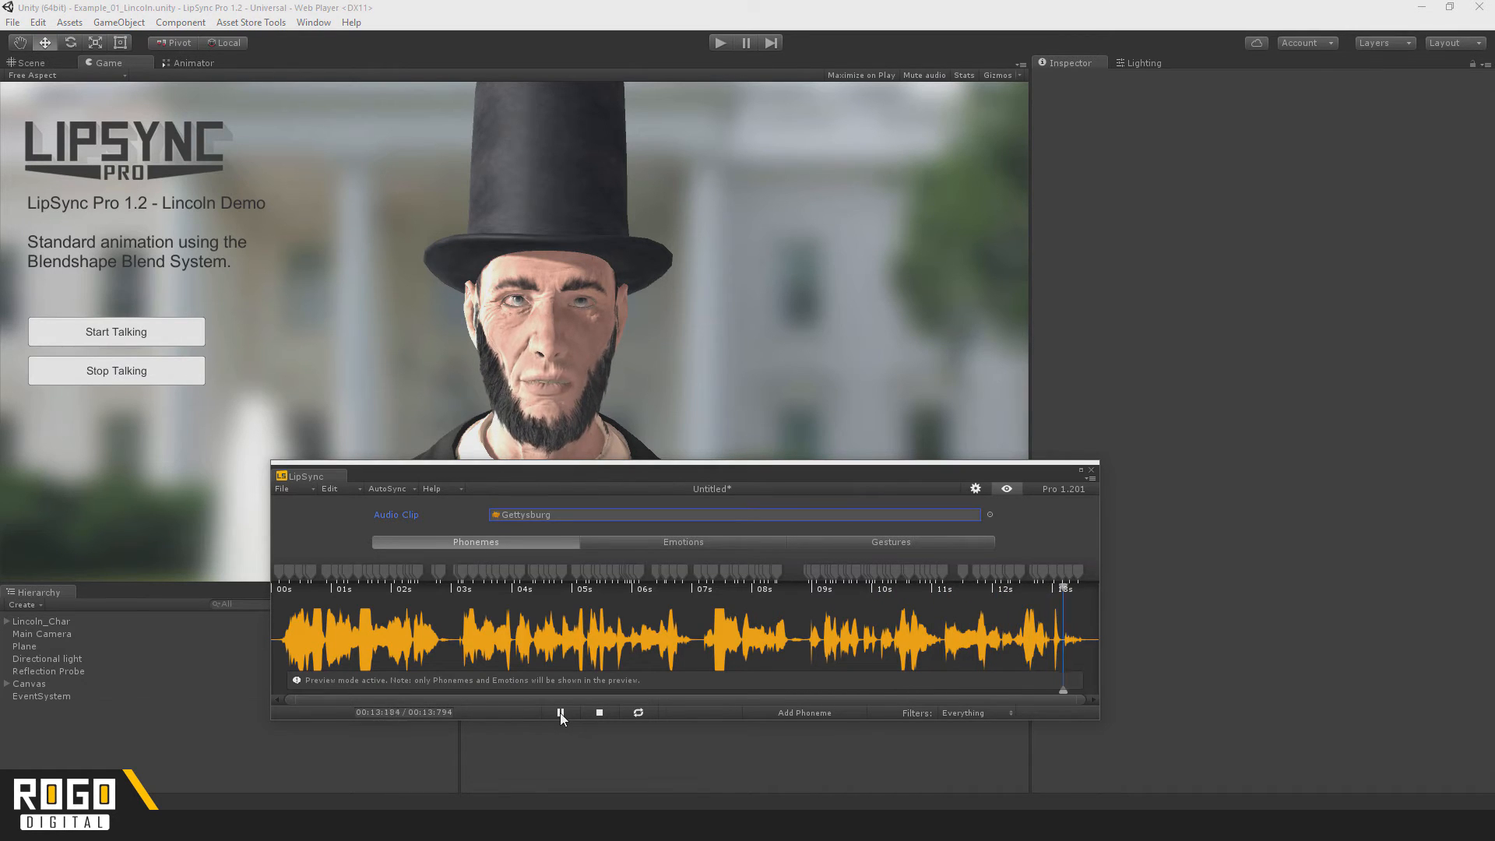
{"action": "left_click", "coordinate": [598, 712]}
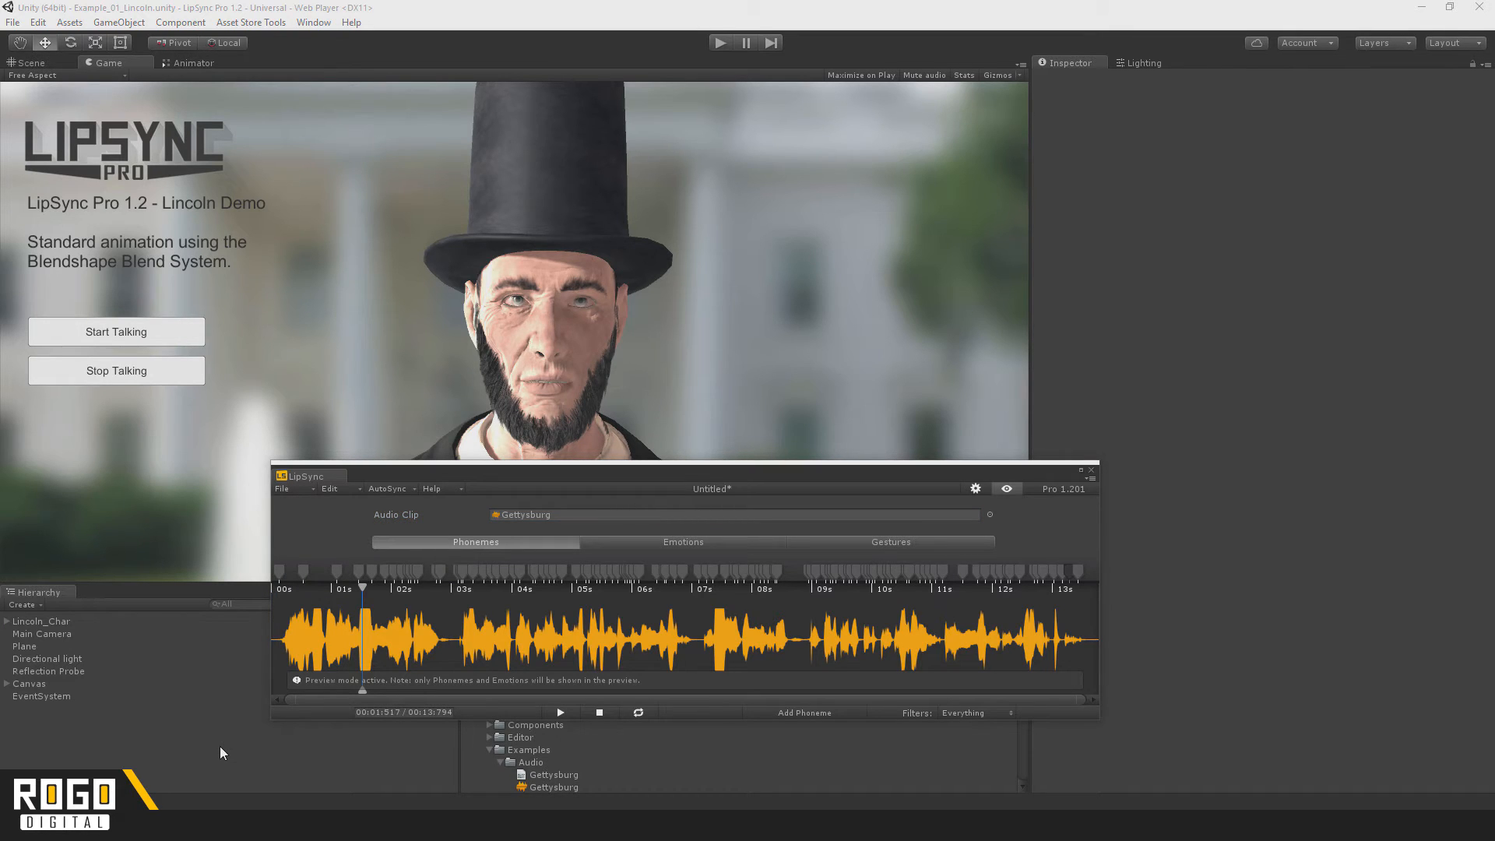
{"action": "mouse_move", "coordinate": [237, 721]}
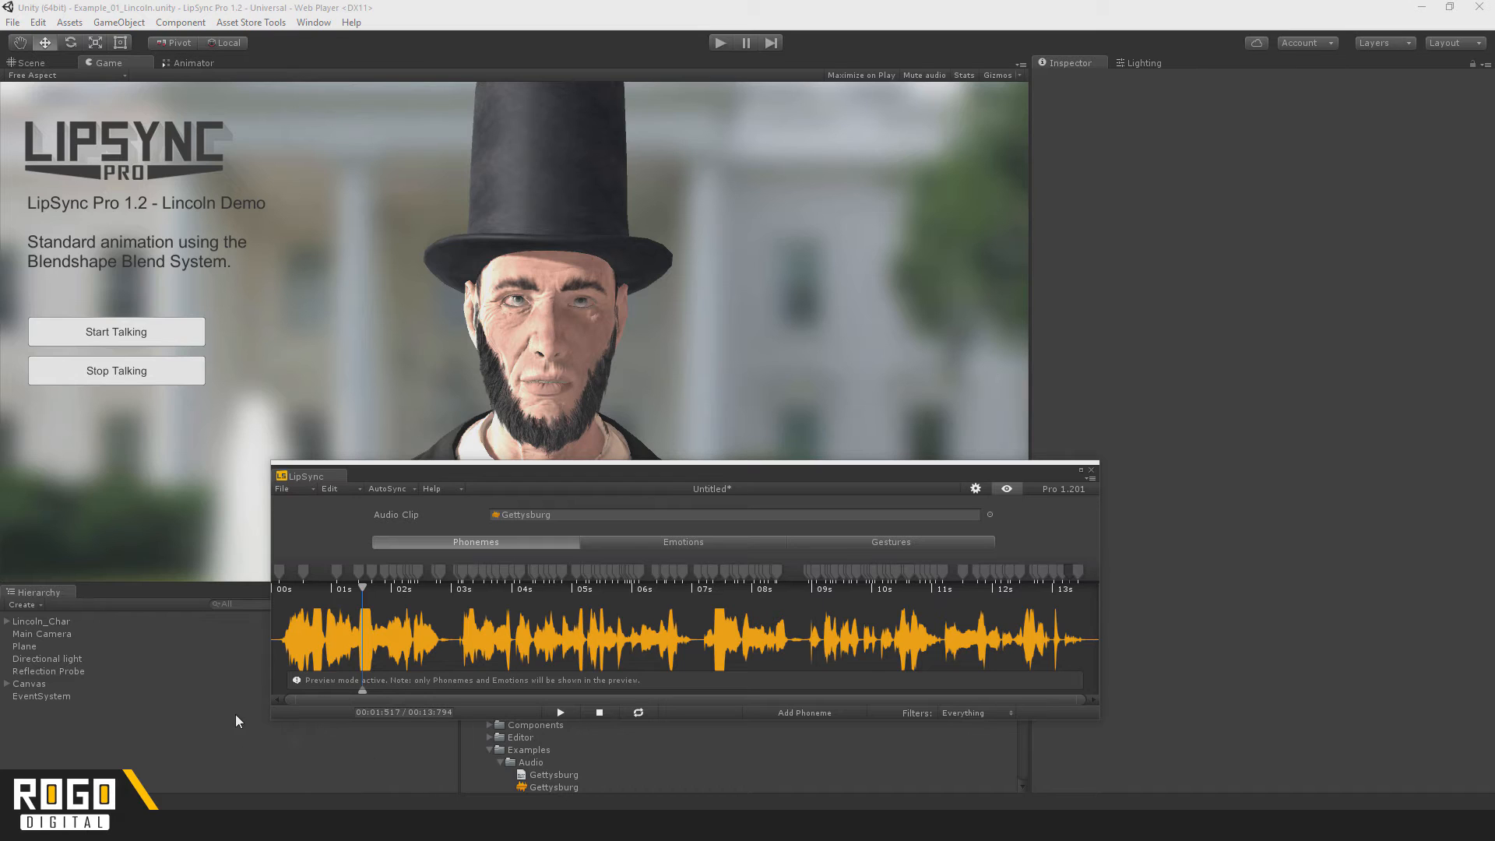
{"action": "mouse_move", "coordinate": [401, 632]}
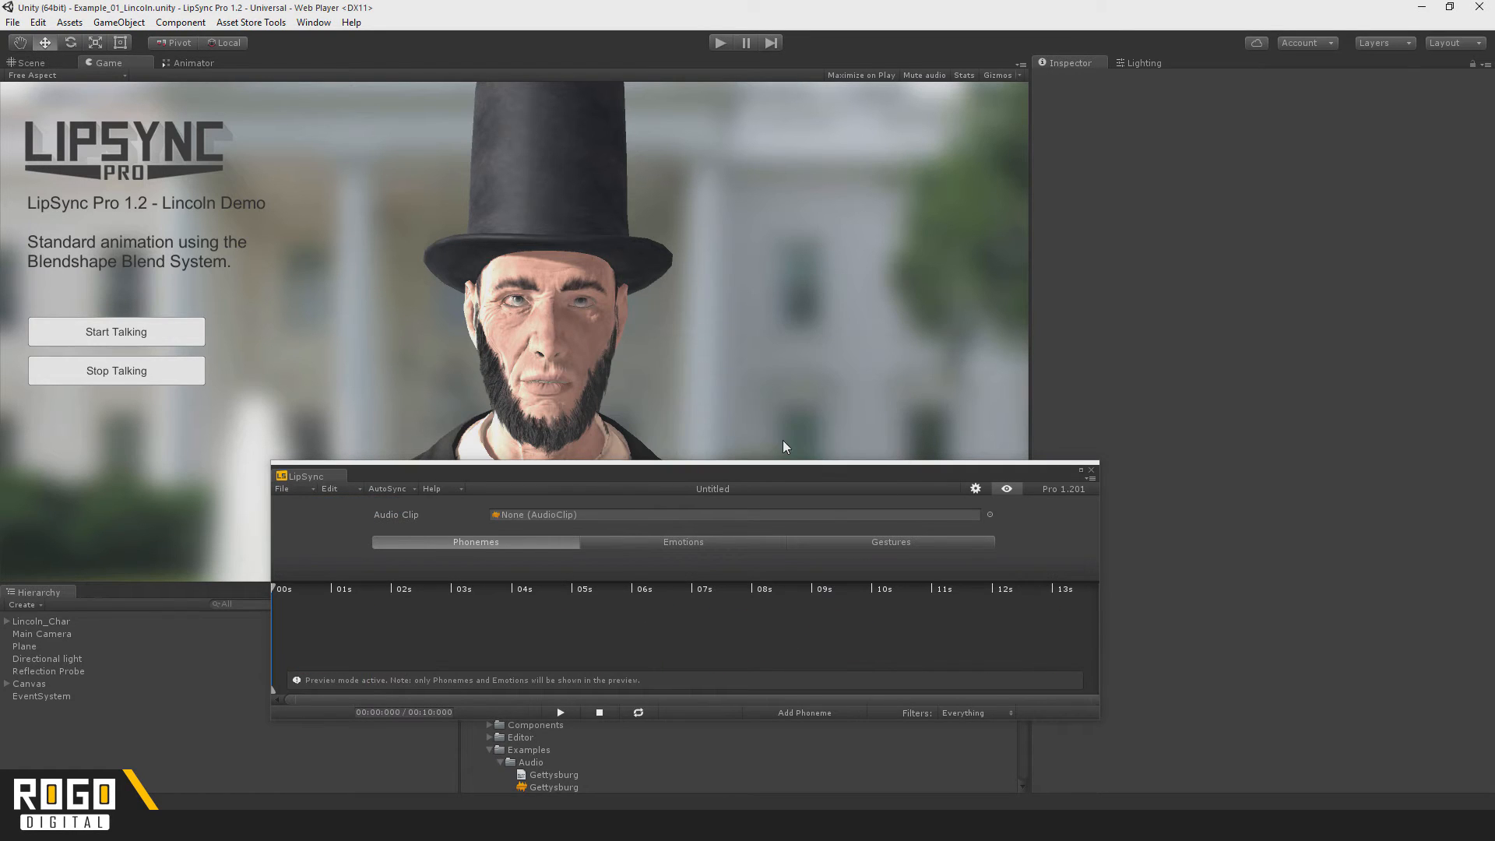
{"action": "mouse_move", "coordinate": [305, 570]}
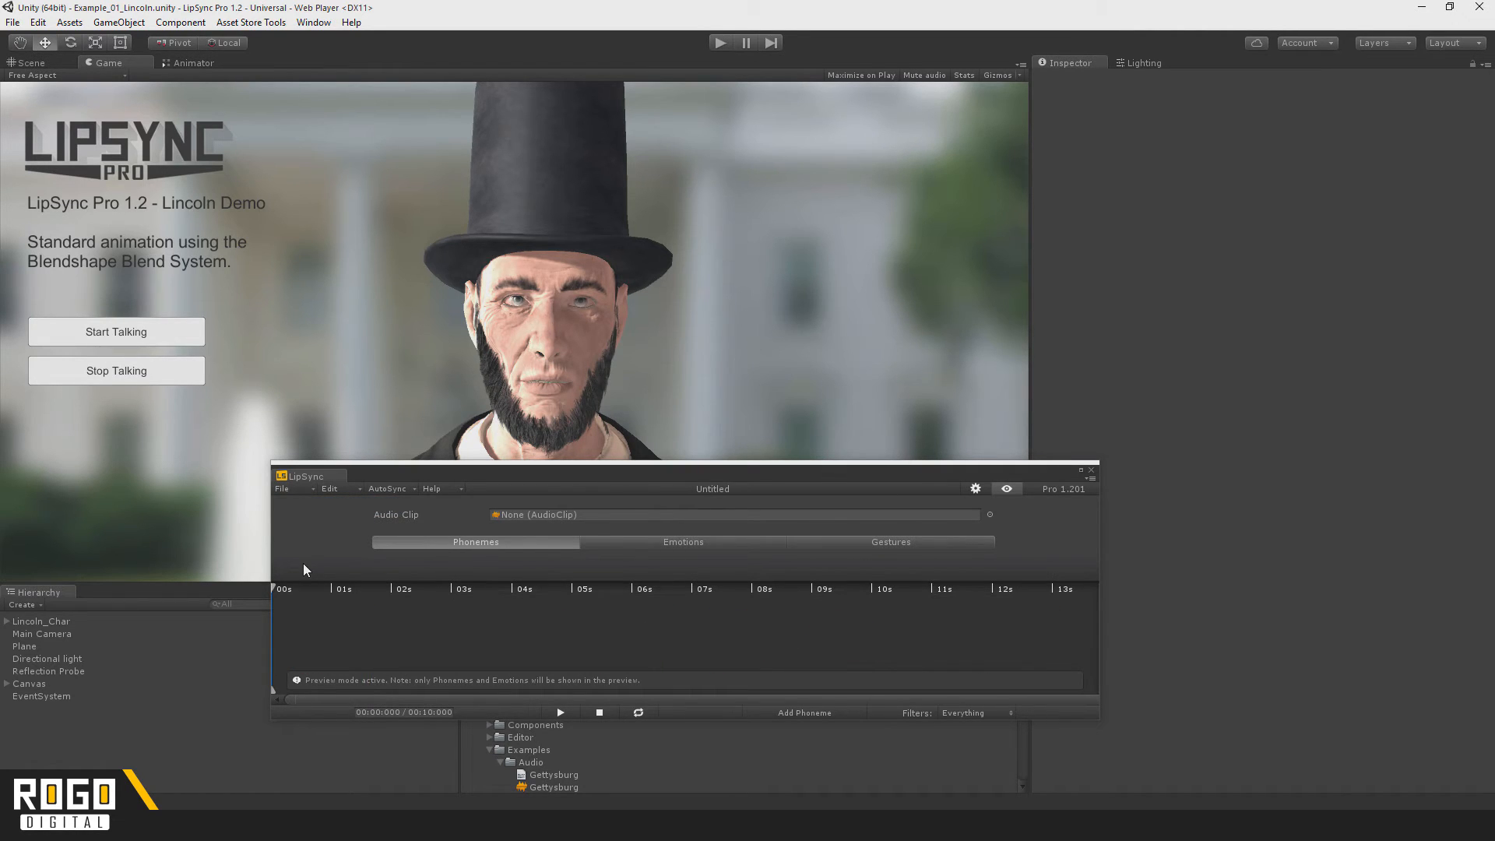
{"action": "mouse_move", "coordinate": [479, 629]}
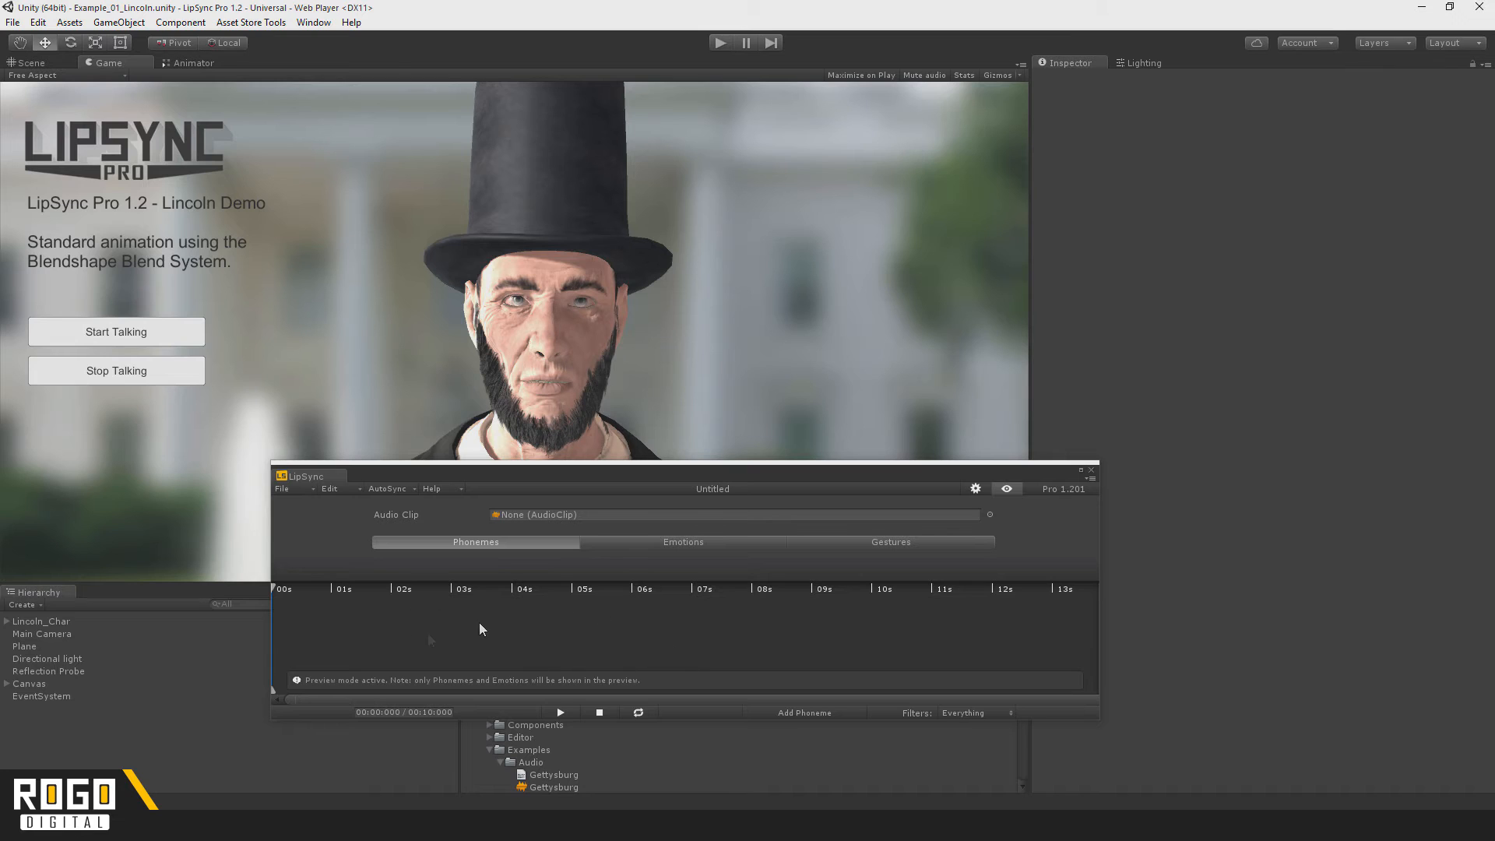
{"action": "mouse_move", "coordinate": [922, 657]}
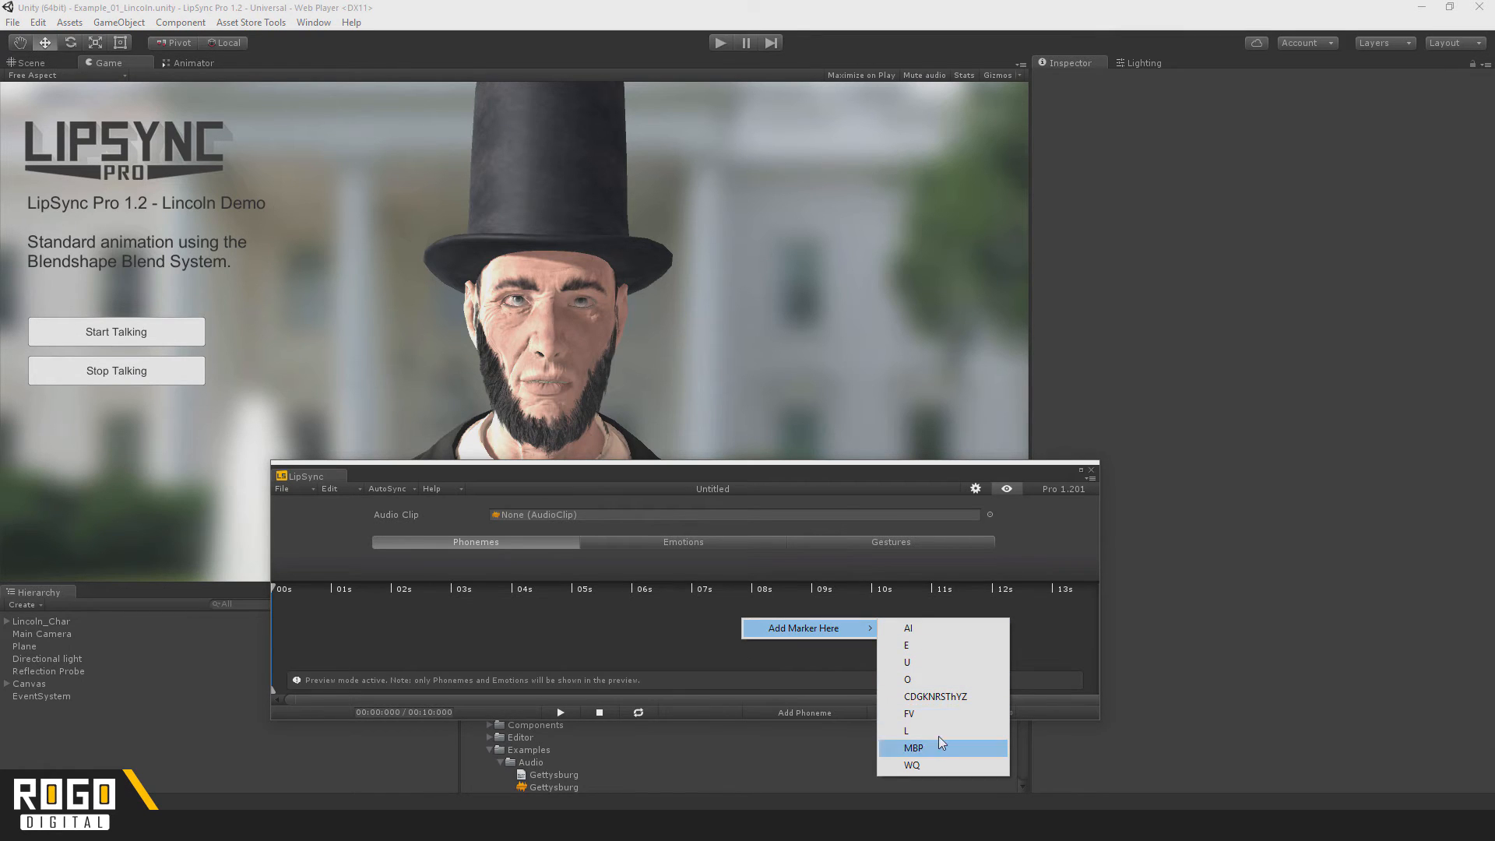
Add an MBP marker near 7.5 s, then add another phoneme marker at about 3.8 s
{"action": "left_click", "coordinate": [913, 748]}
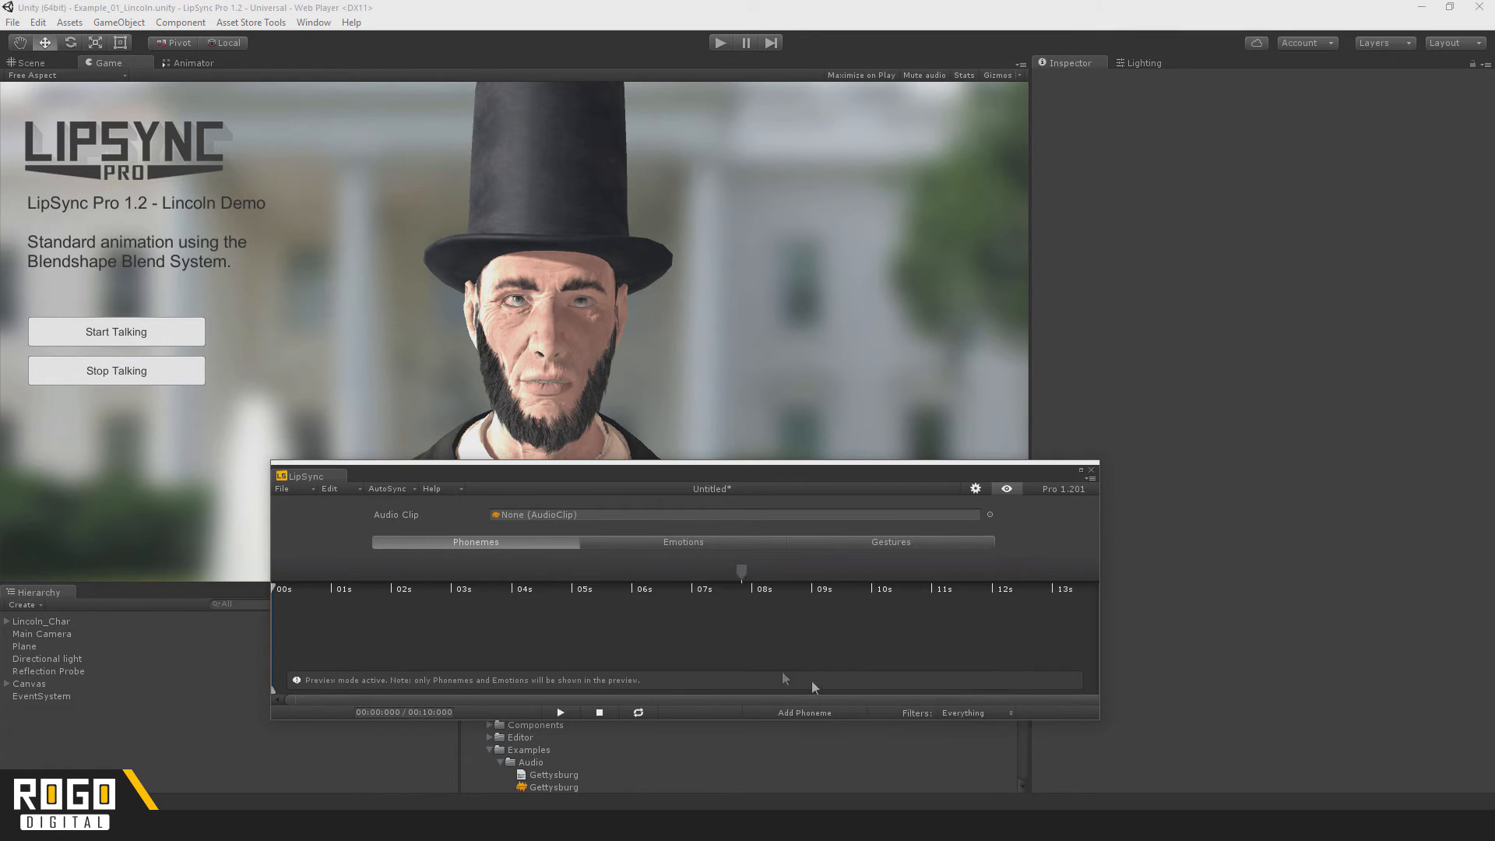
{"action": "left_click", "coordinate": [518, 588]}
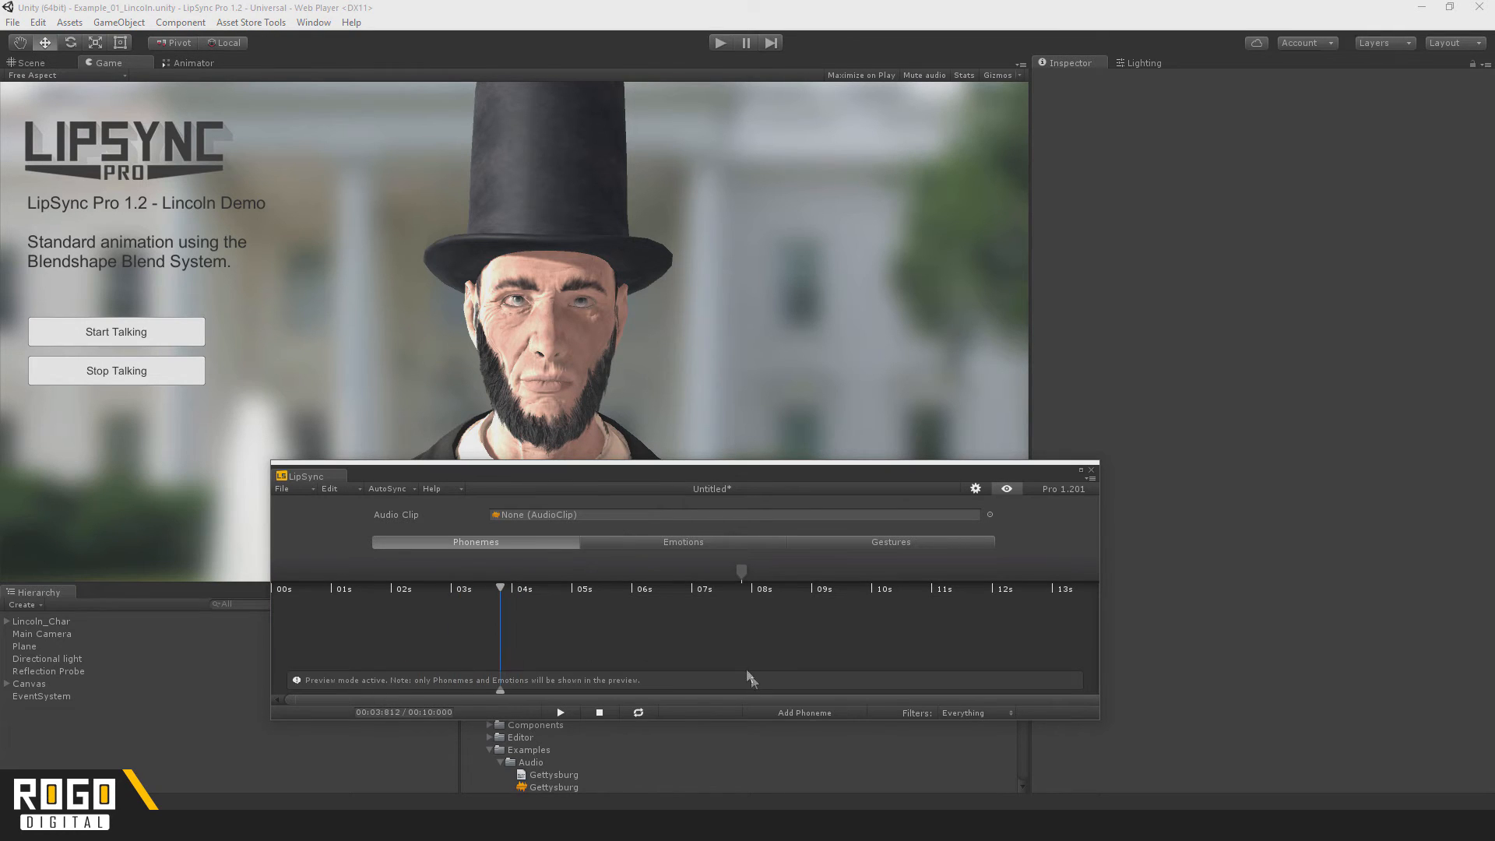
{"action": "left_click", "coordinate": [803, 711]}
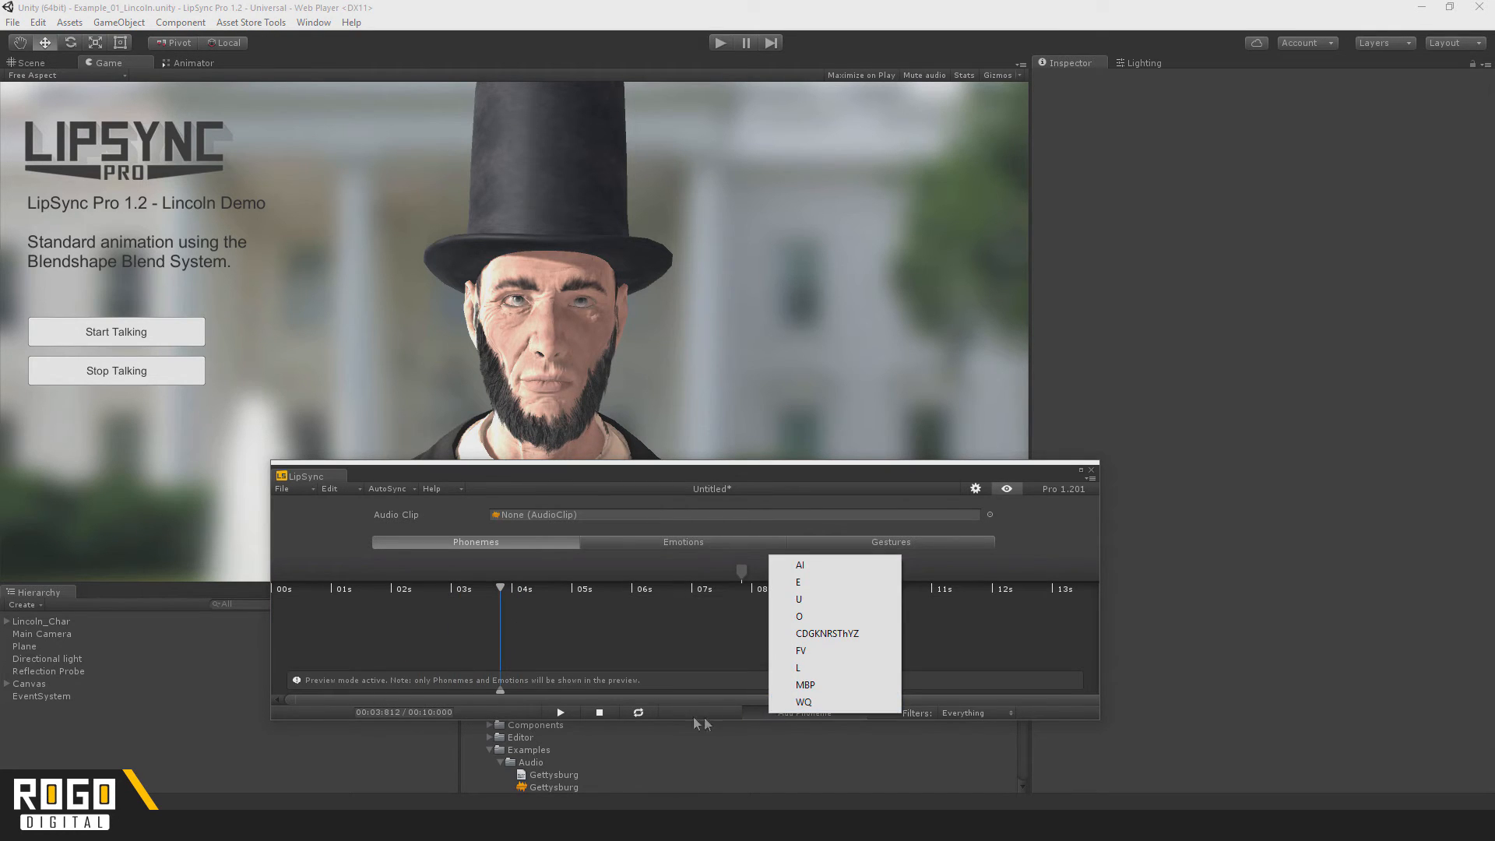
{"action": "left_click", "coordinate": [799, 598]}
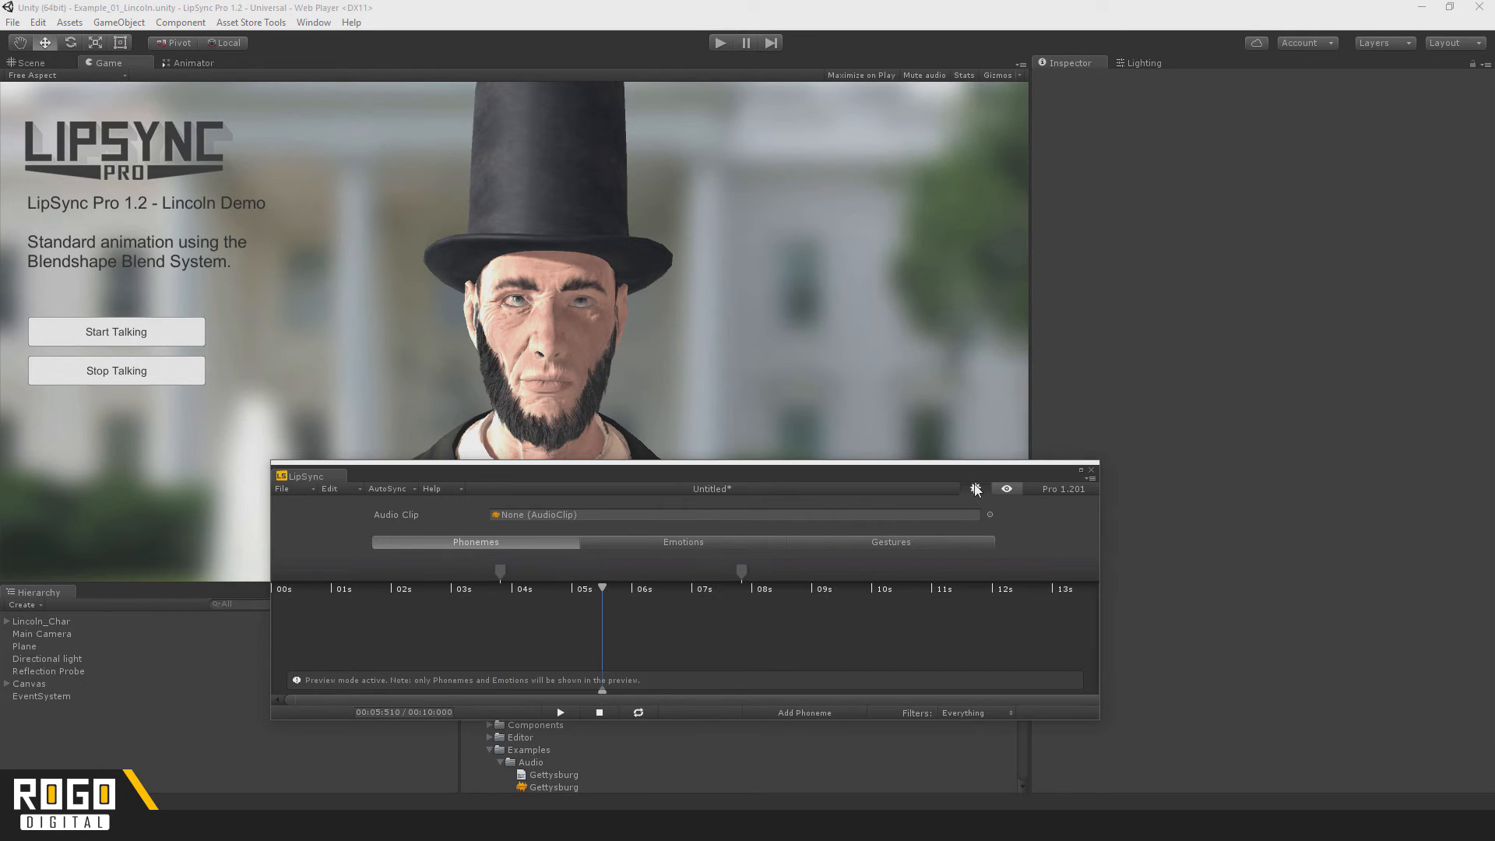
{"action": "left_click", "coordinate": [975, 487]}
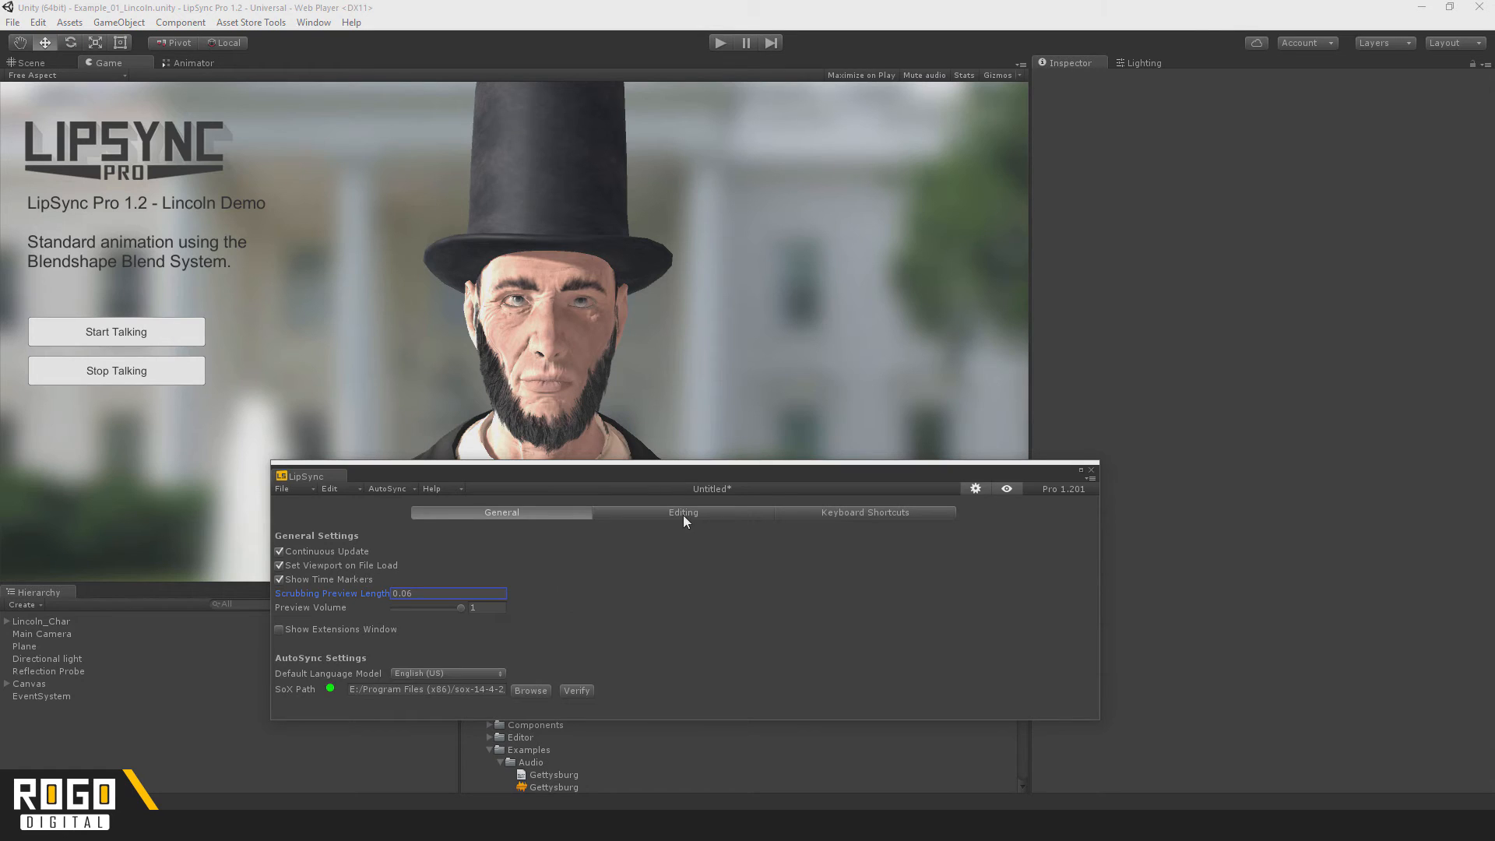
{"action": "left_click", "coordinate": [682, 512]}
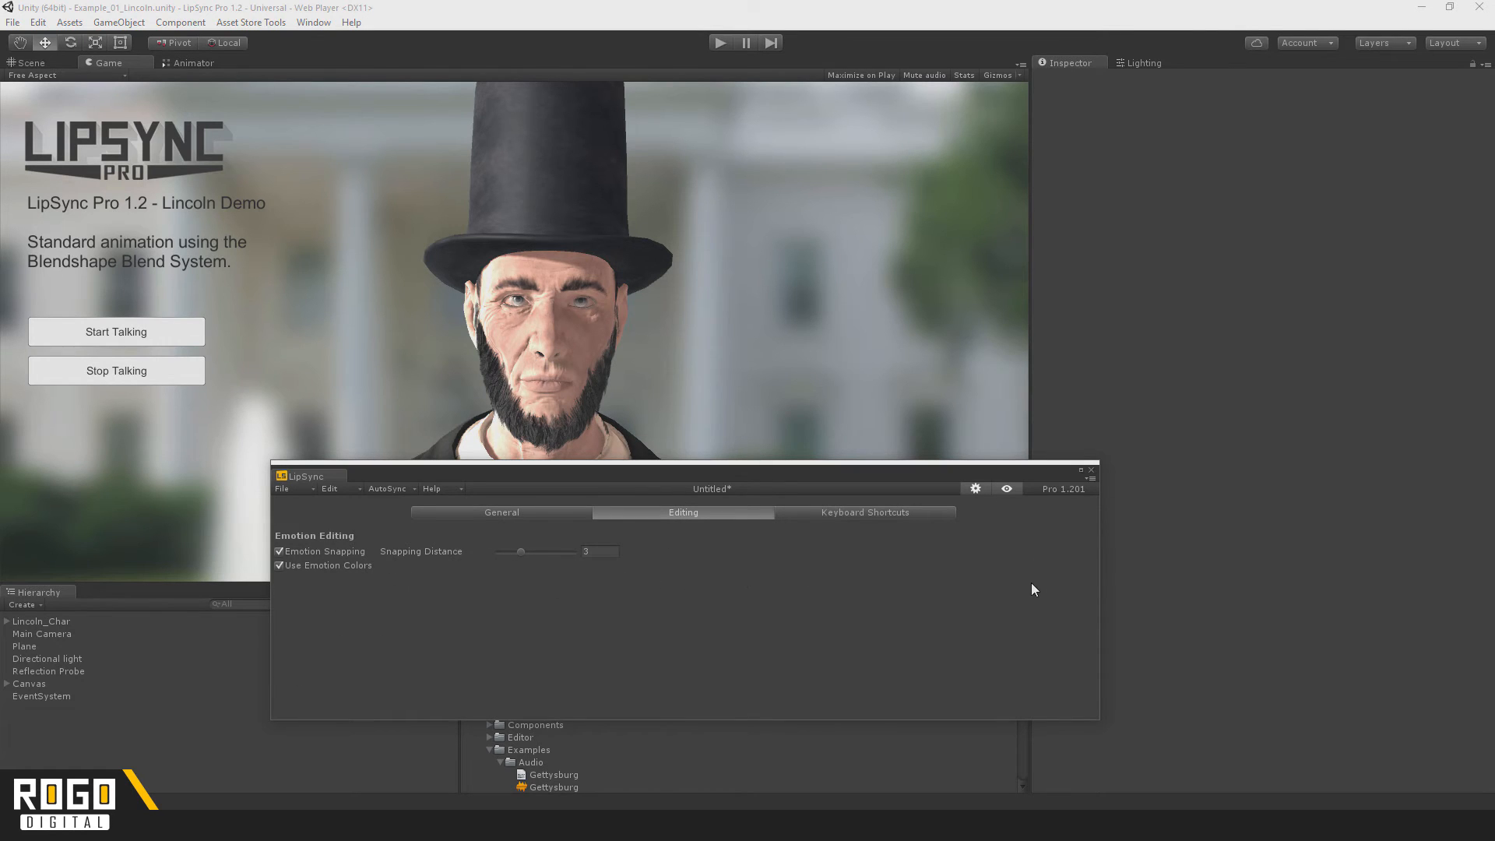
{"action": "left_click", "coordinate": [862, 512]}
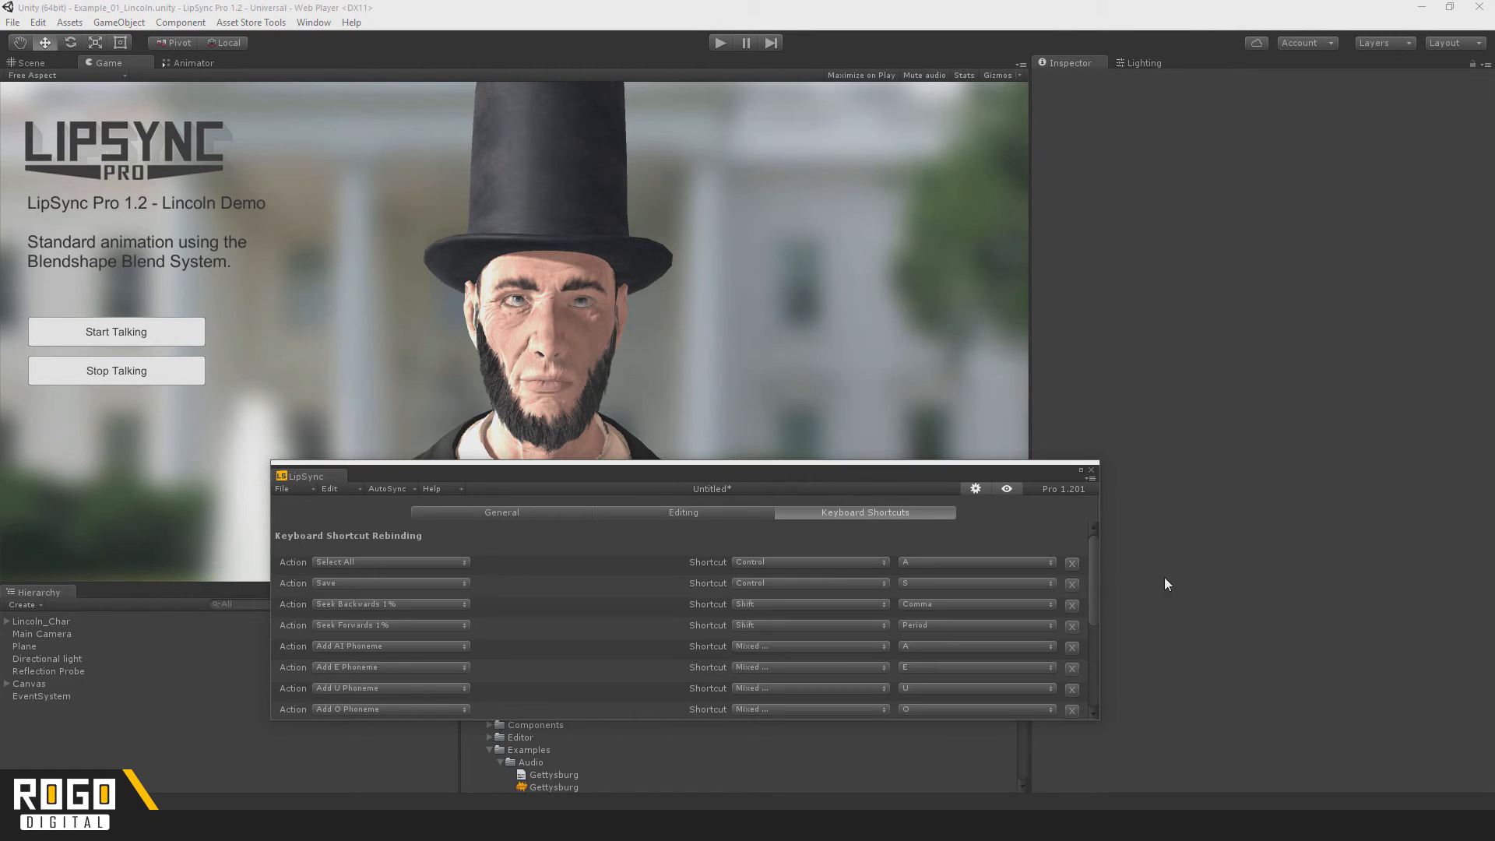
{"action": "scroll", "scroll_direction": "down", "scroll_amount": 3}
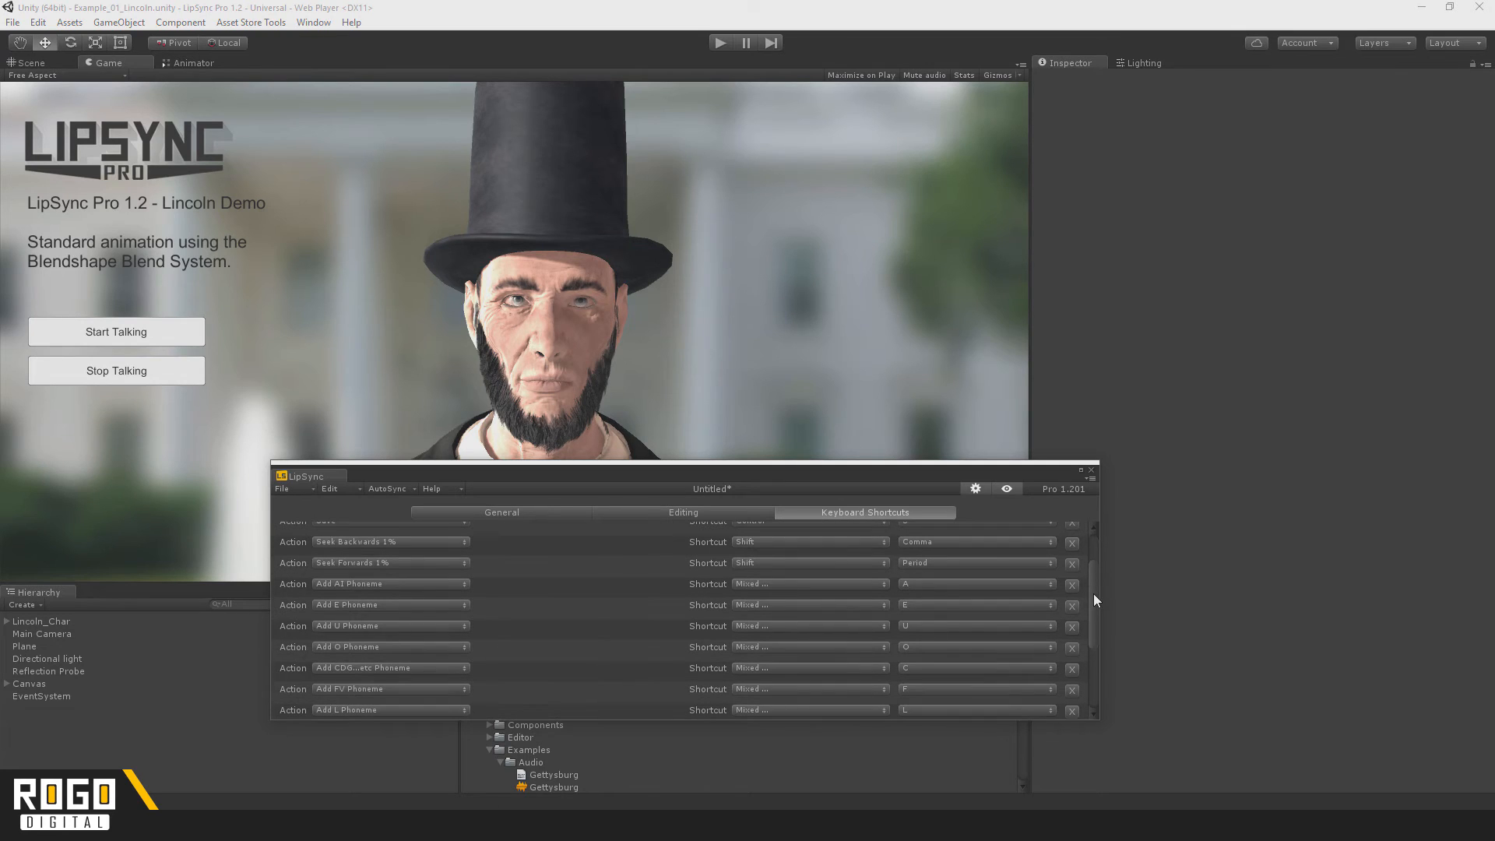
{"action": "mouse_move", "coordinate": [377, 682]}
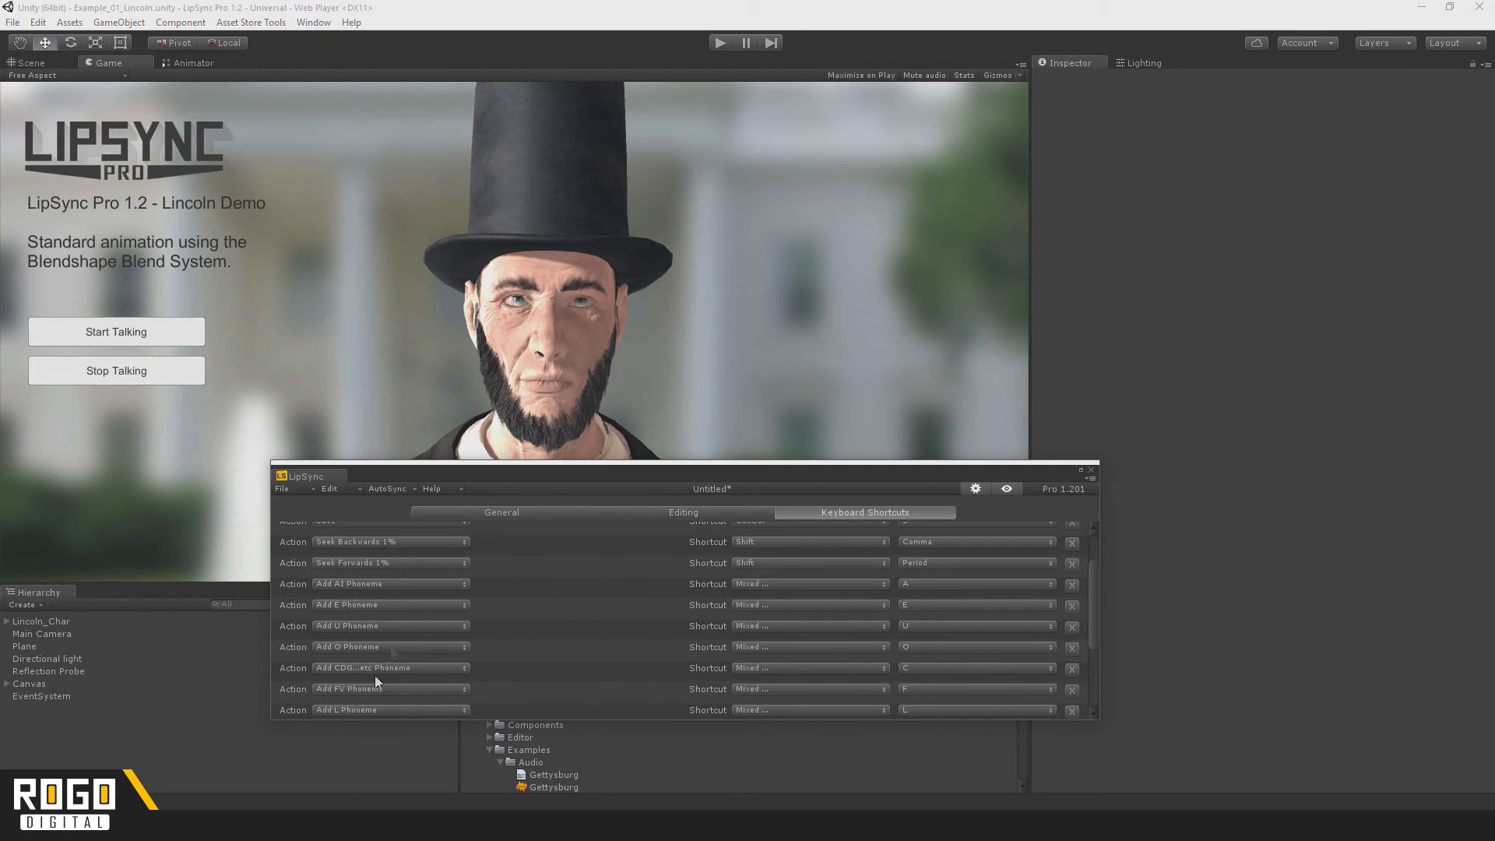
{"action": "mouse_move", "coordinate": [1089, 618]}
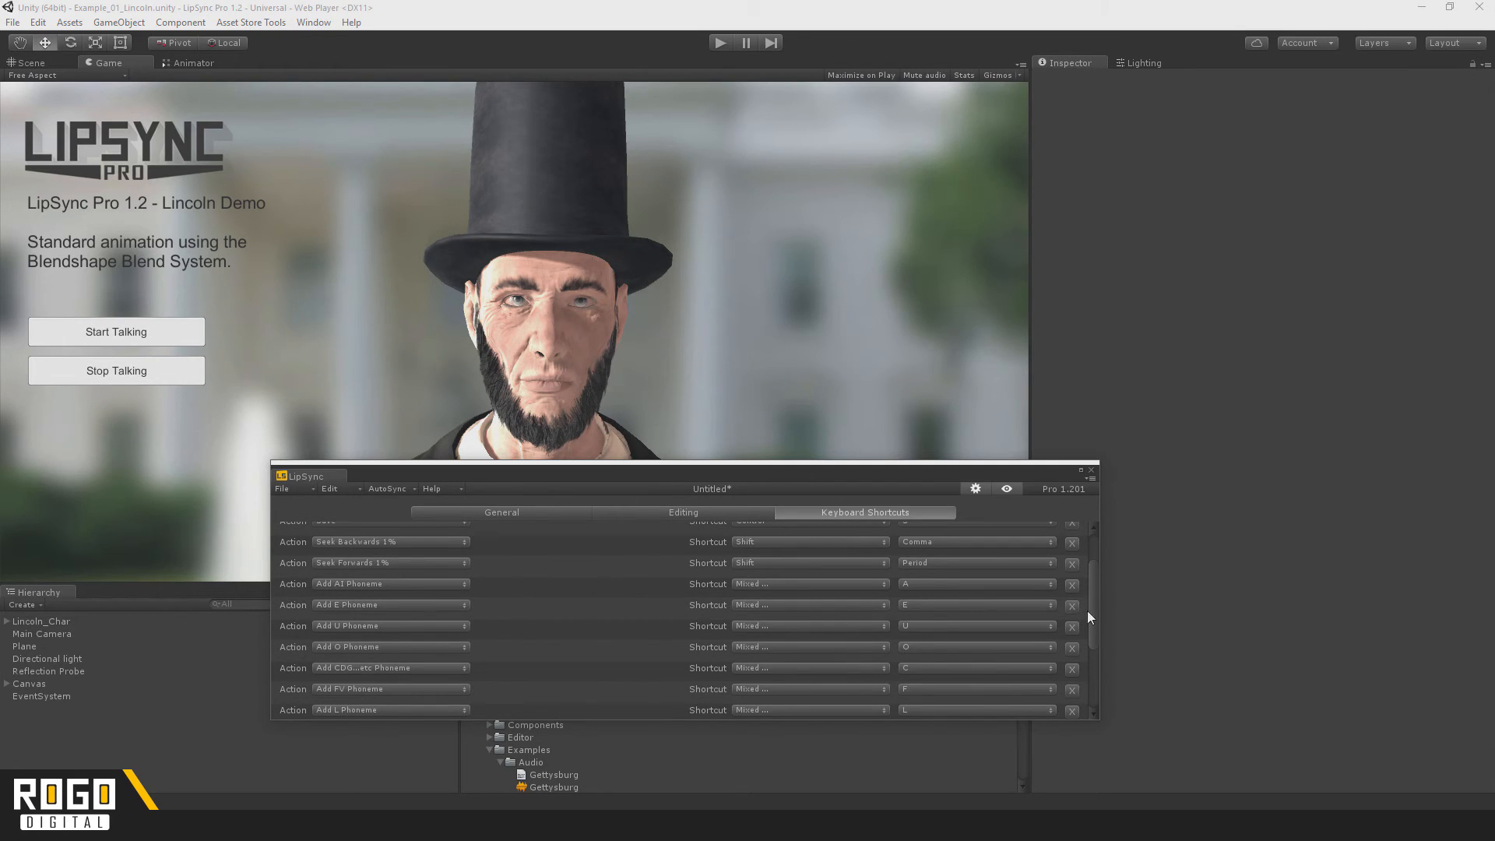
{"action": "scroll", "scroll_direction": "down", "scroll_amount": 3}
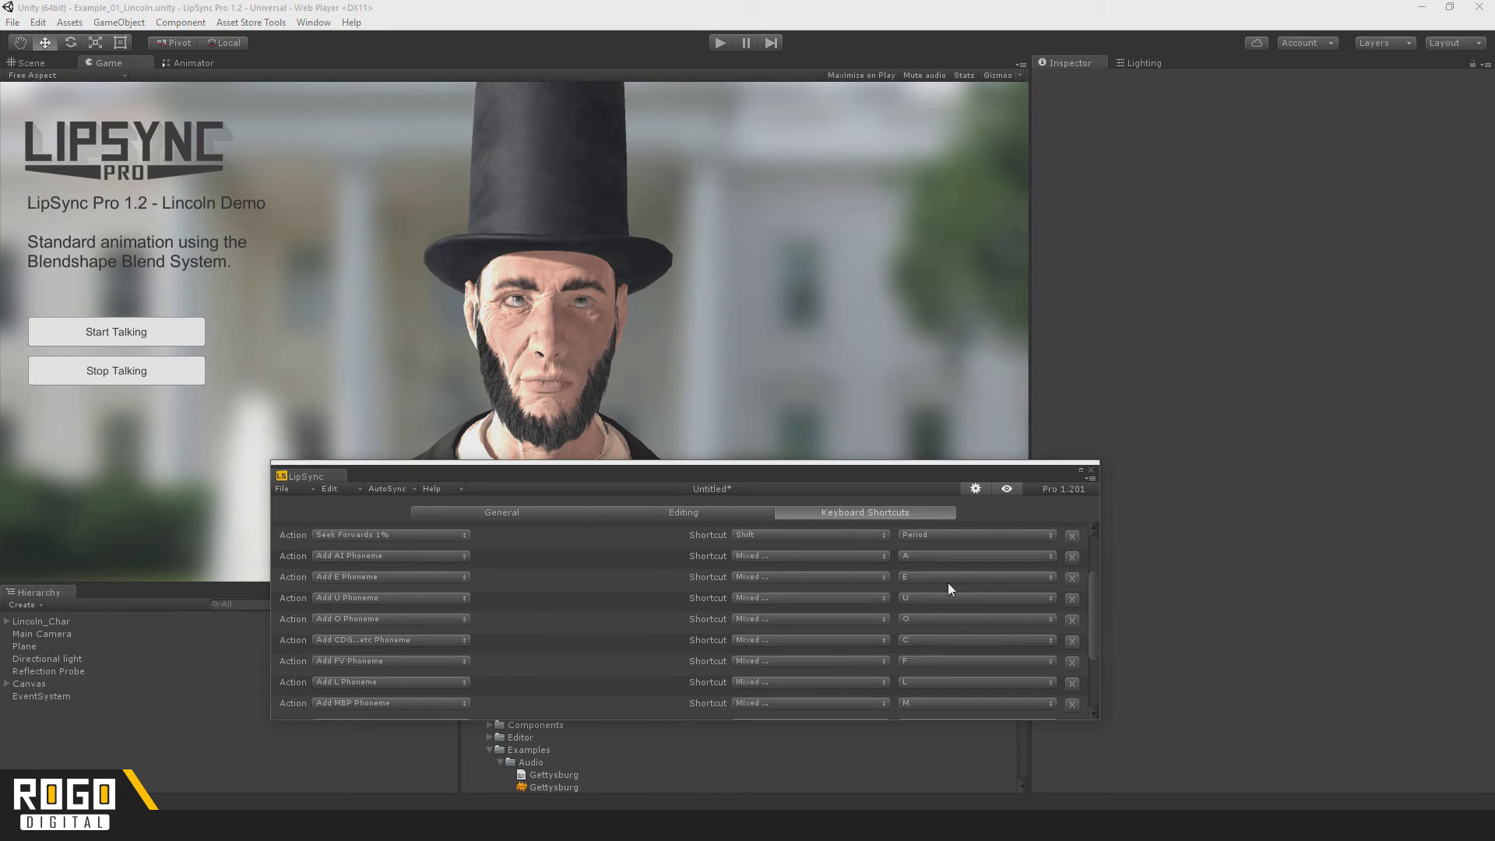
{"action": "mouse_move", "coordinate": [975, 489]}
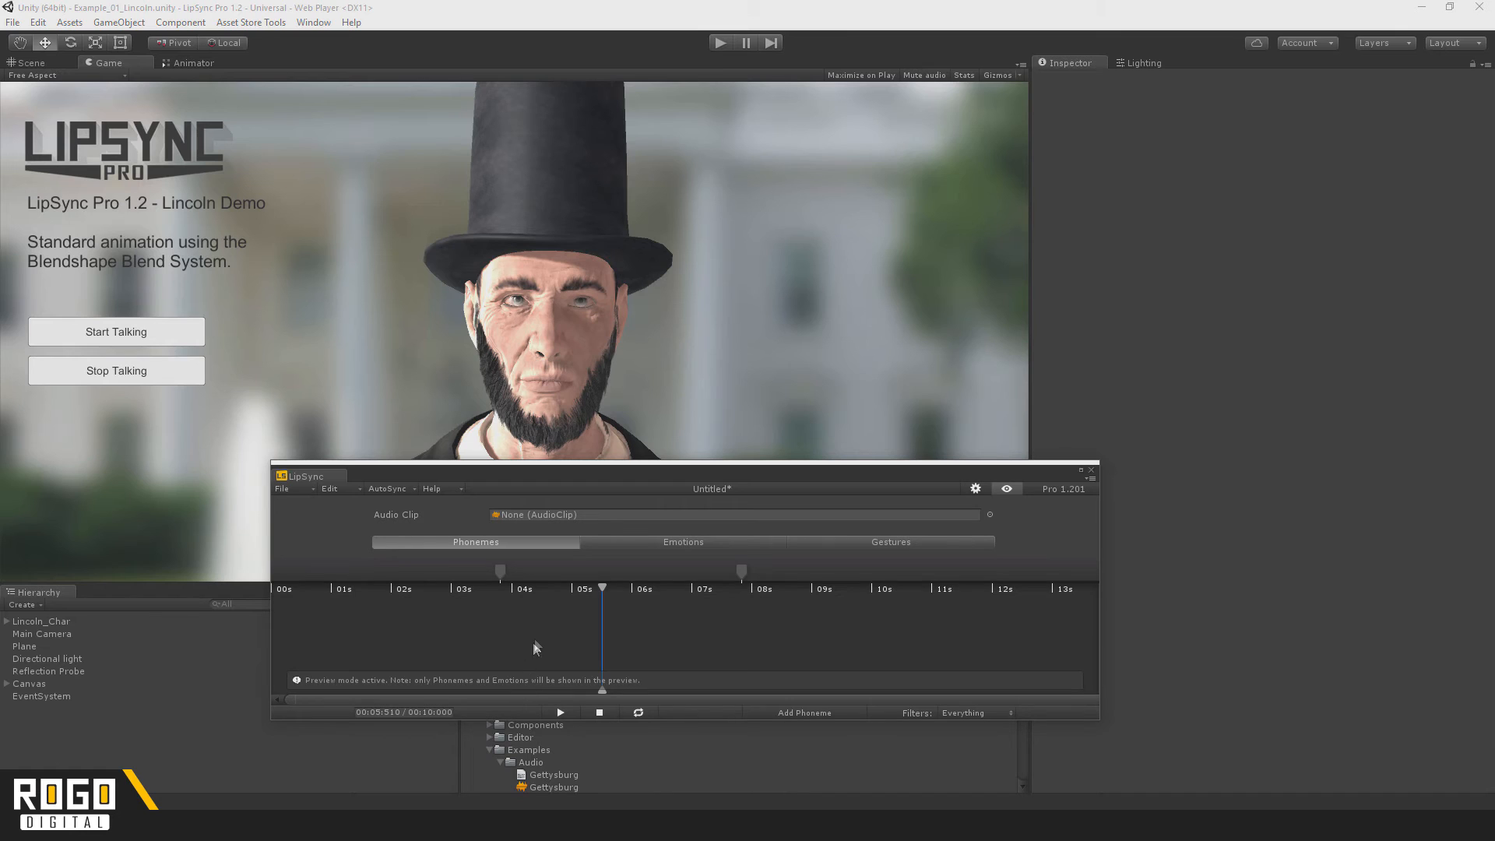
Move the playhead to about 1.8 seconds on the clip timeline
{"action": "left_click", "coordinate": [364, 588]}
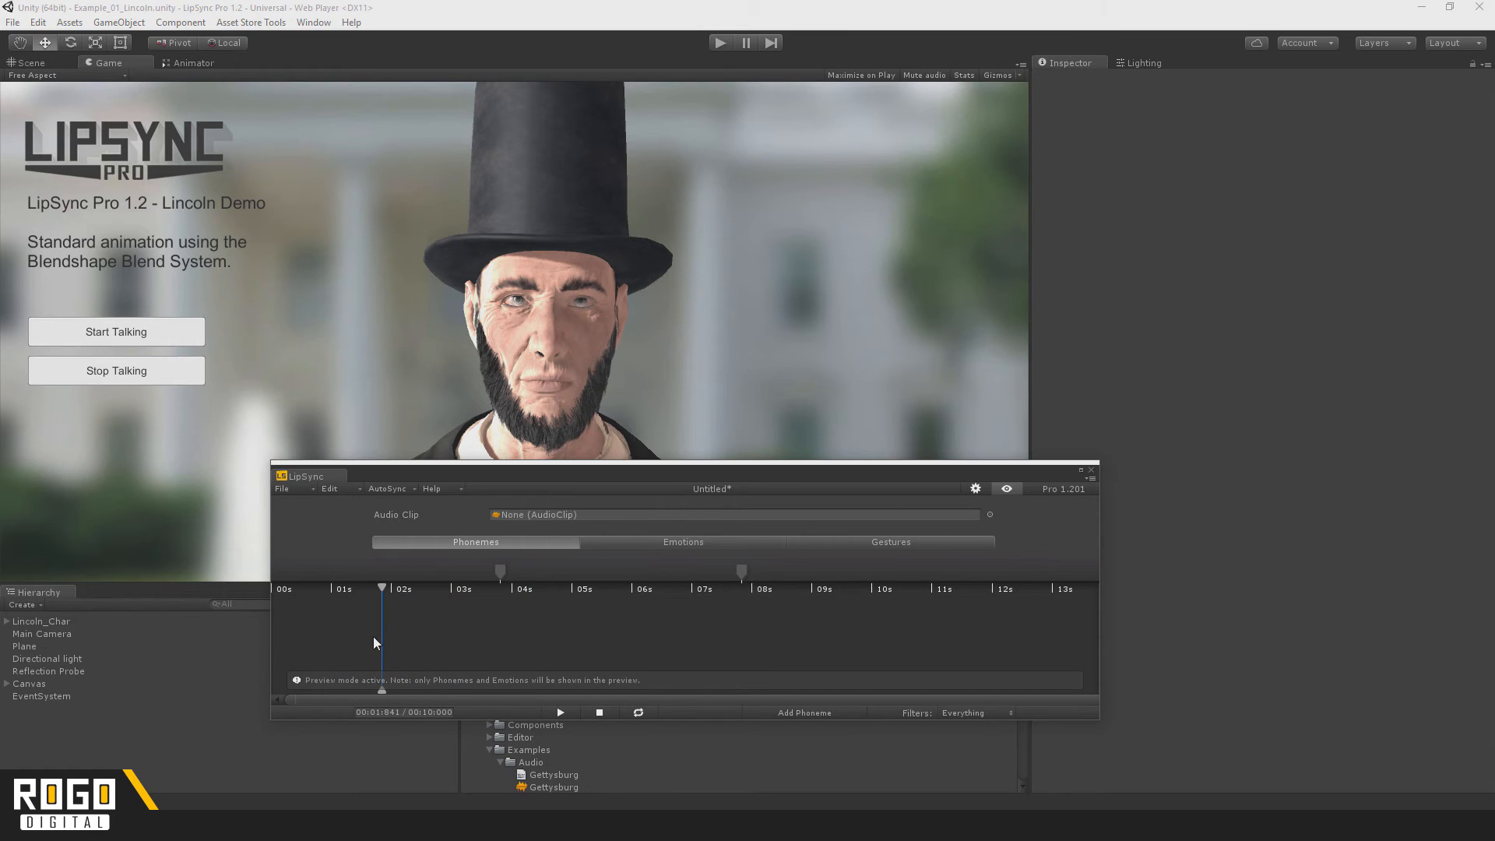
{"action": "mouse_move", "coordinate": [387, 638]}
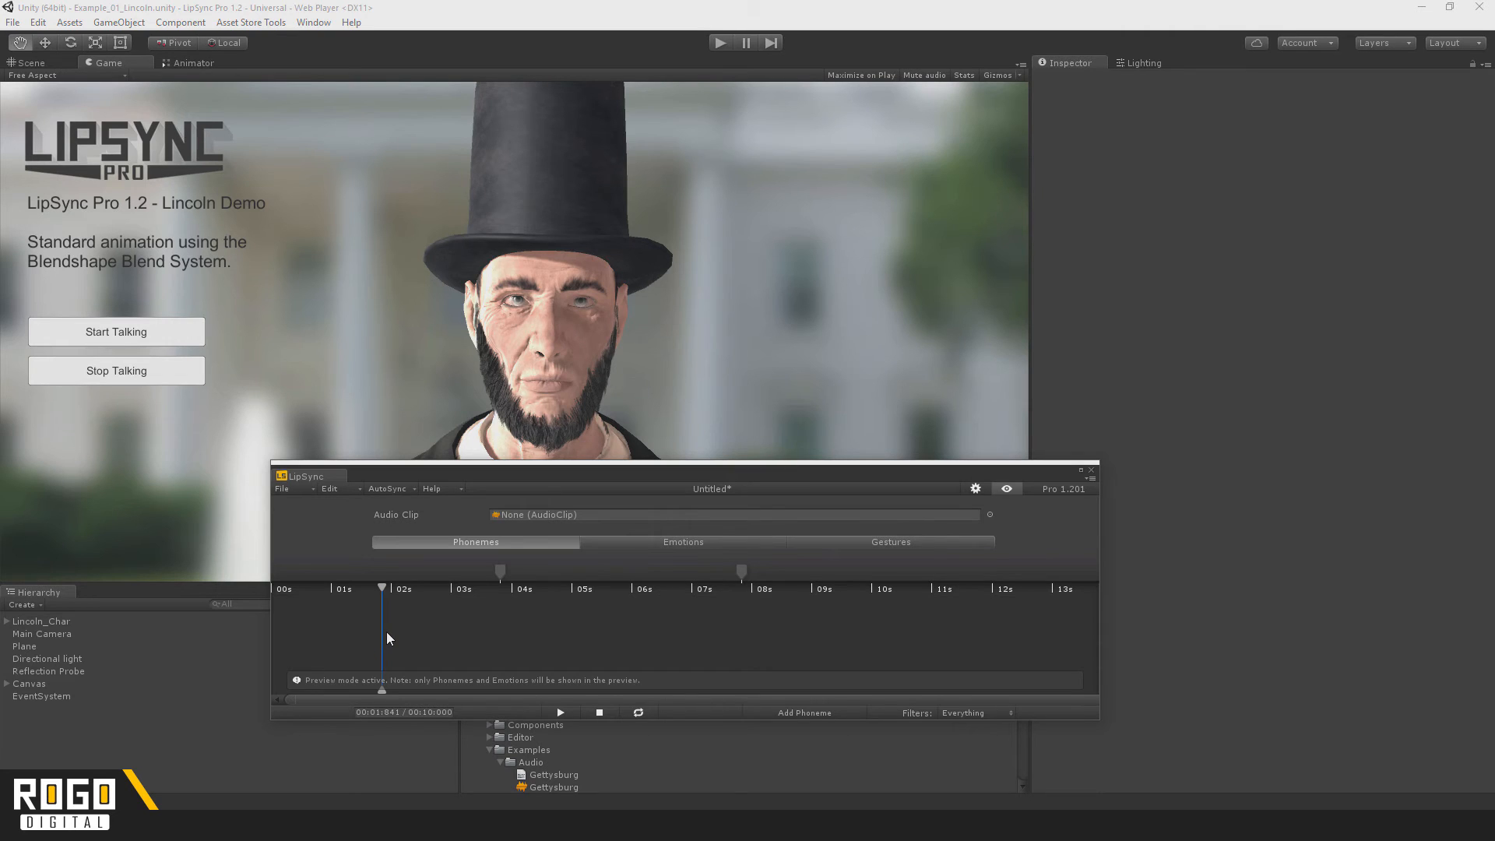
{"action": "mouse_move", "coordinate": [382, 571]}
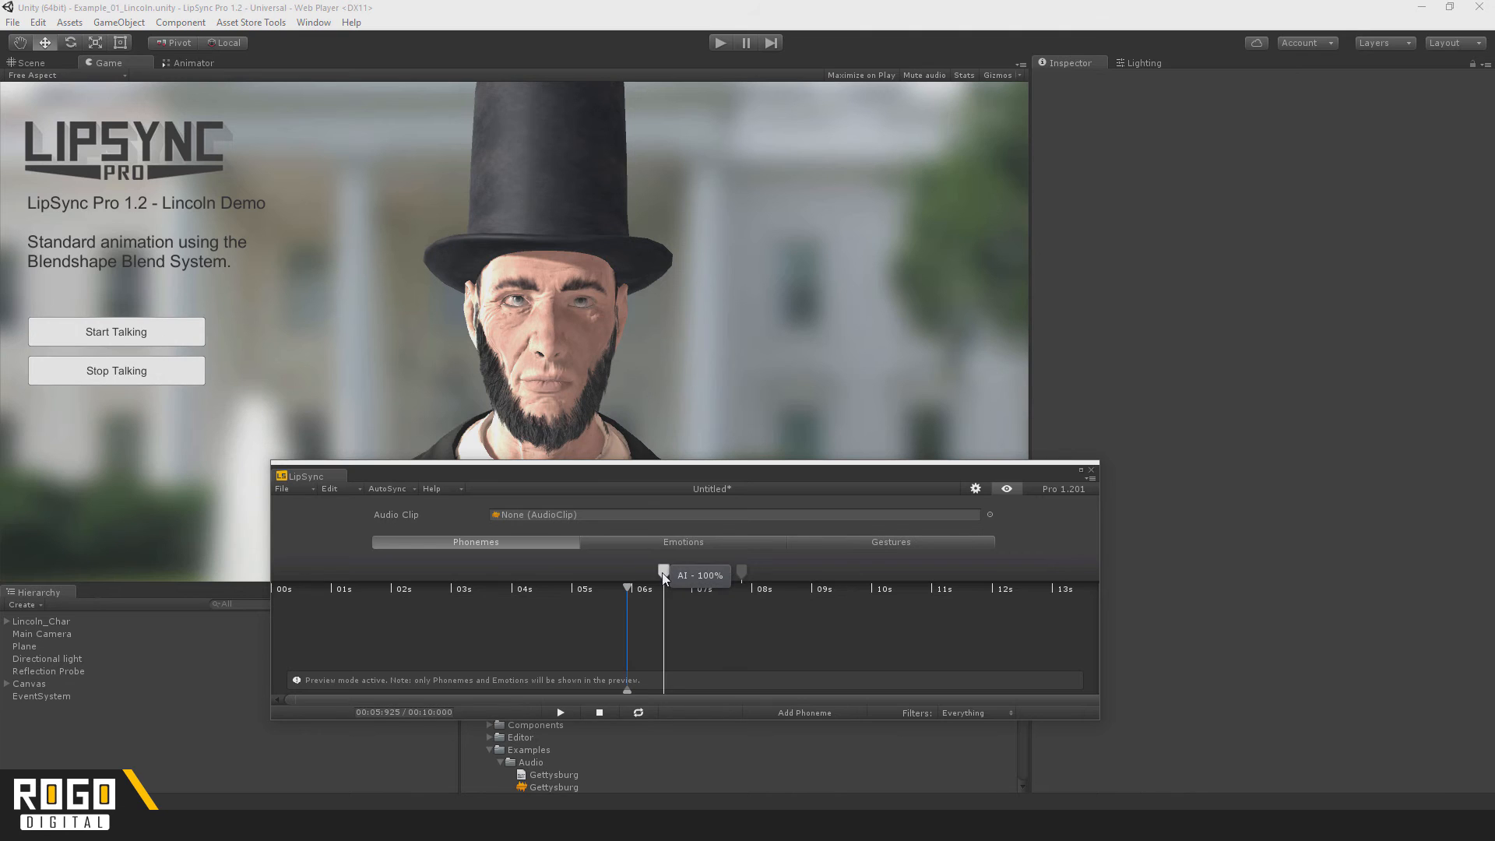
{"action": "right_click", "coordinate": [665, 573]}
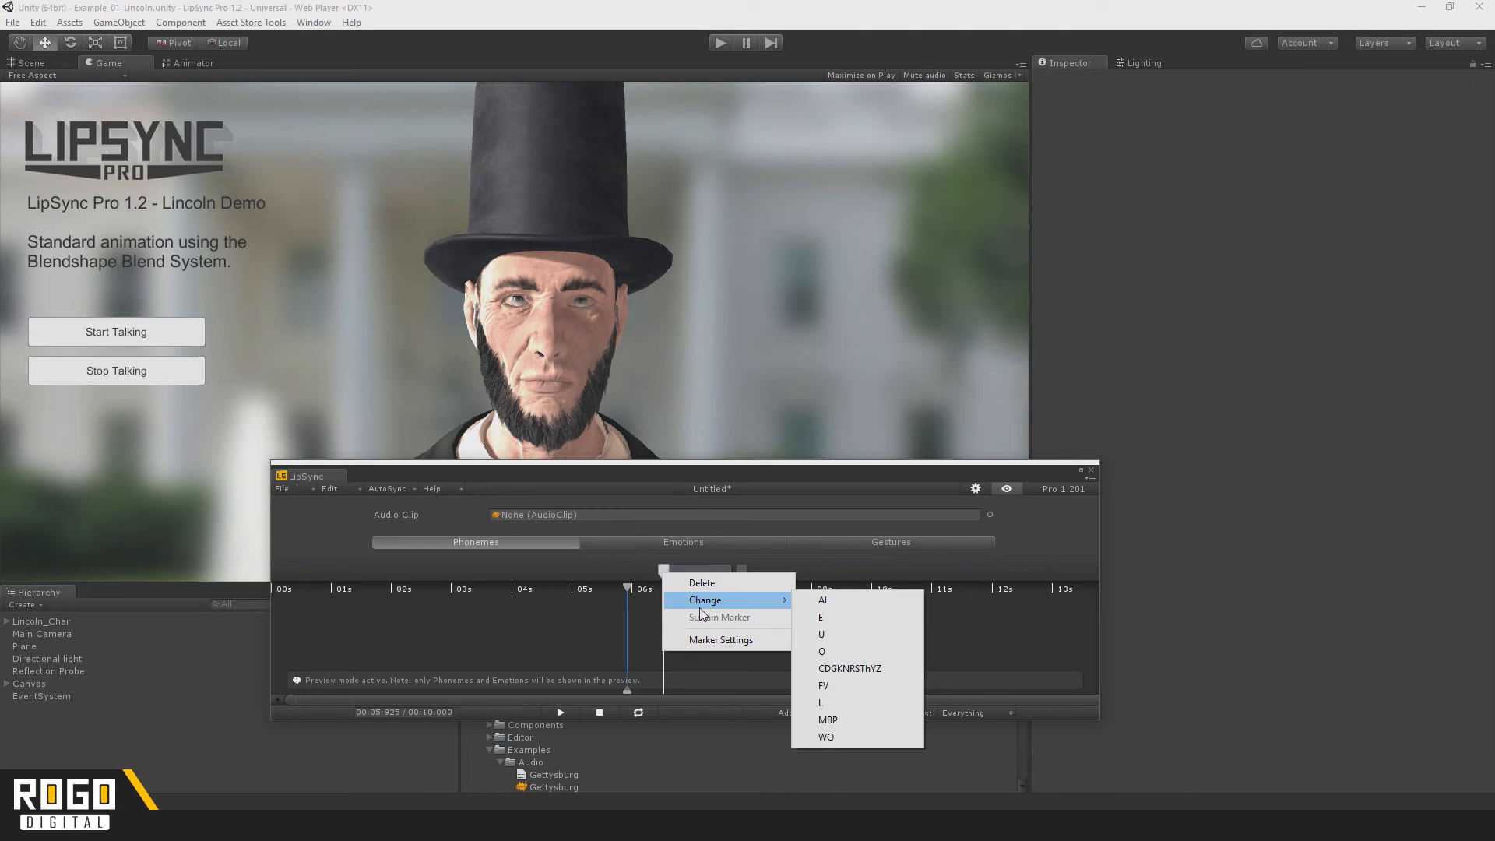
{"action": "mouse_move", "coordinate": [702, 582]}
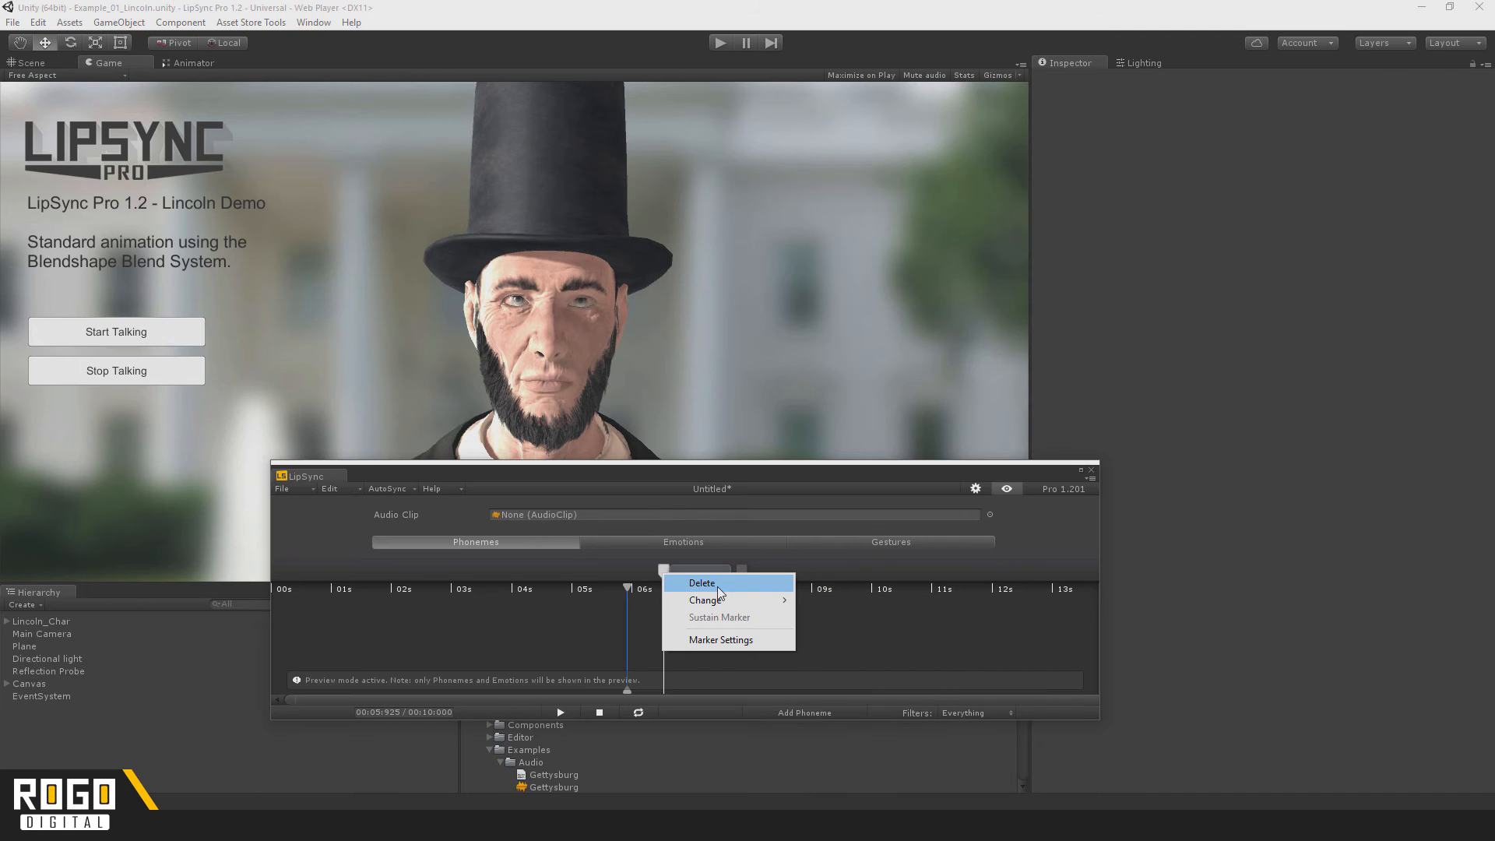
{"action": "left_click", "coordinate": [719, 638]}
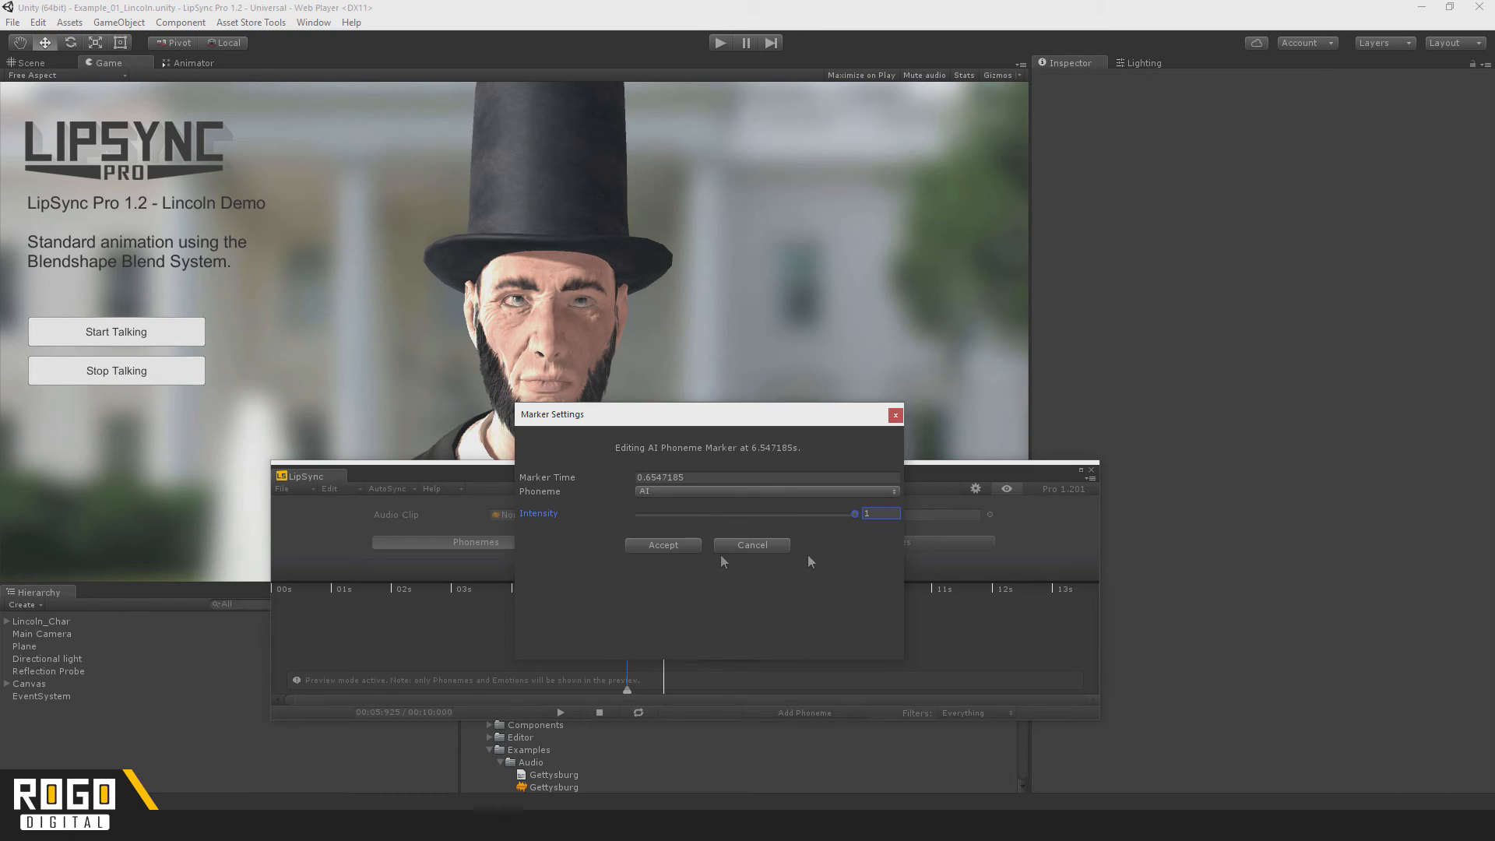
{"action": "left_click", "coordinate": [661, 545]}
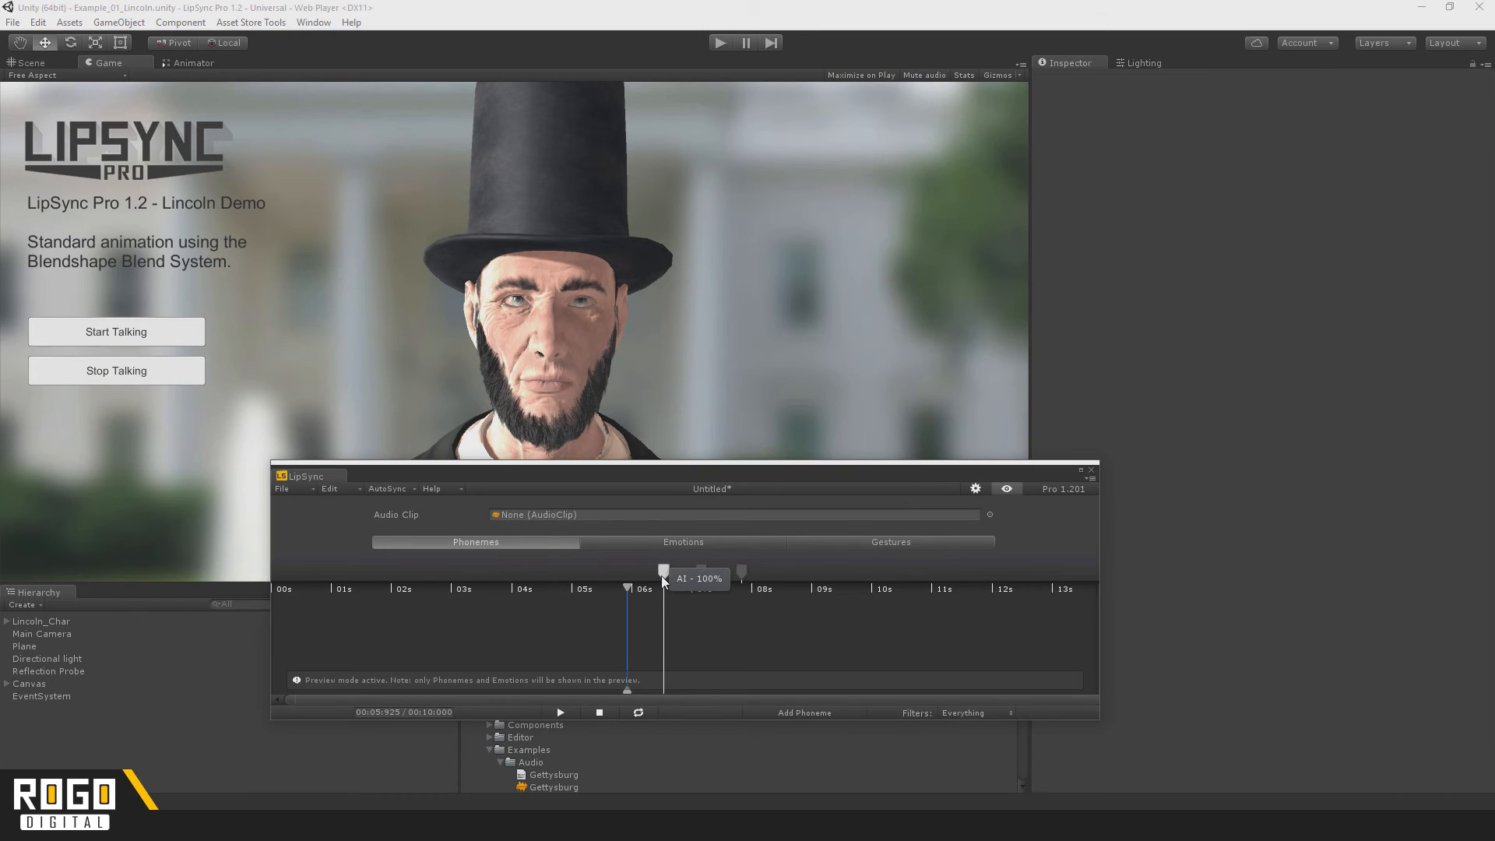
{"action": "mouse_move", "coordinate": [592, 380]}
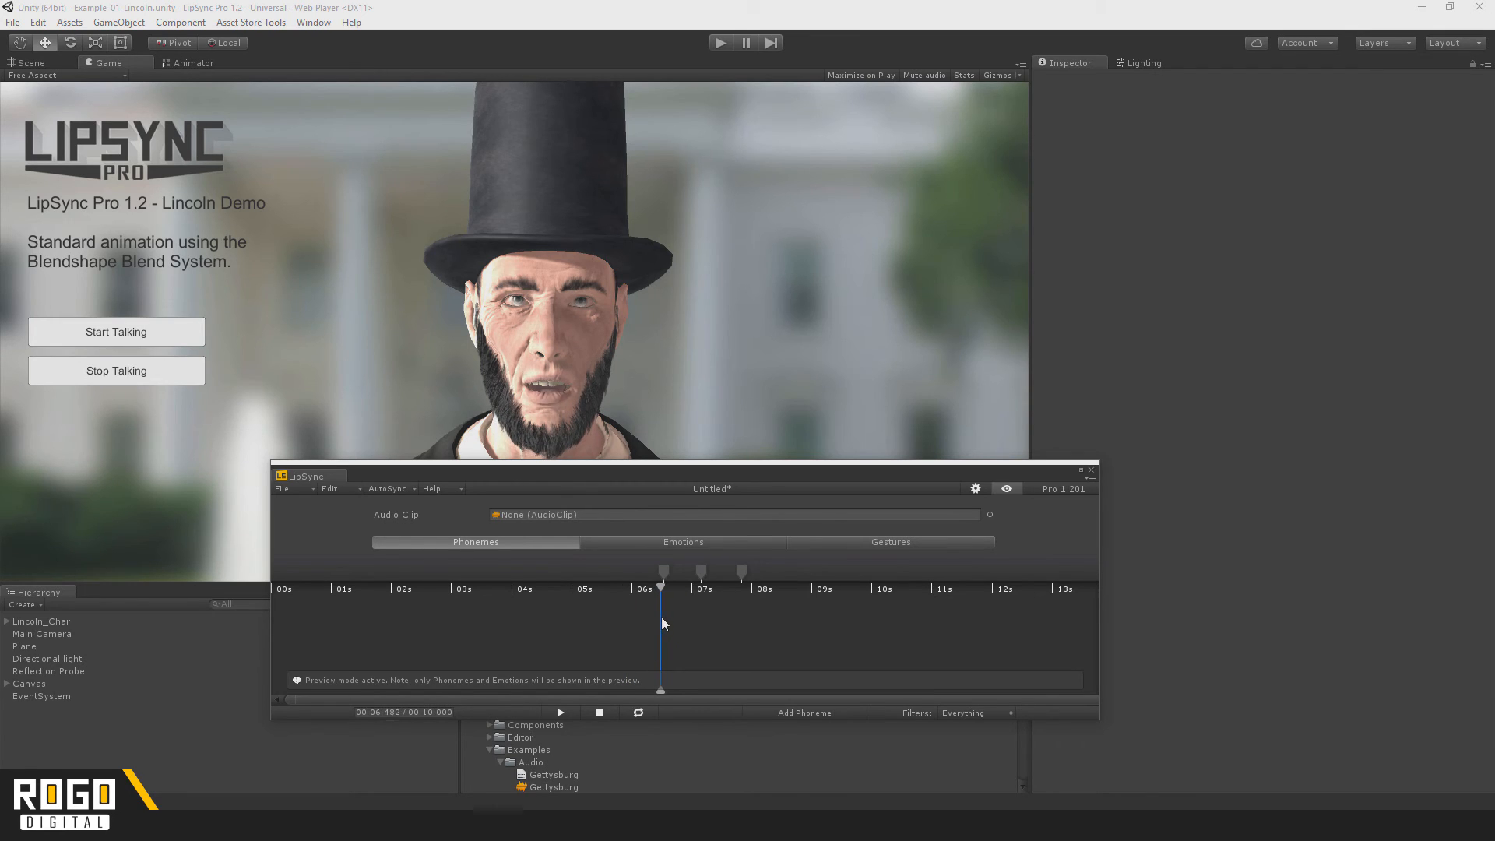
Change the marker near 6.5 seconds to a U phoneme via its context menu
{"action": "right_click", "coordinate": [664, 572]}
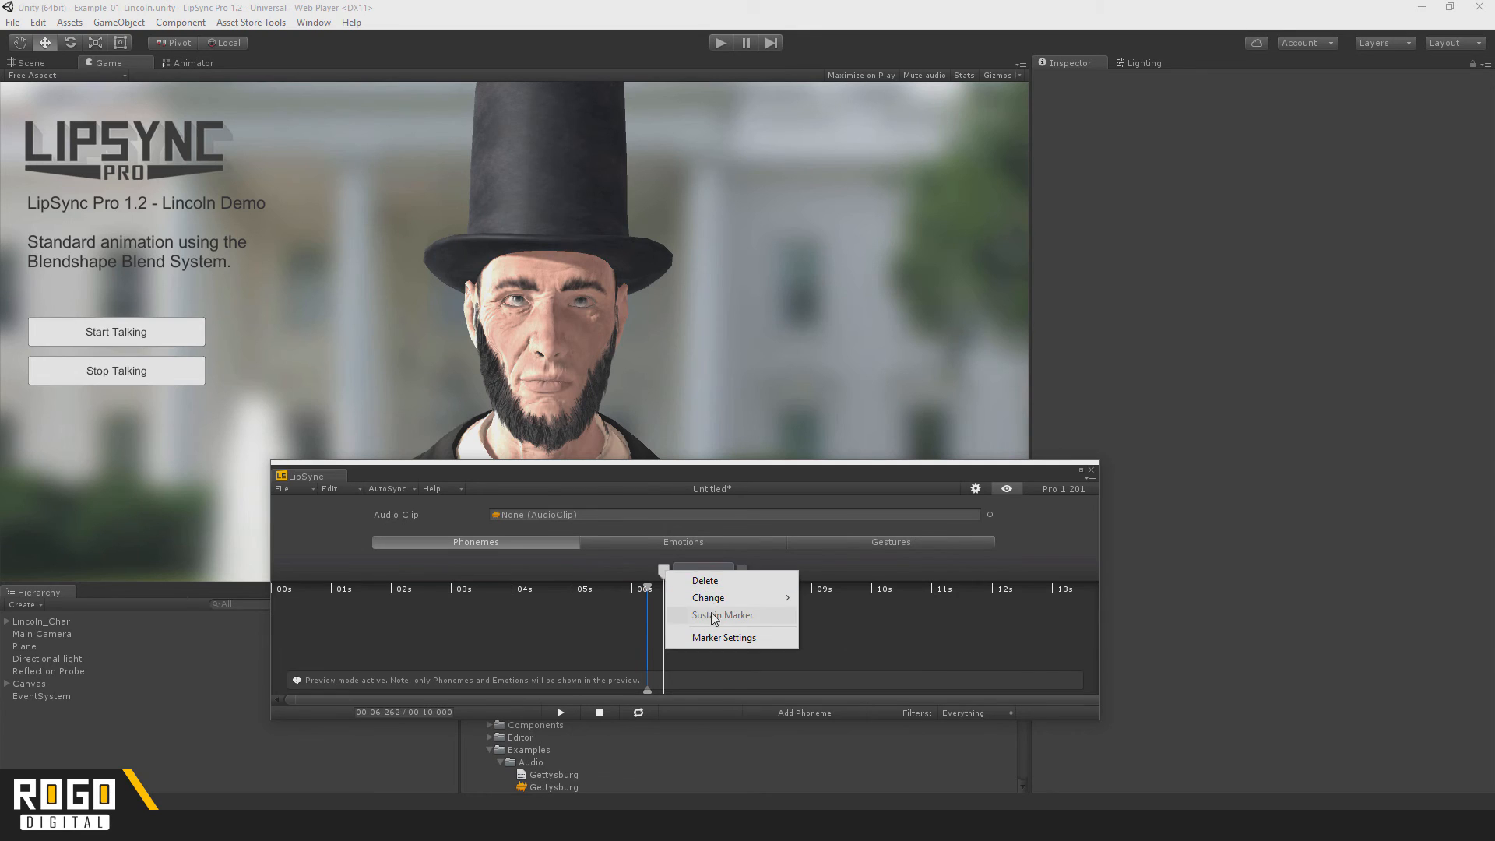
{"action": "left_click", "coordinate": [722, 637]}
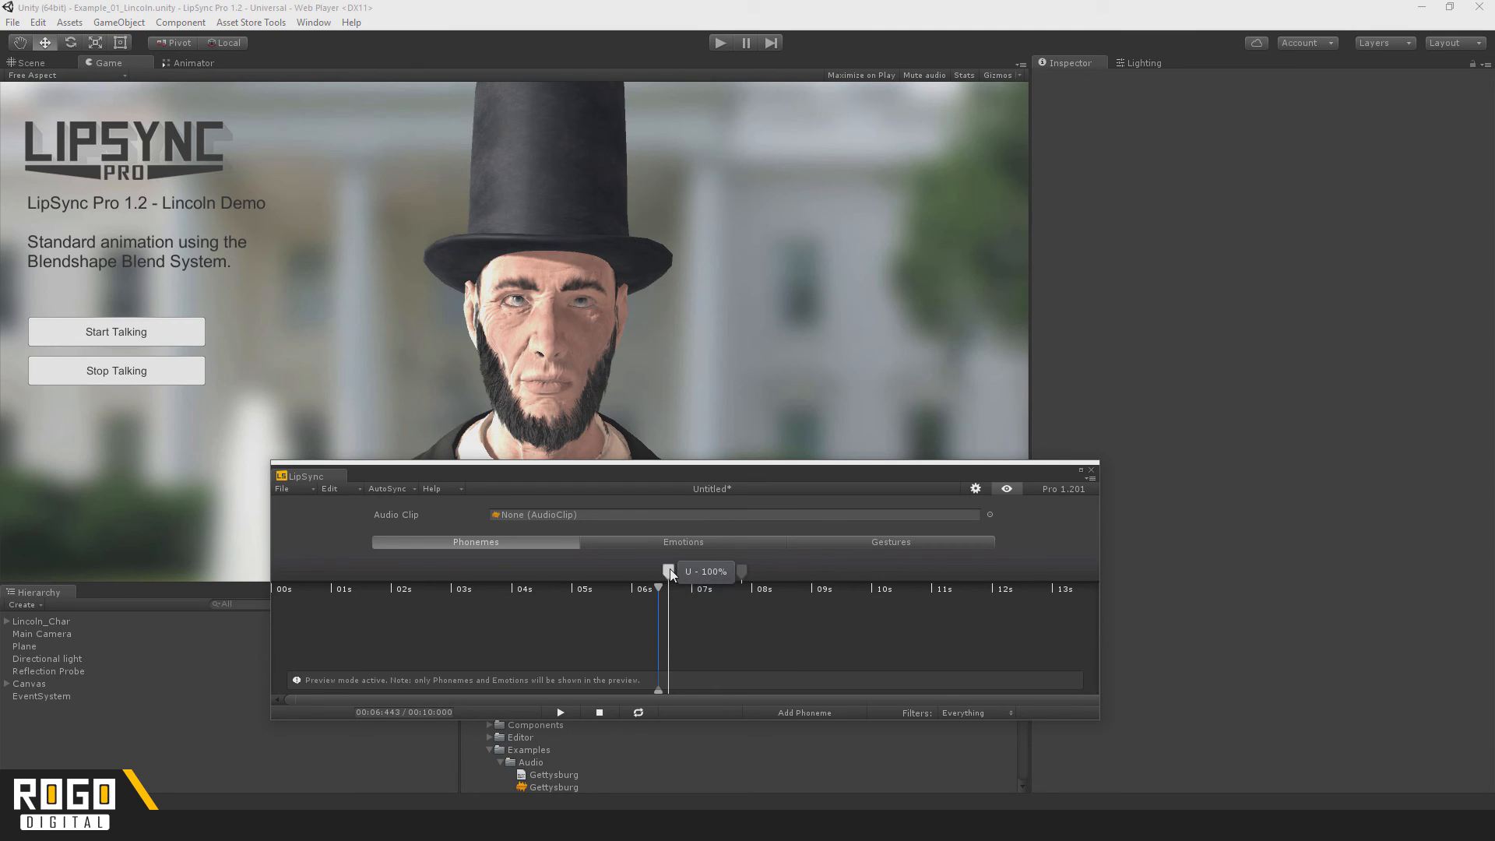
Set the U marker near 6.5 seconds to Sustain Marker
{"action": "right_click", "coordinate": [669, 571]}
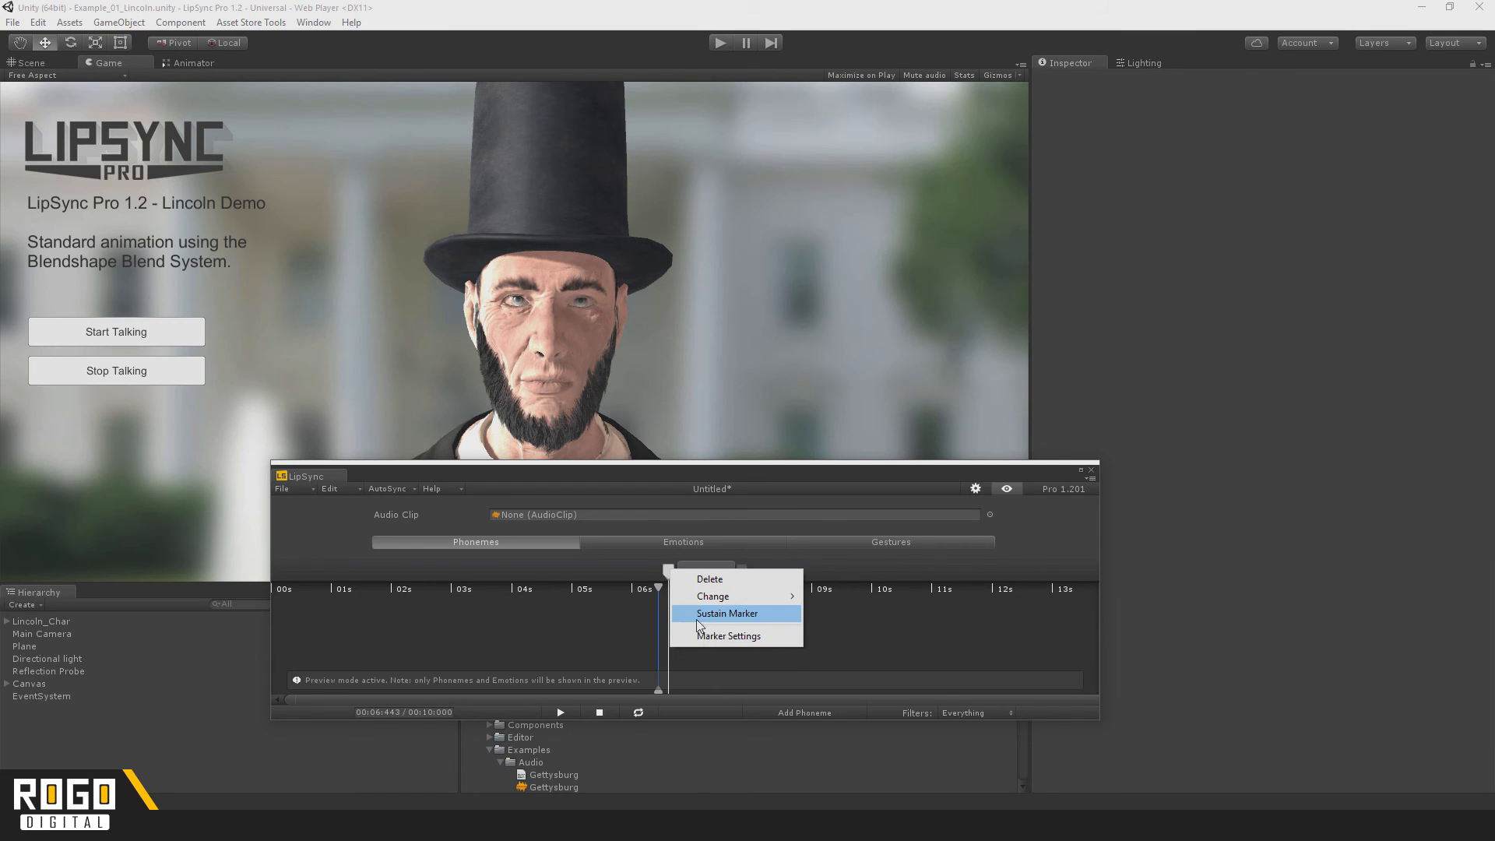
{"action": "left_click", "coordinate": [727, 614]}
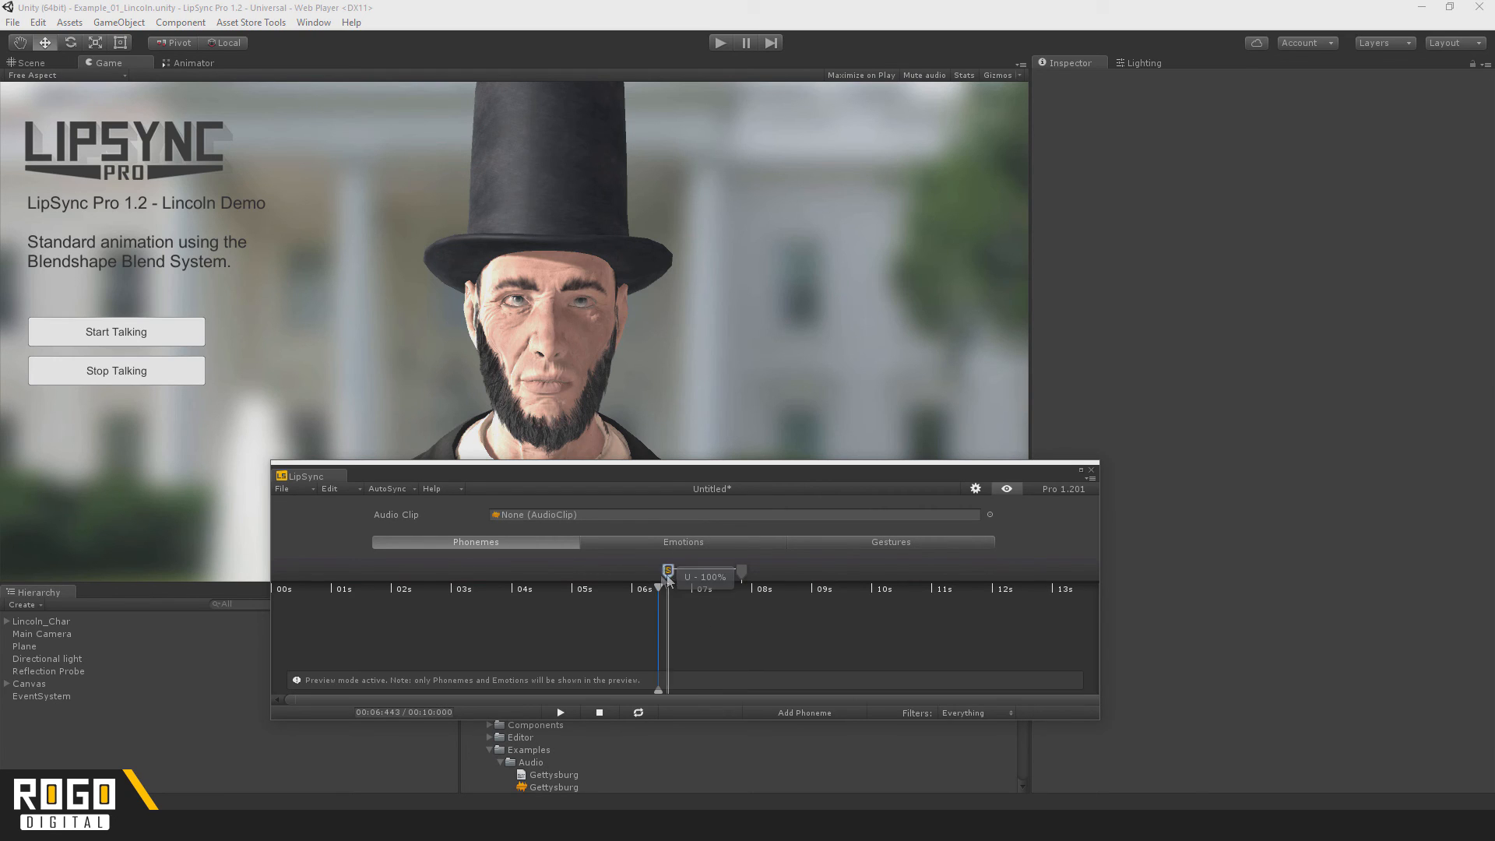
{"action": "mouse_move", "coordinate": [624, 637]}
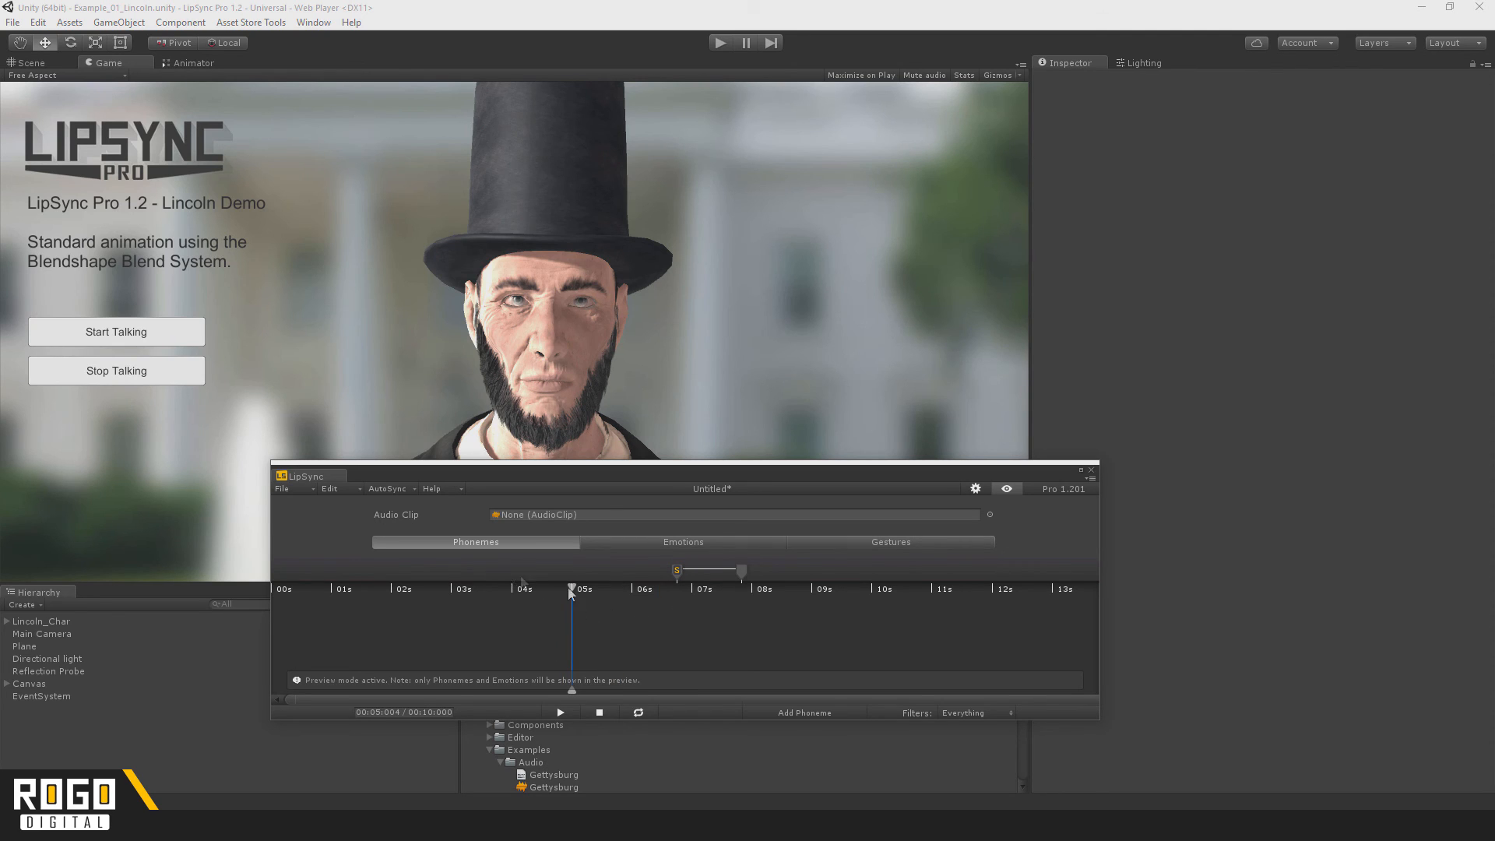
{"action": "mouse_move", "coordinate": [283, 492]}
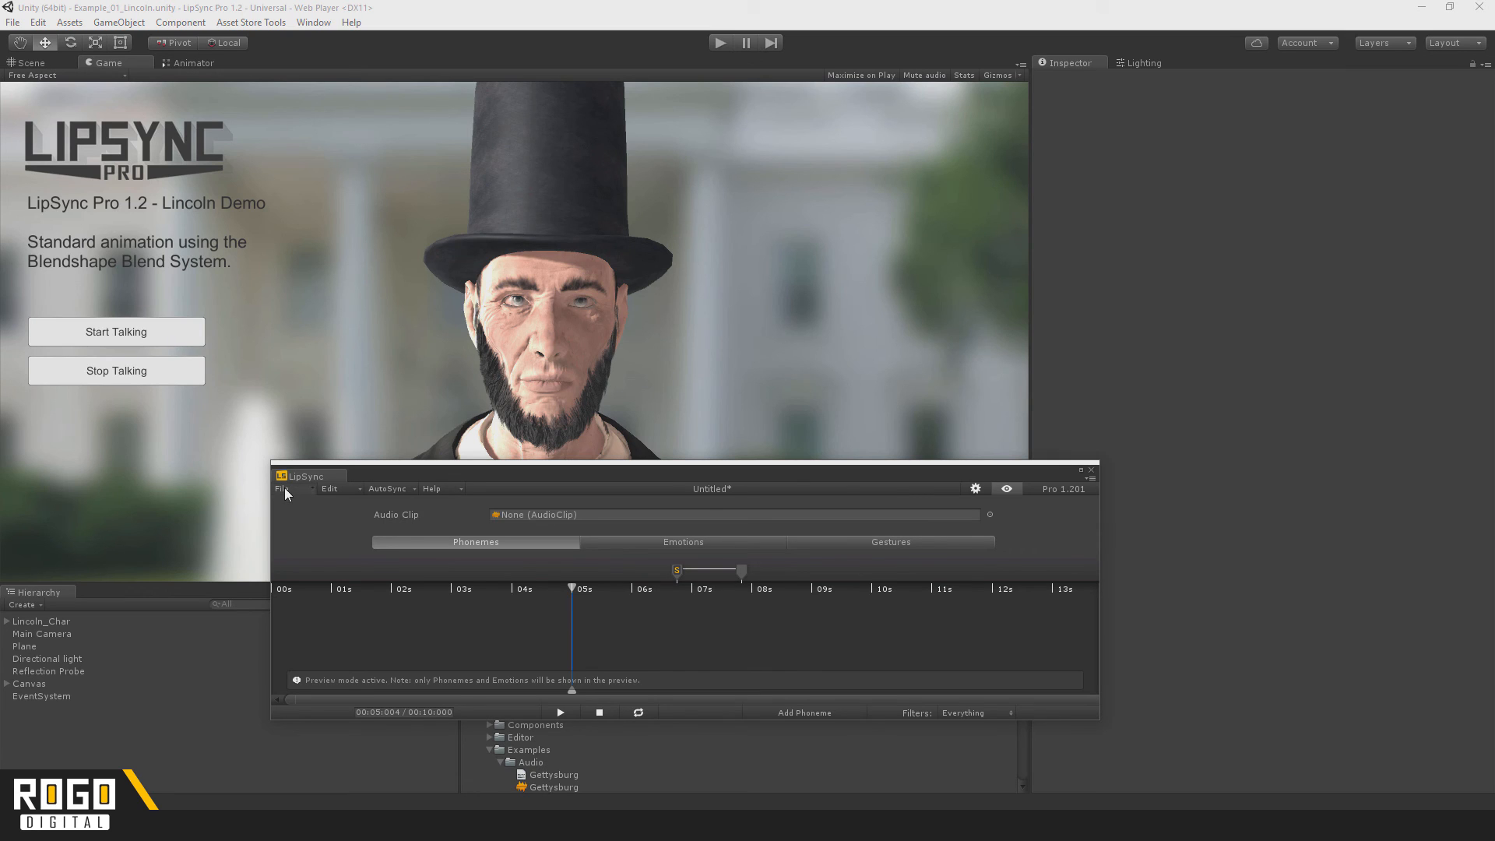
Save the clip as 'Test' in the Assets folder, creating the Test Clip asset
{"action": "left_click", "coordinate": [282, 487]}
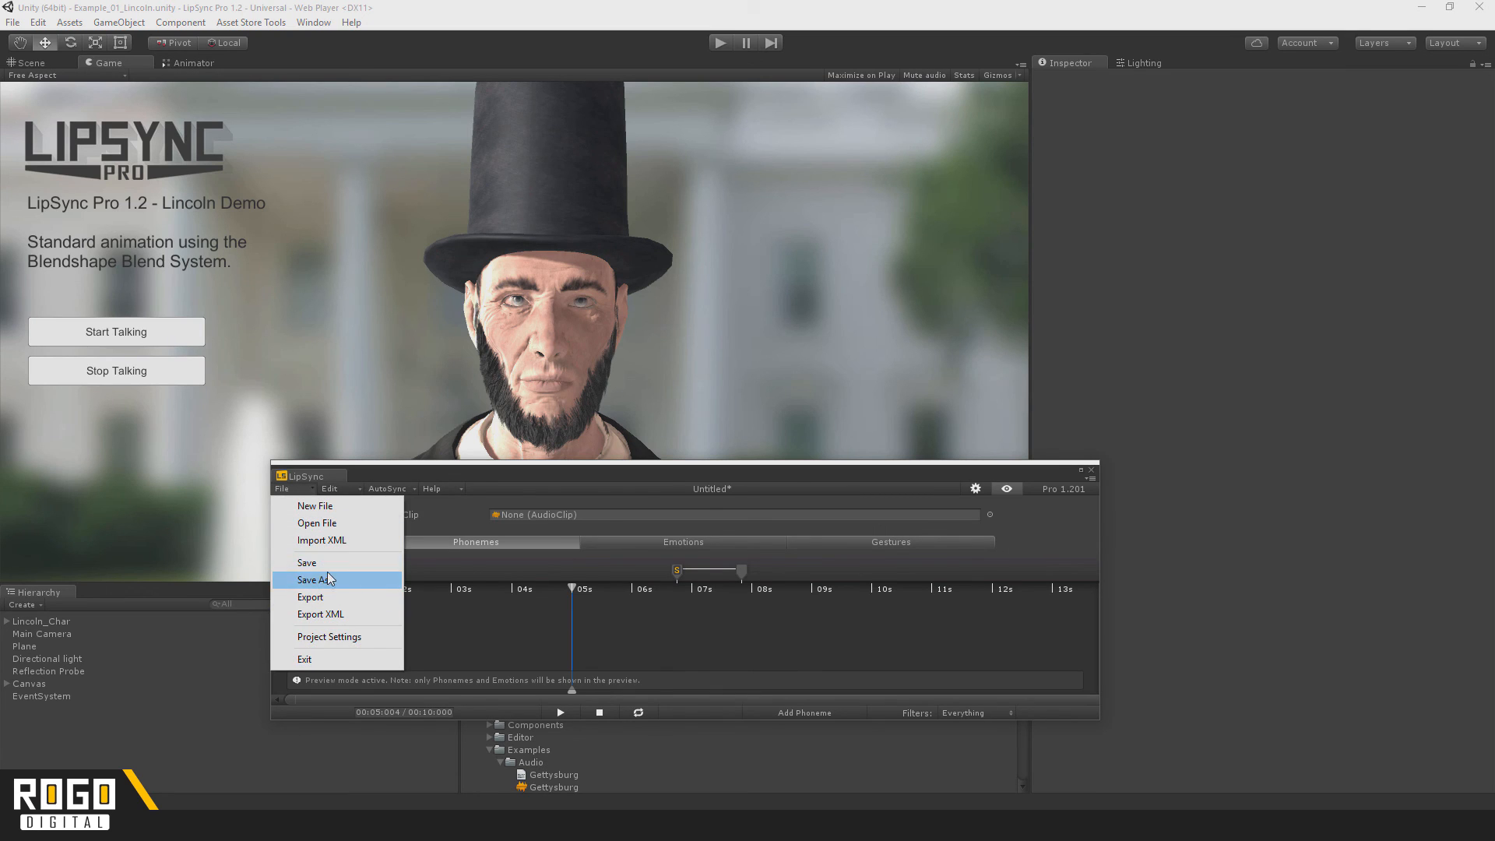
{"action": "left_click", "coordinate": [315, 579]}
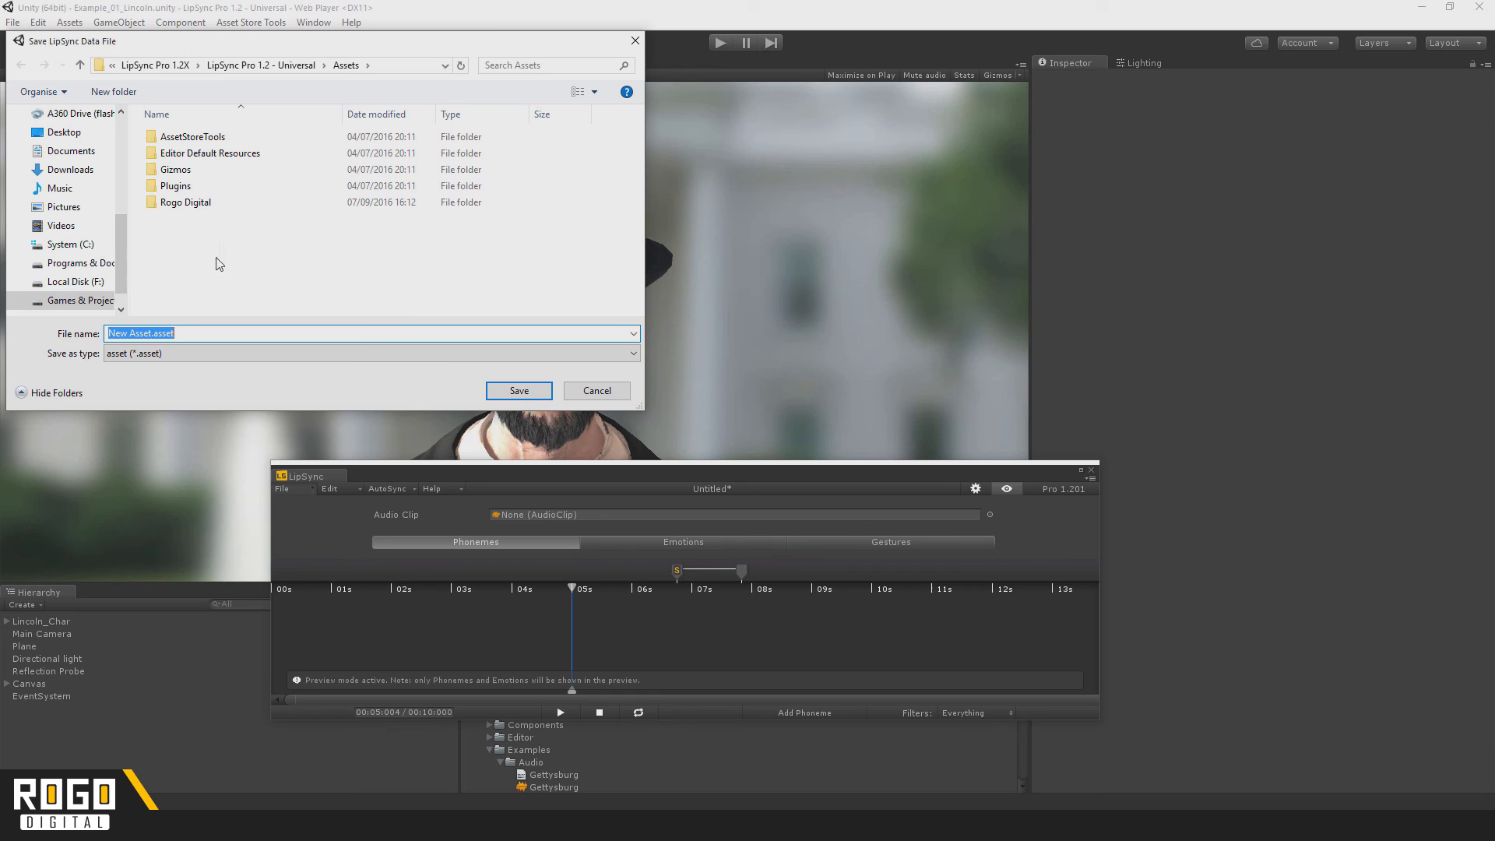
{"action": "mouse_move", "coordinate": [167, 292]}
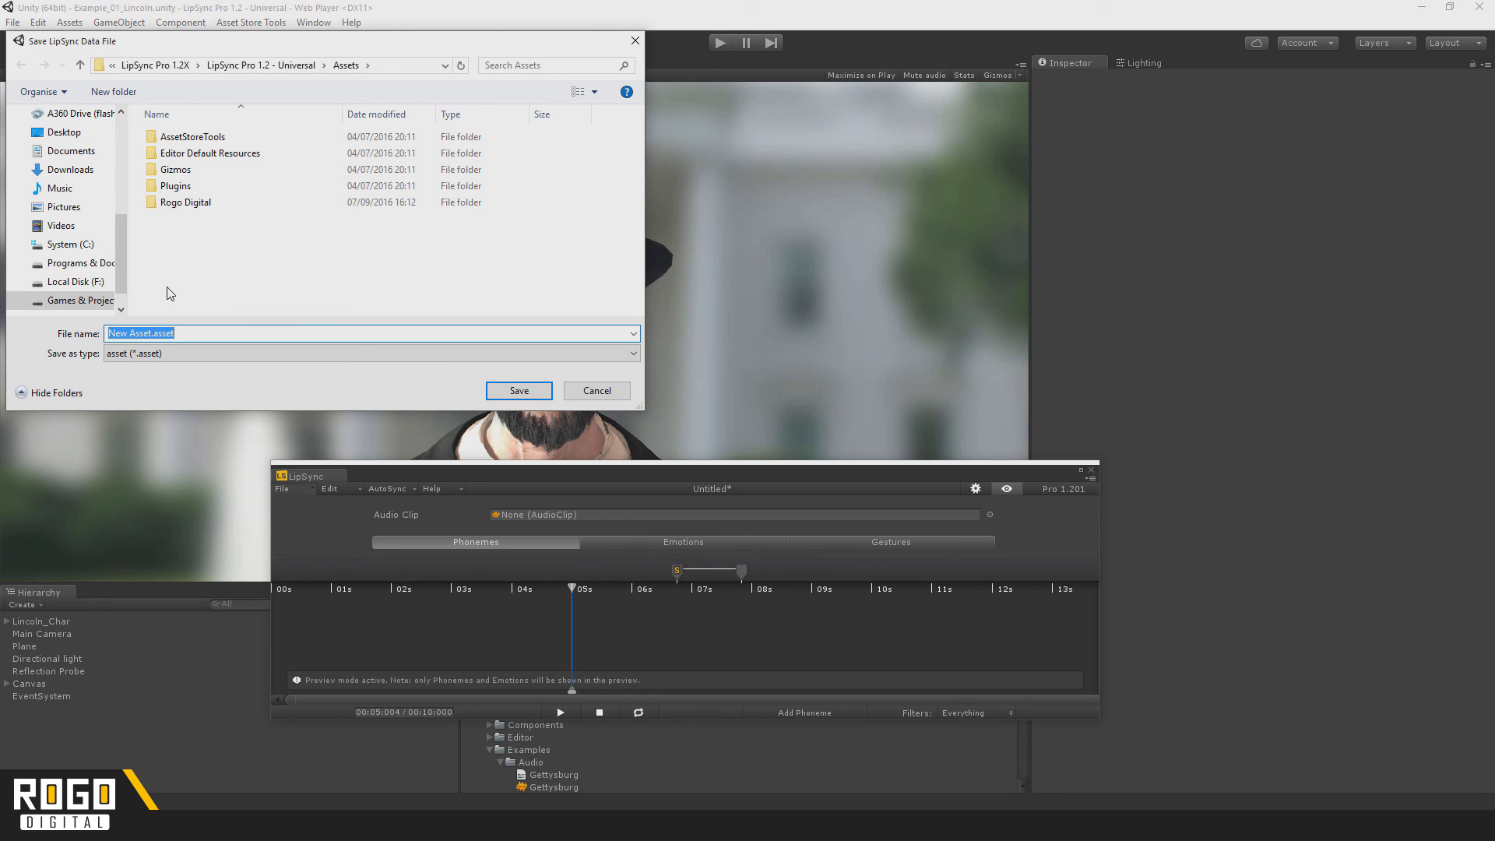
{"action": "type", "text": "Test"}
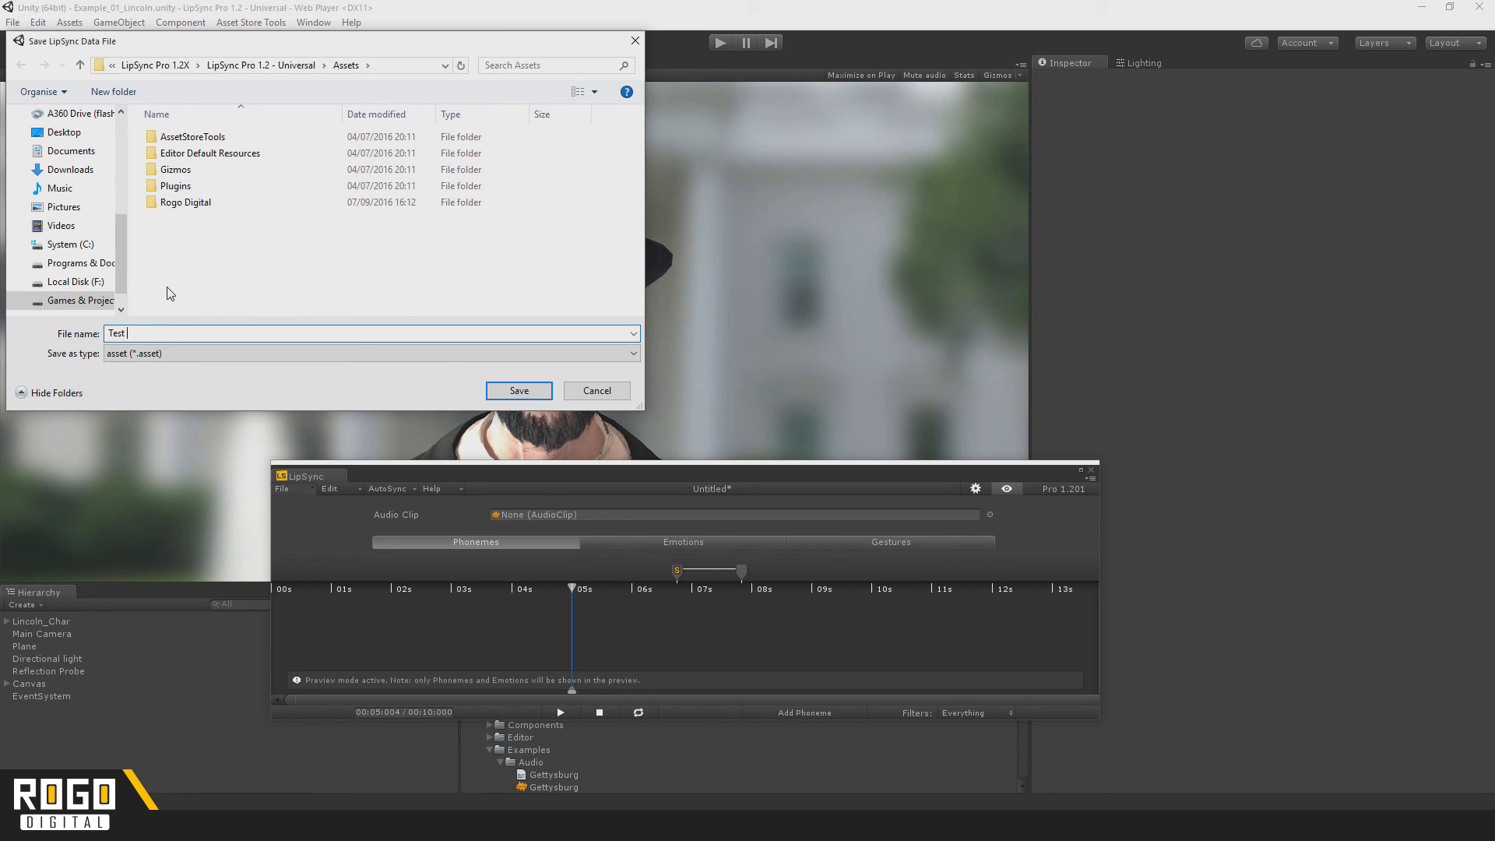
{"action": "left_click", "coordinate": [517, 389]}
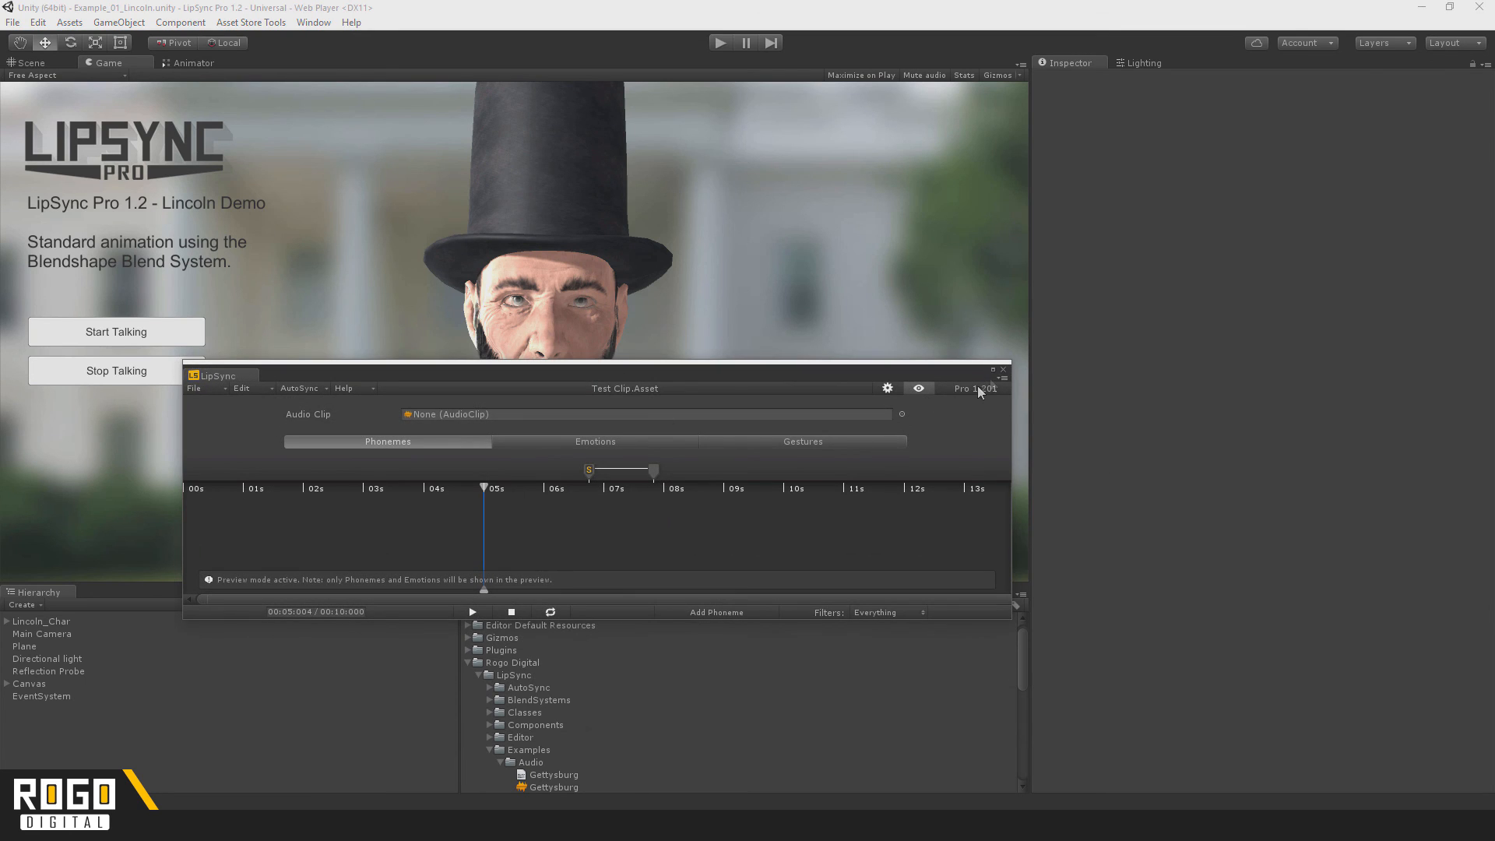
Close the LipSync window and select Test Clip to show its data in the Inspector
{"action": "left_click", "coordinate": [1001, 371]}
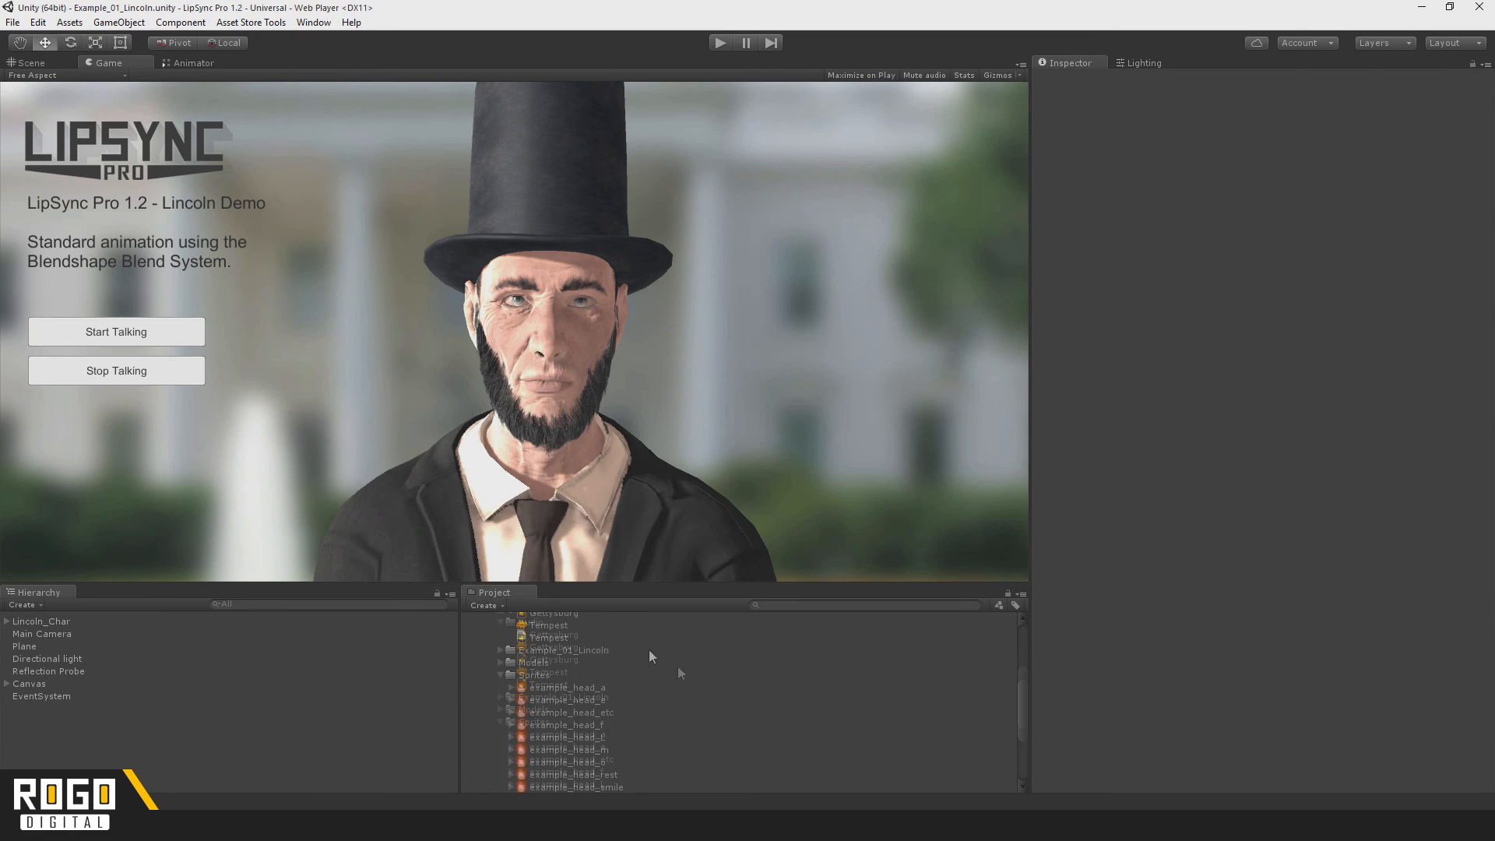
{"action": "left_click", "coordinate": [505, 786]}
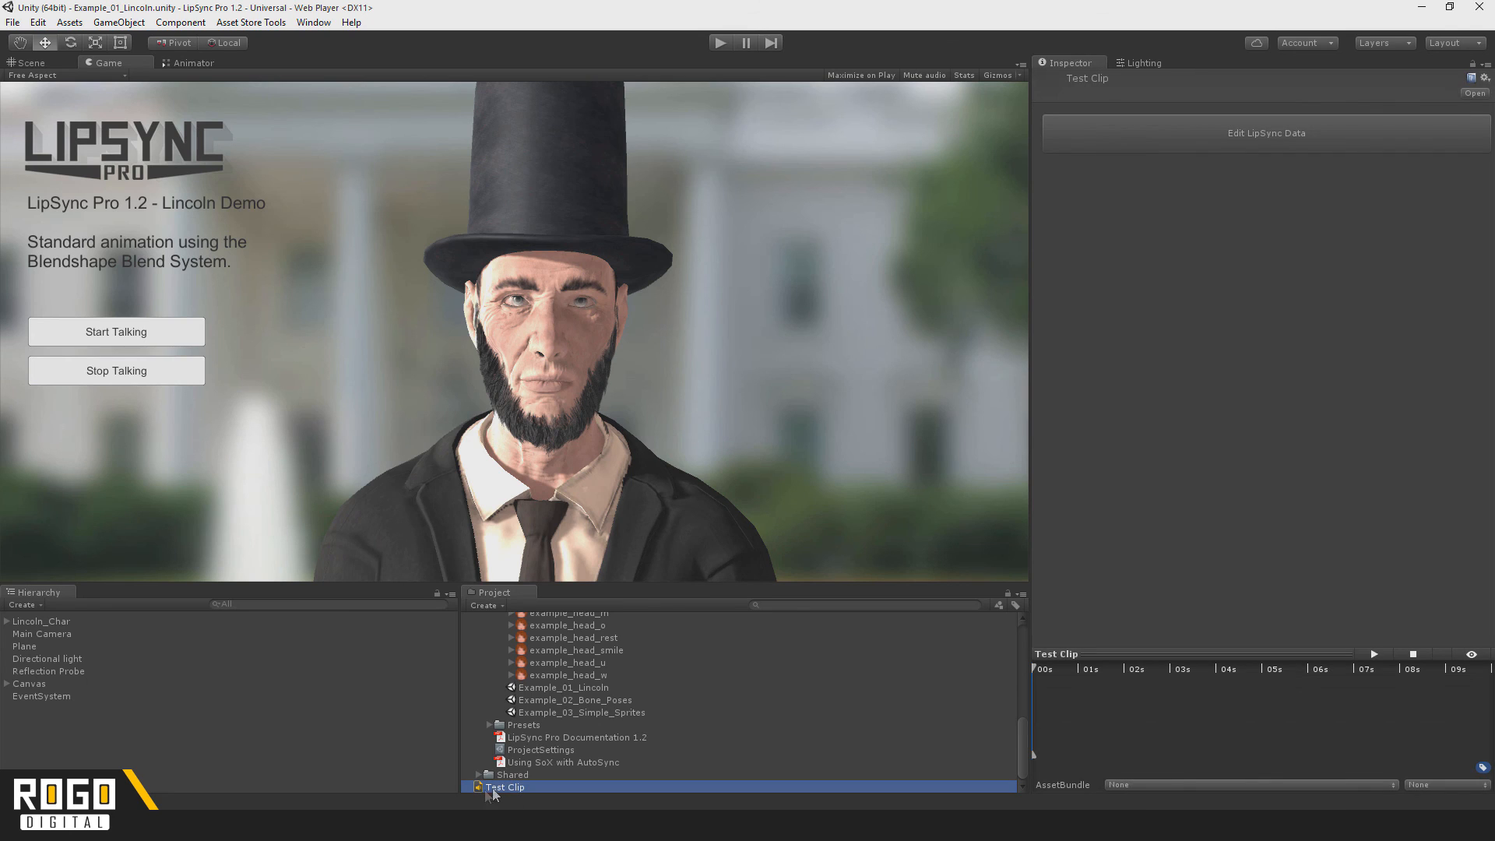
{"action": "mouse_move", "coordinate": [51, 636]}
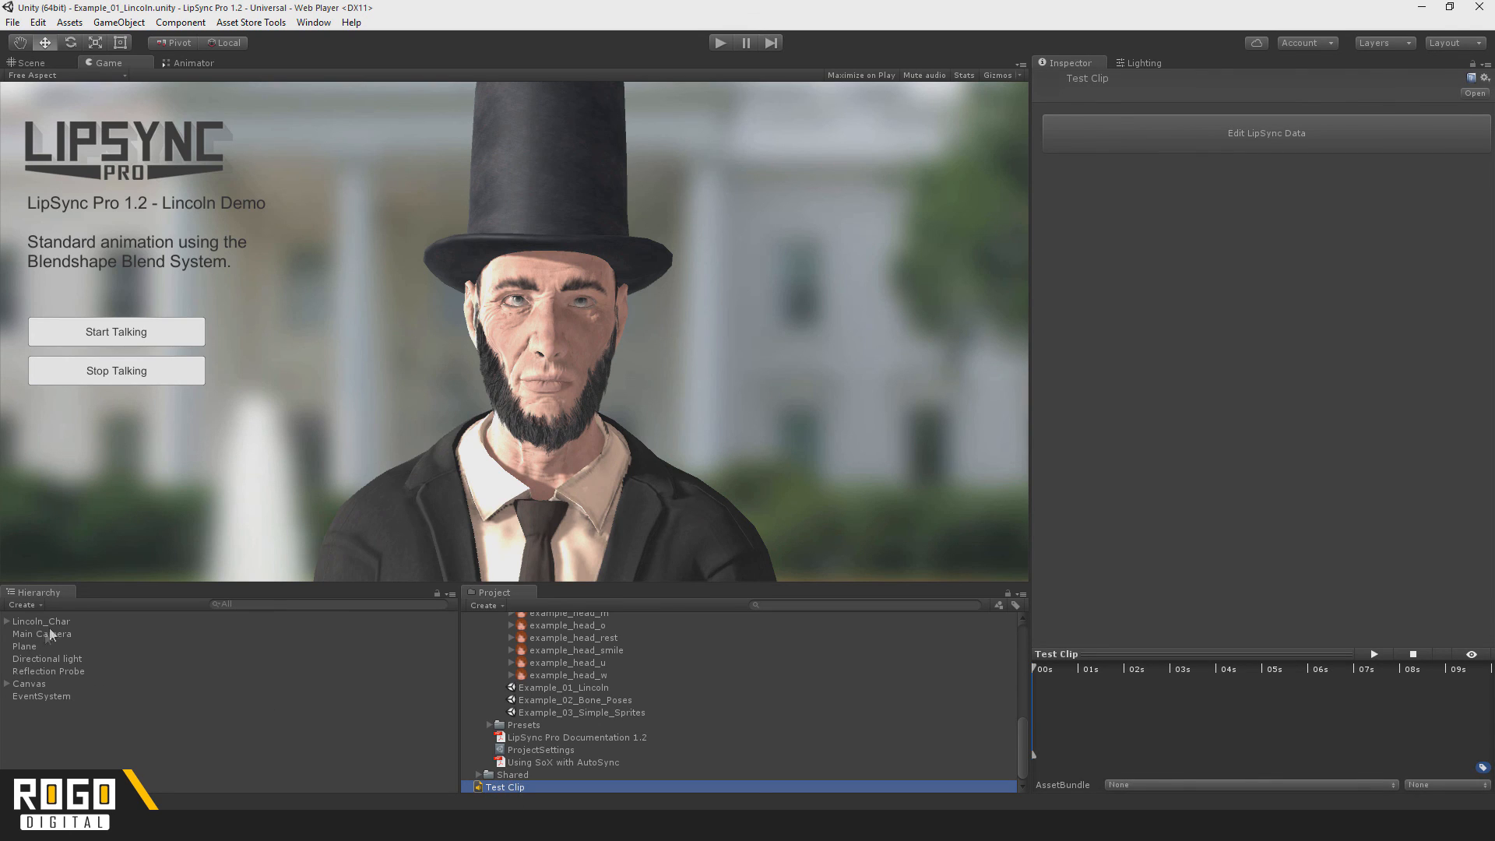